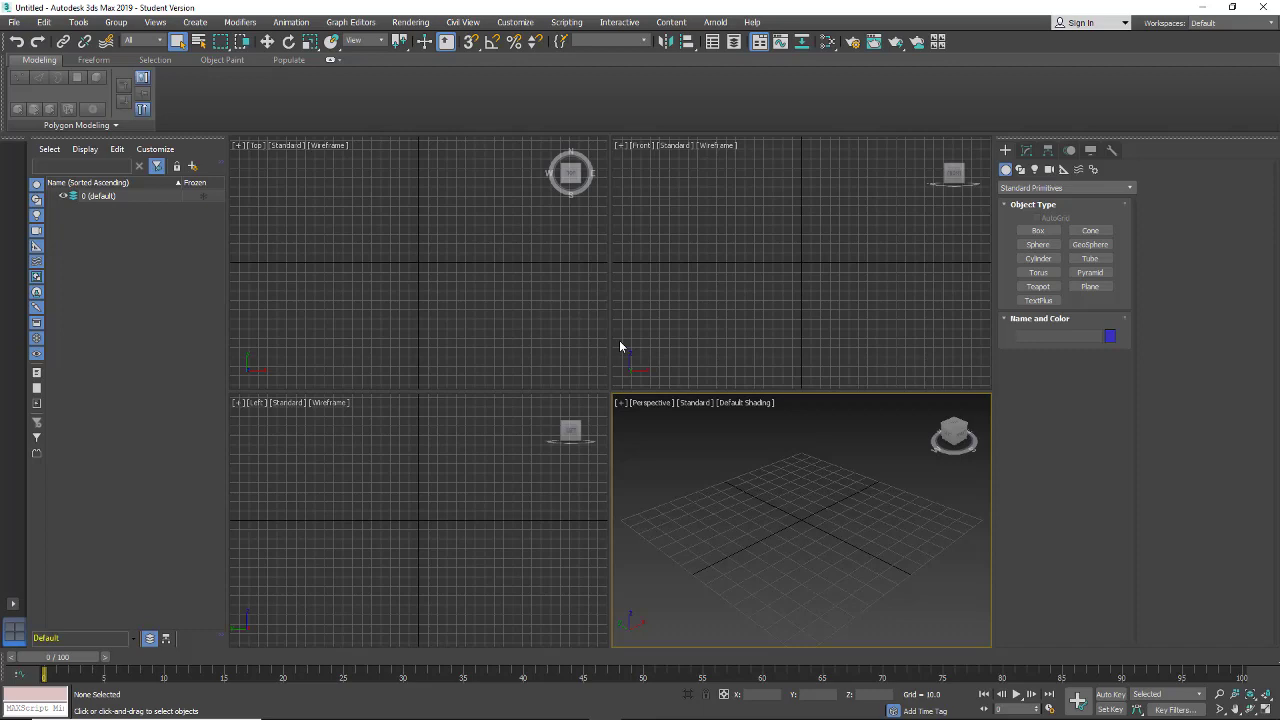
pyautogui.moveTo(640, 300)
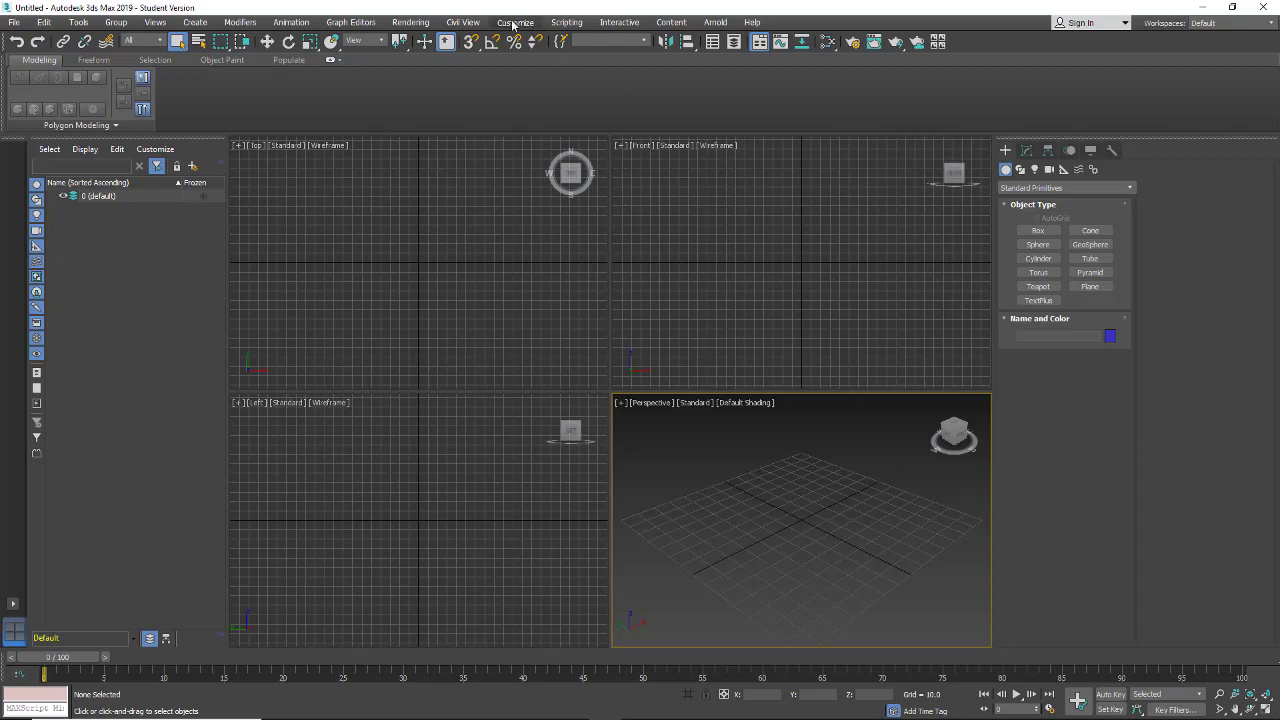
# - Show the Files page of Preference Settings with file handling and auto backup options
pyautogui.click(516, 22)
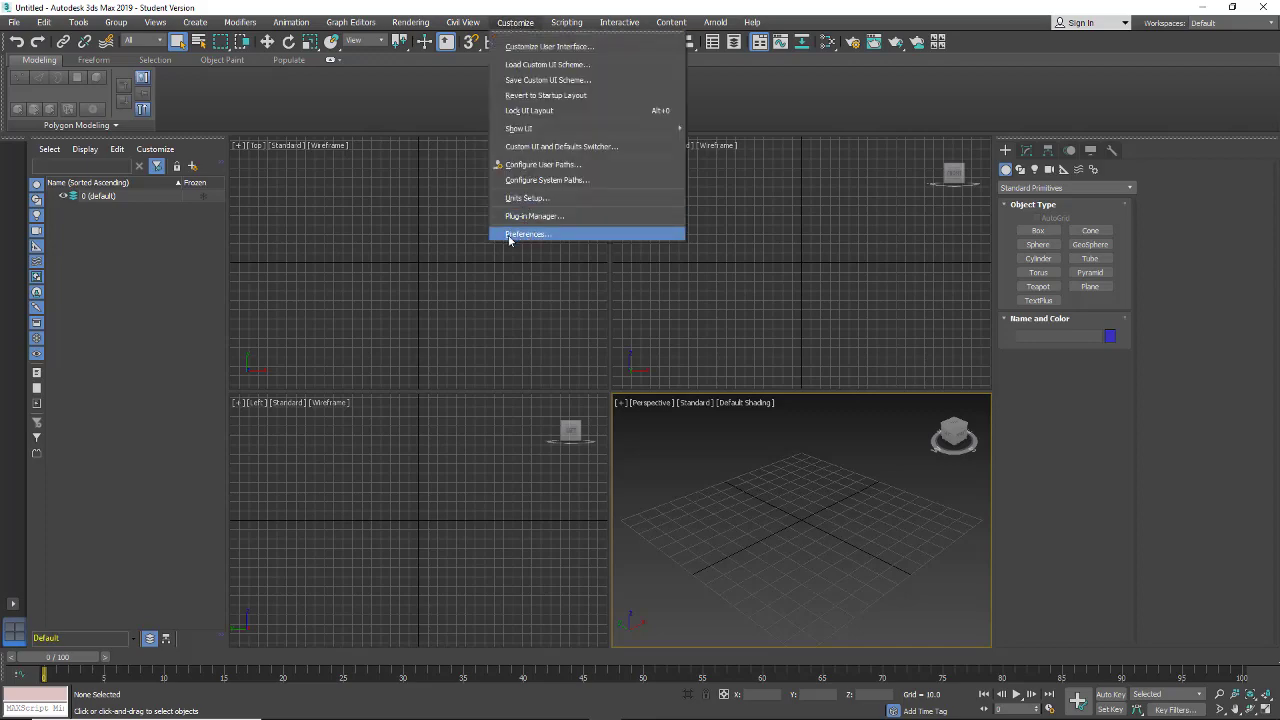
pyautogui.click(528, 234)
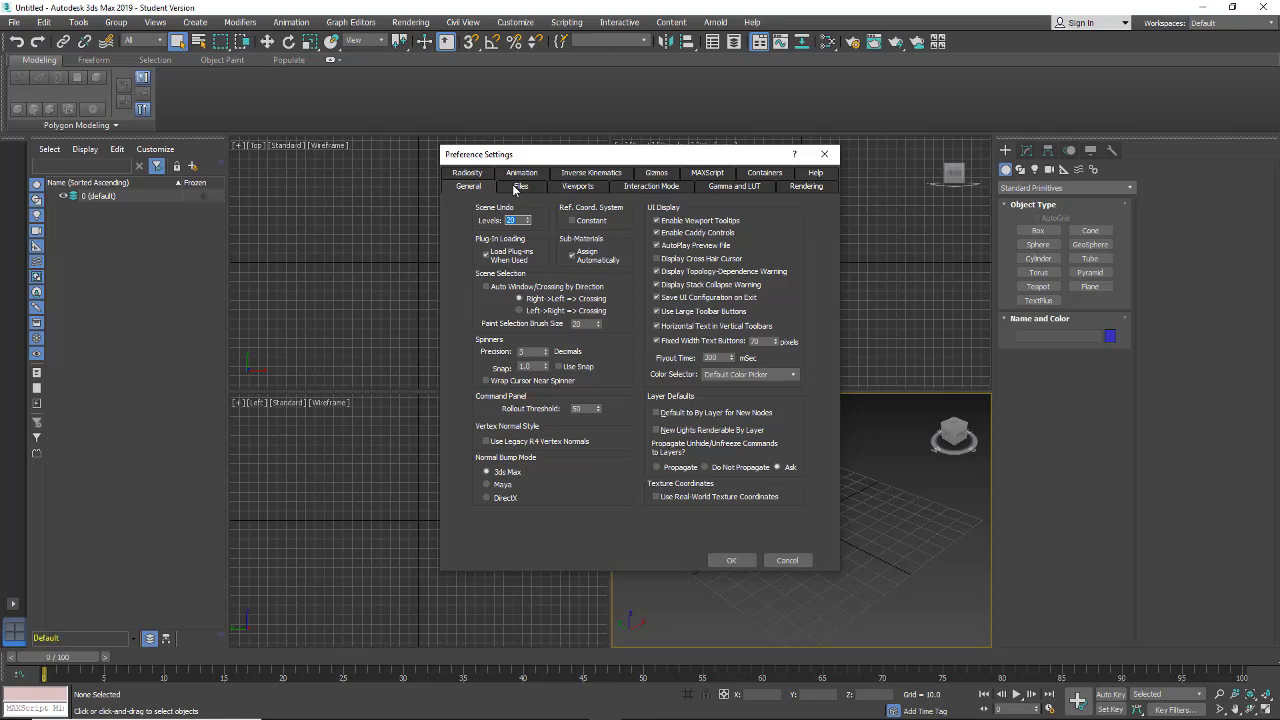
pyautogui.click(520, 188)
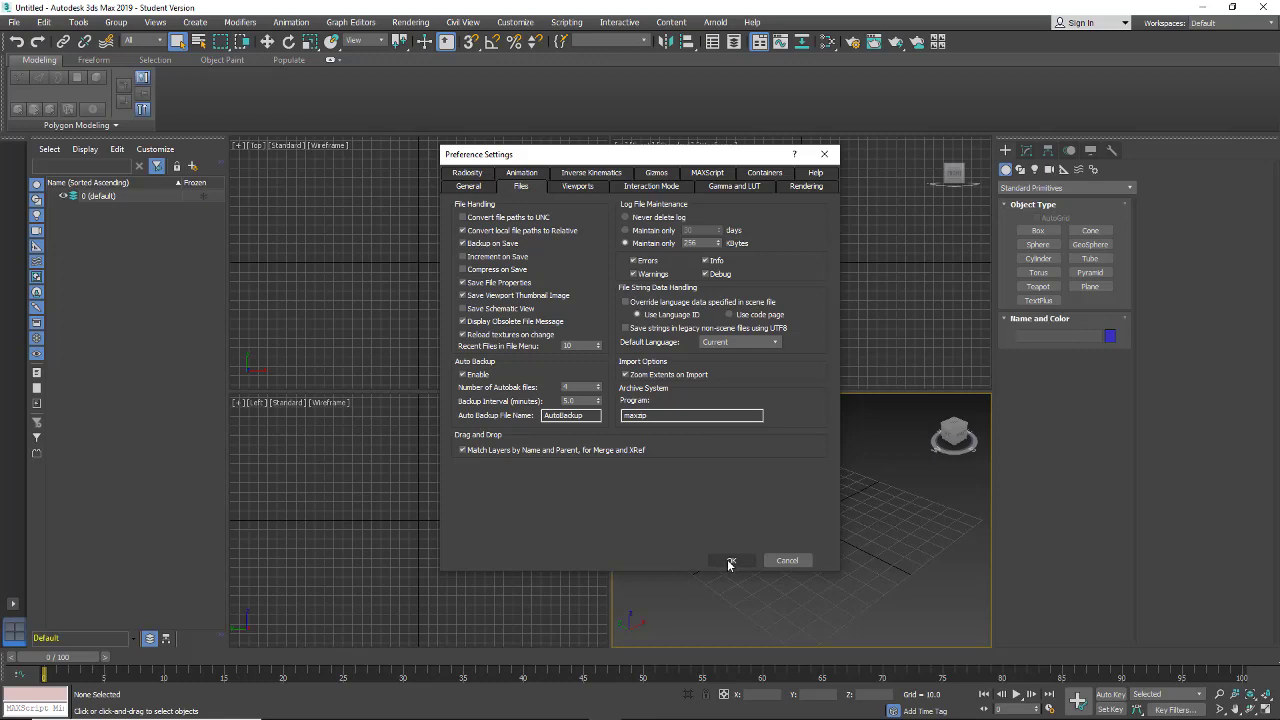
pyautogui.moveTo(730, 562)
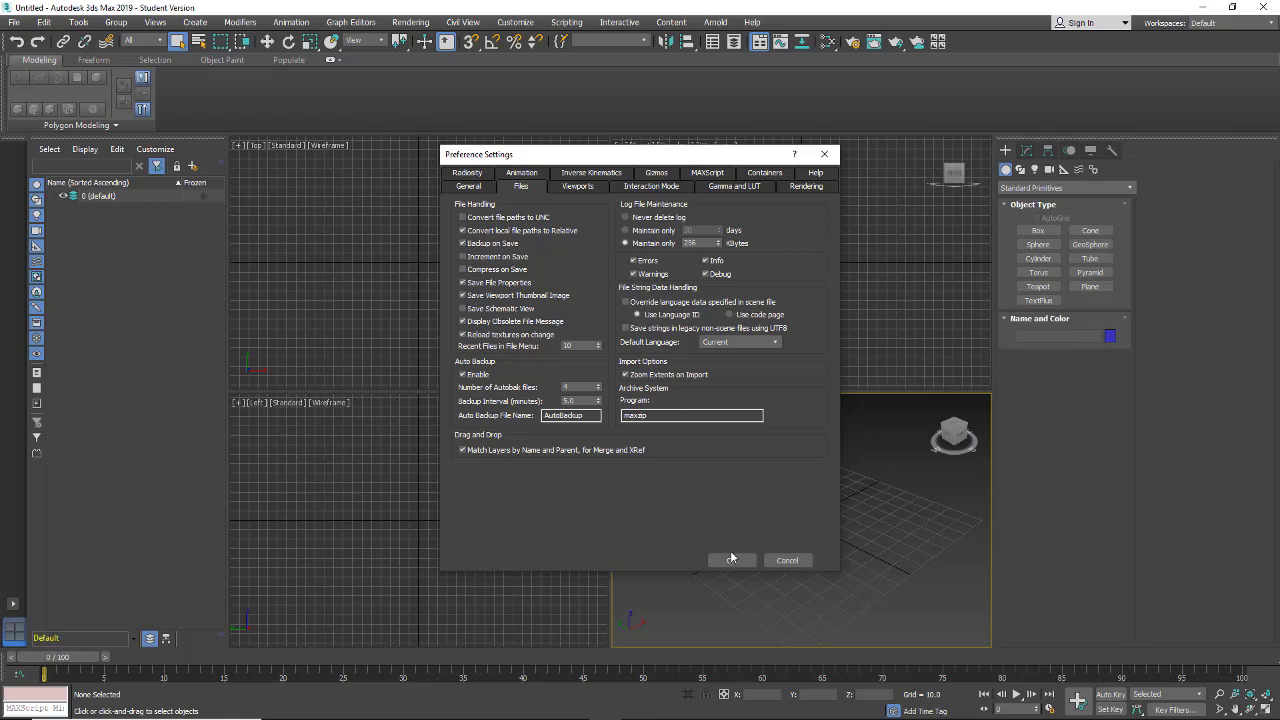
# - Accept the preferences, then reveal the File menu's project commands
pyautogui.click(732, 560)
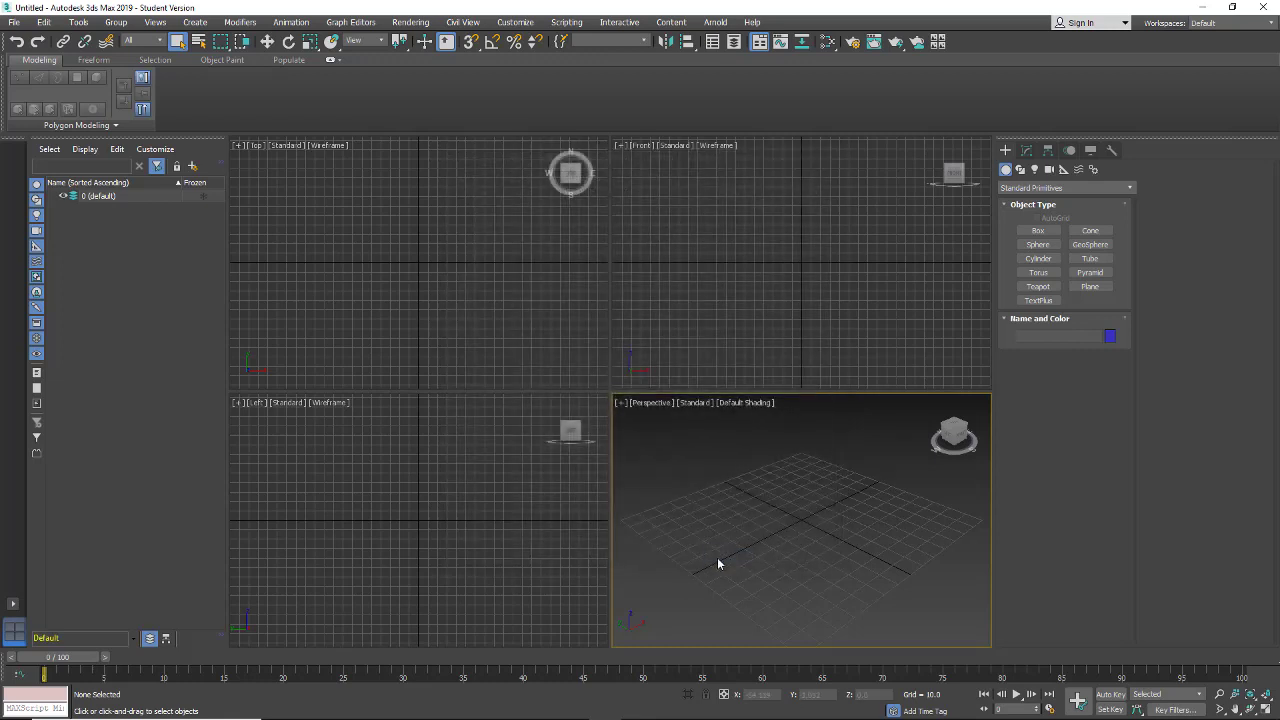
pyautogui.moveTo(712, 542)
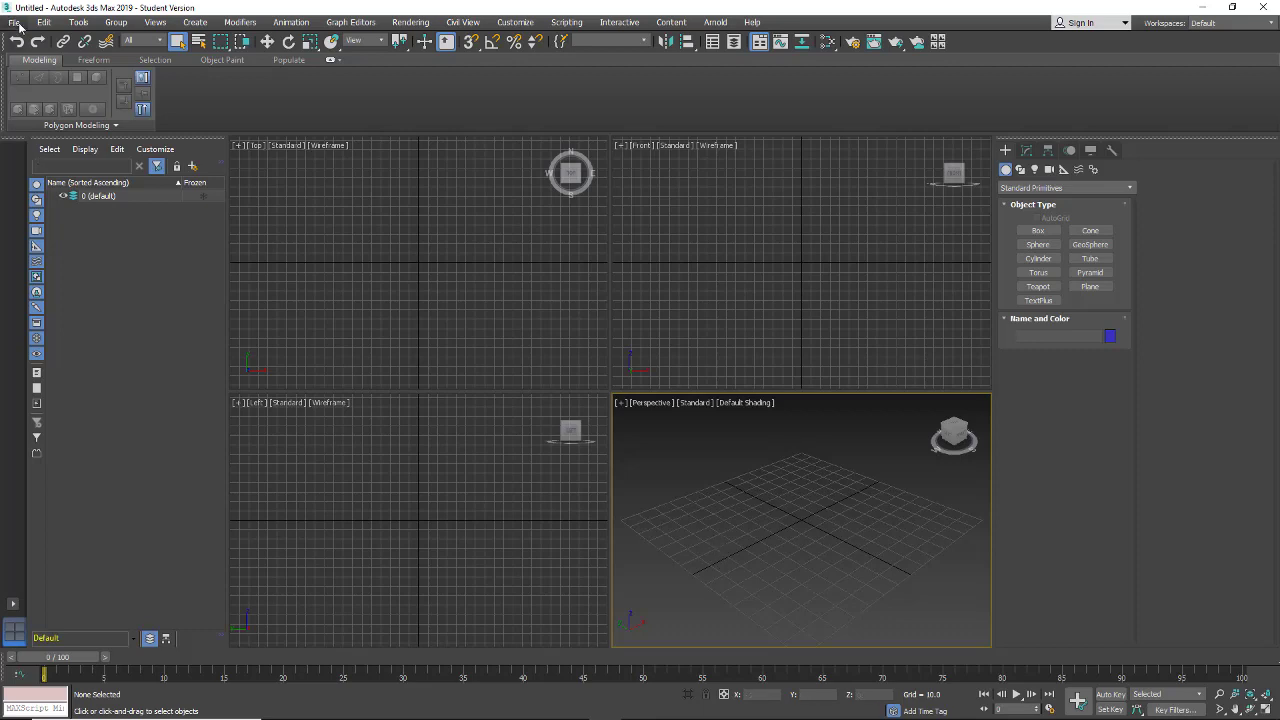
pyautogui.click(14, 22)
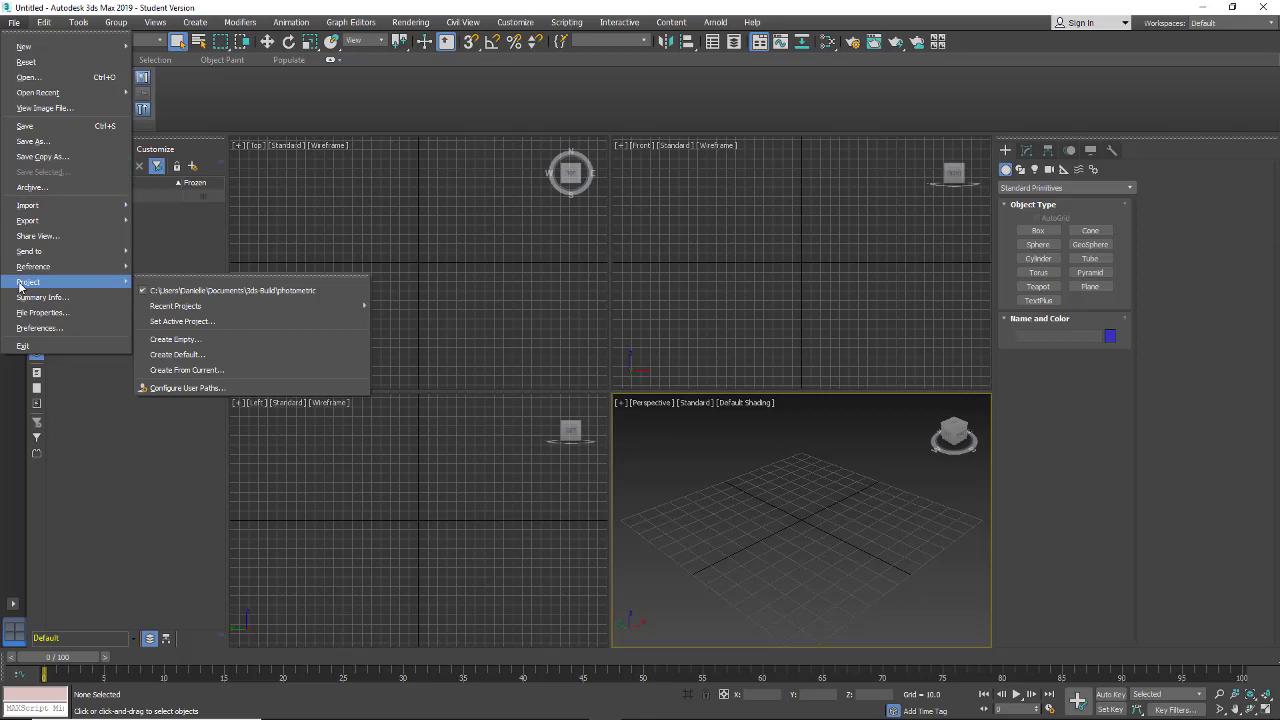
pyautogui.moveTo(140, 286)
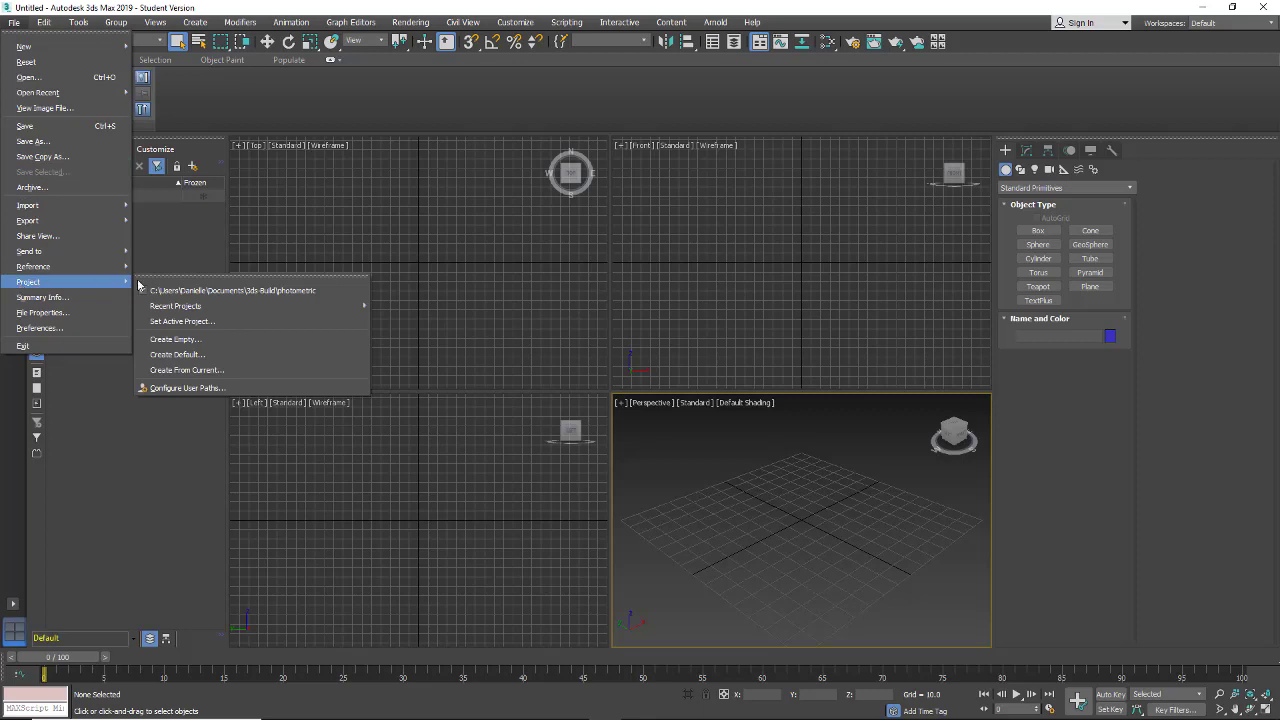
pyautogui.moveTo(176, 354)
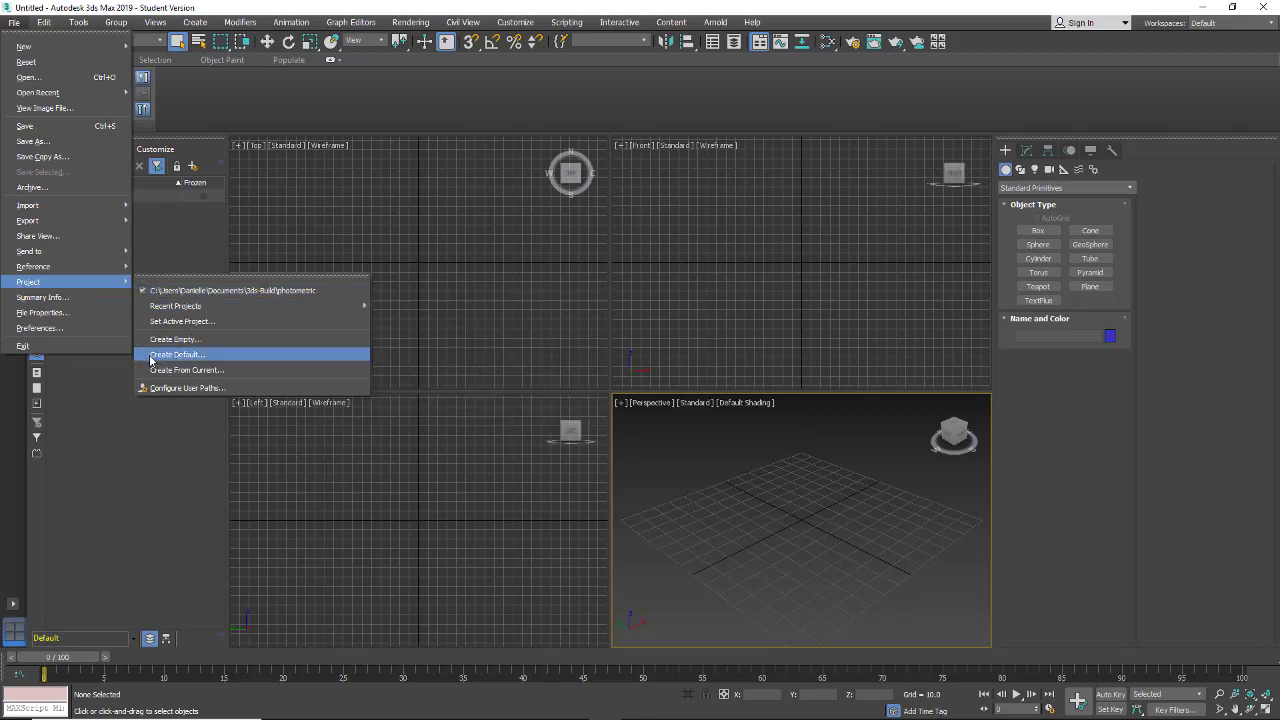
pyautogui.moveTo(176, 354)
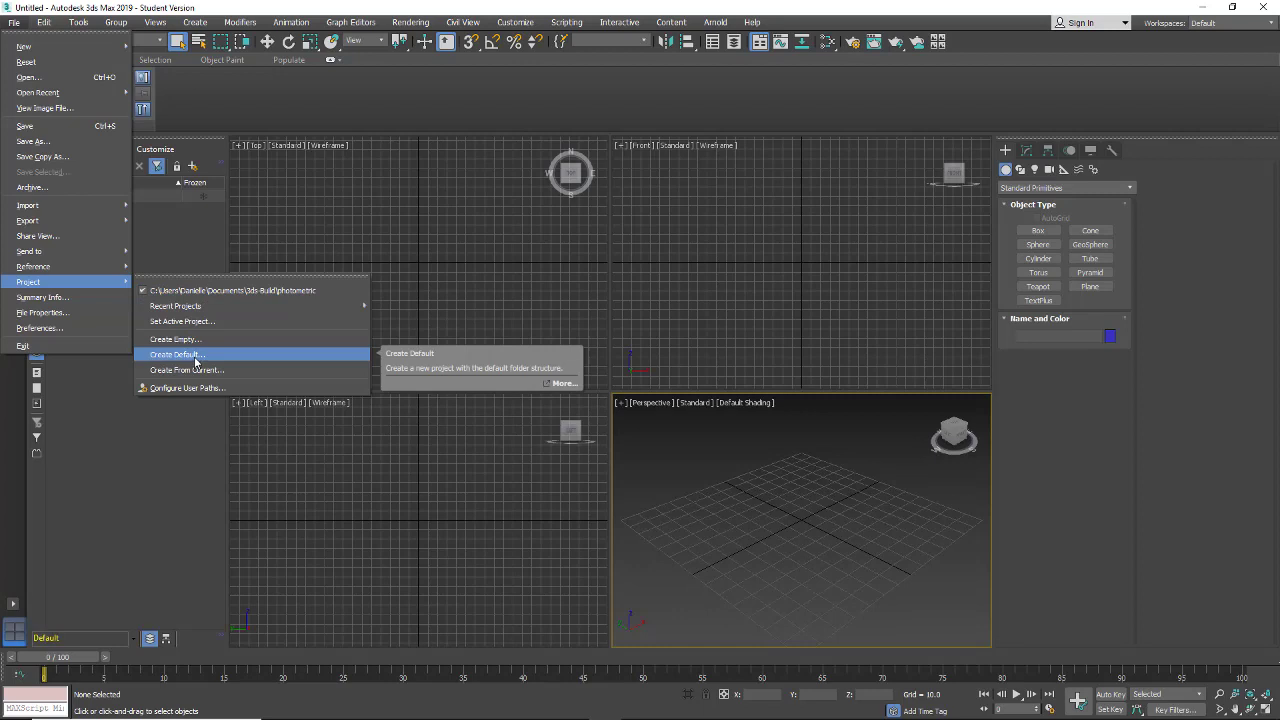
pyautogui.moveTo(182, 320)
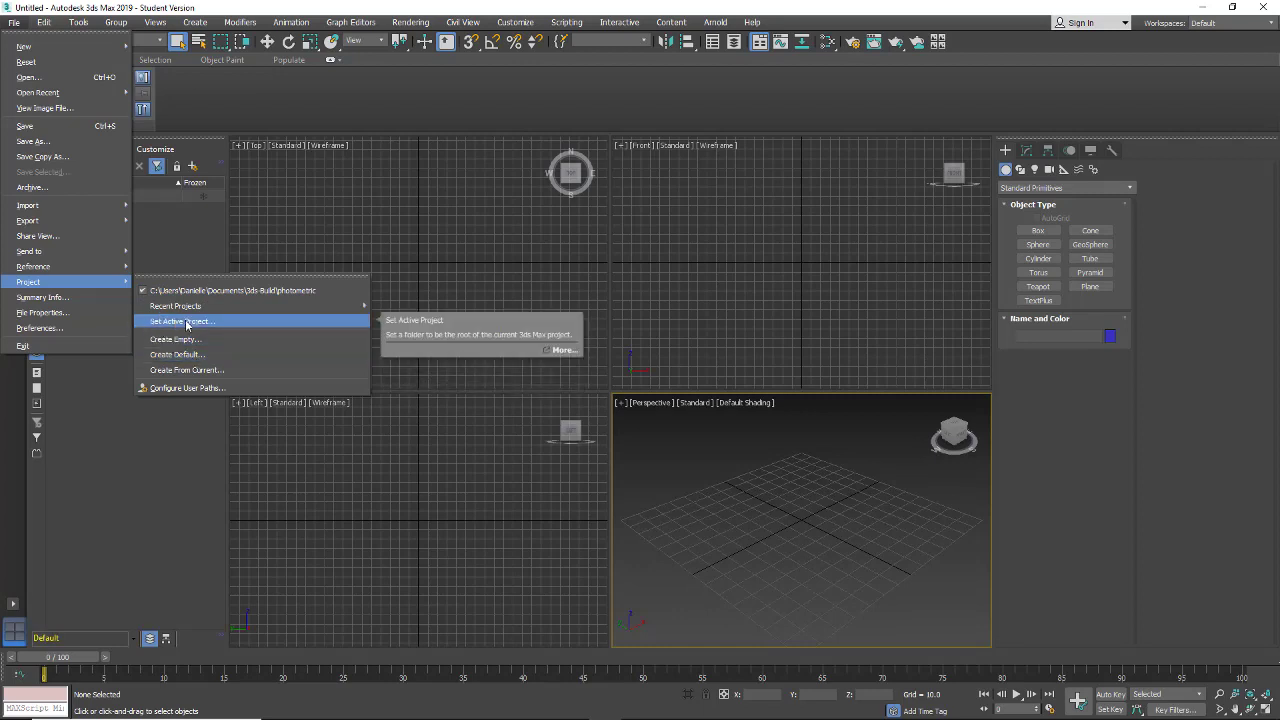
pyautogui.moveTo(168, 328)
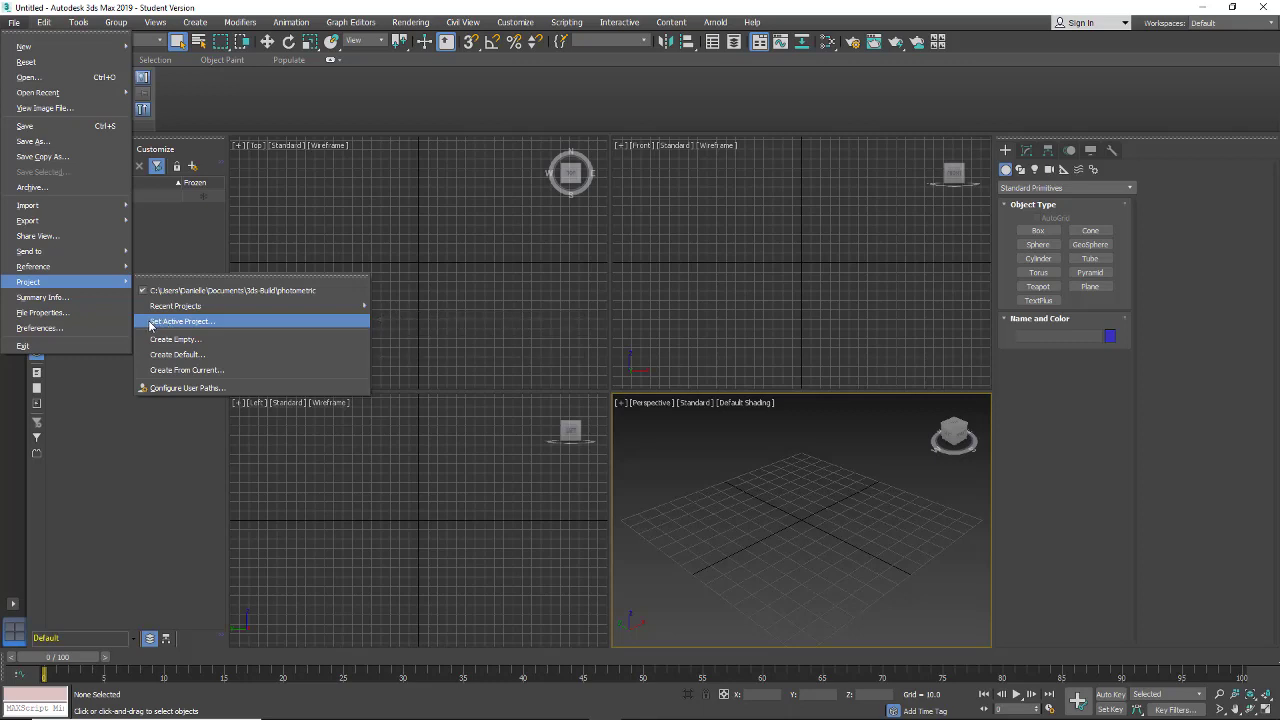
pyautogui.moveTo(182, 320)
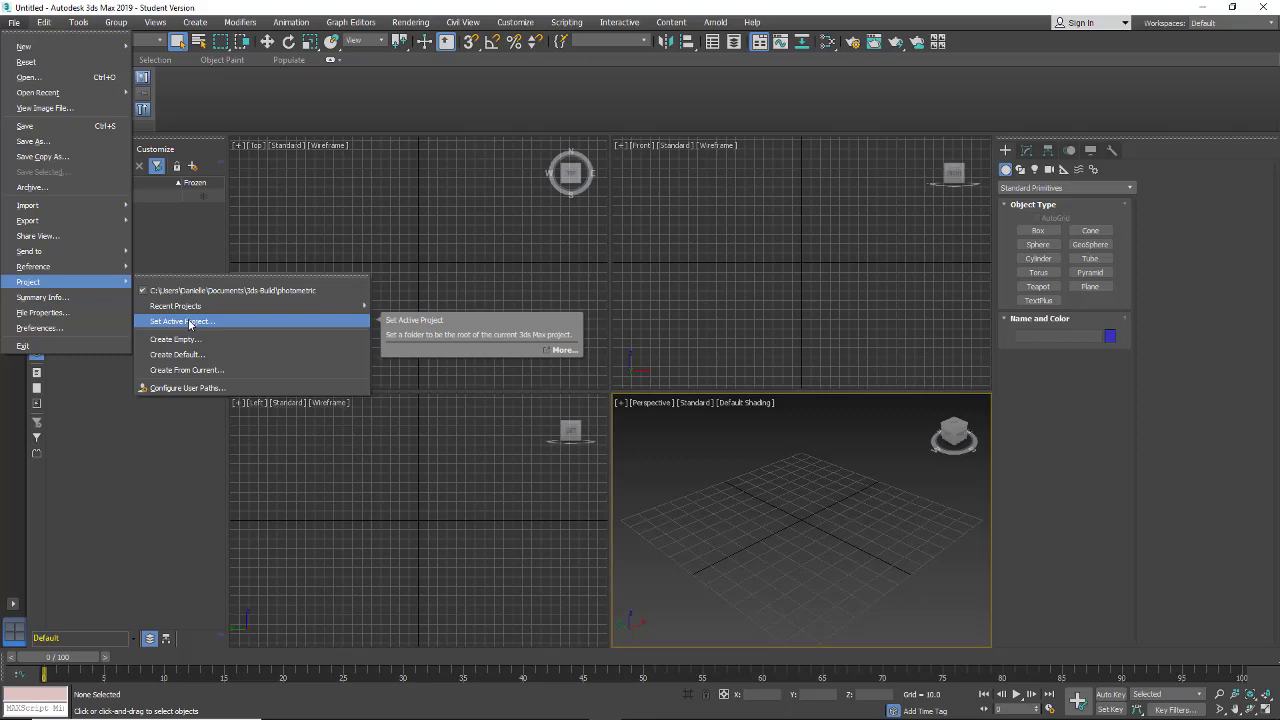
pyautogui.moveTo(176, 354)
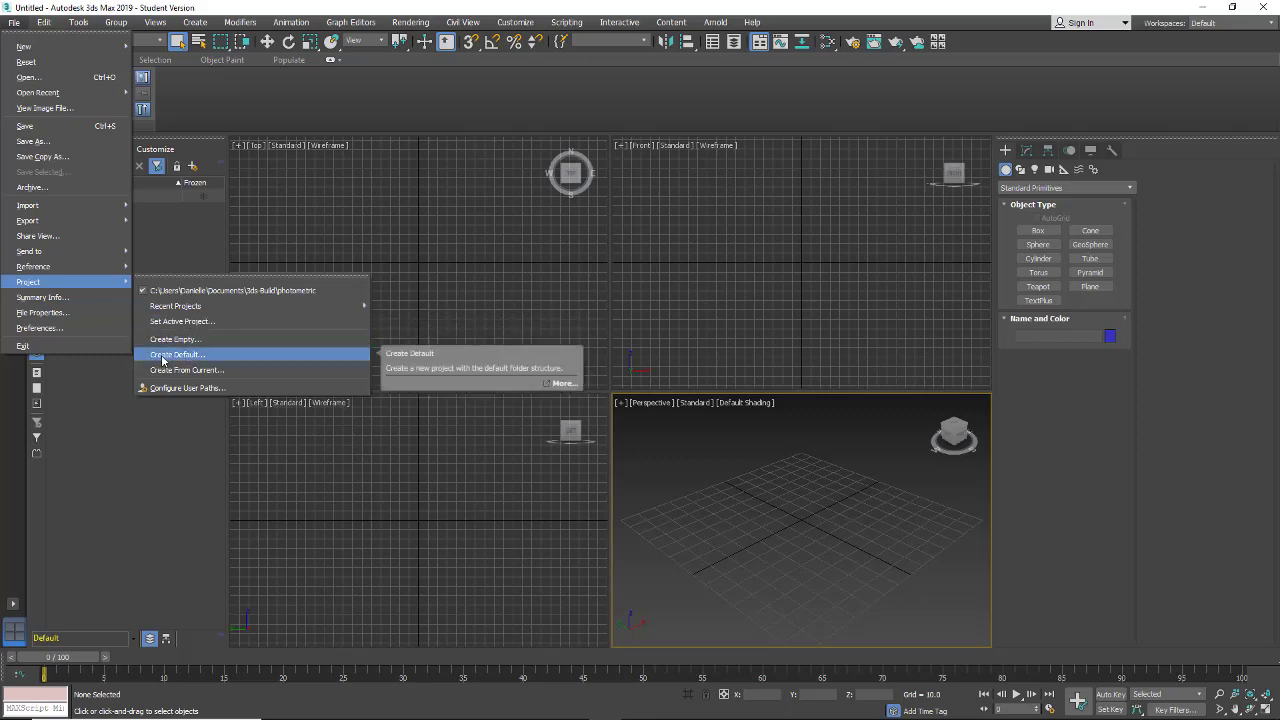
# - Create a default project in a new folder added inside the 3ds Build folder
pyautogui.click(178, 354)
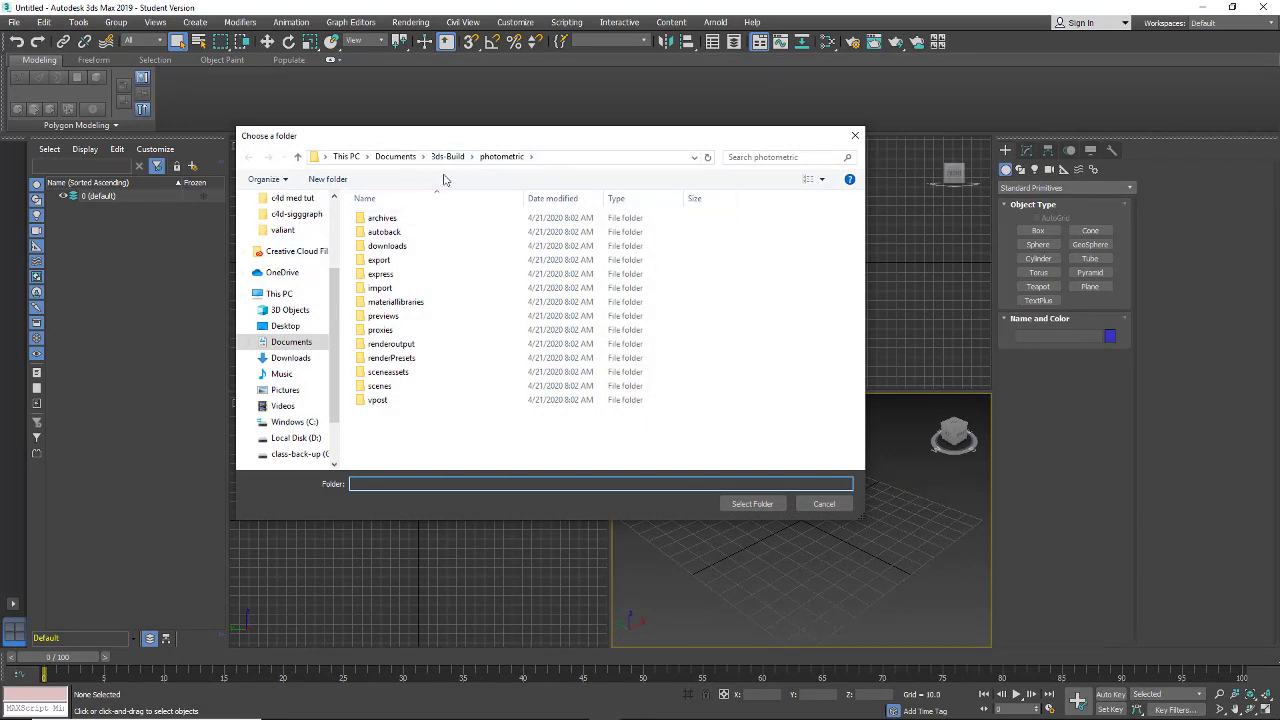
pyautogui.click(448, 156)
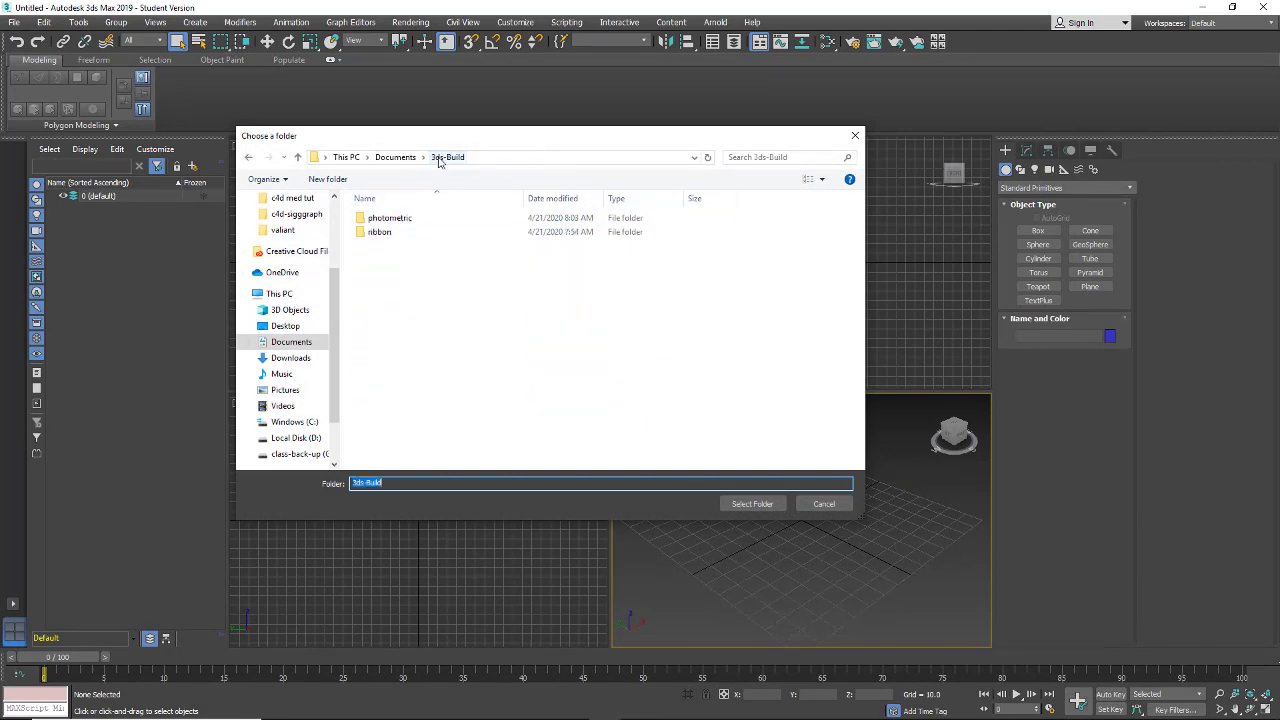
pyautogui.click(390, 216)
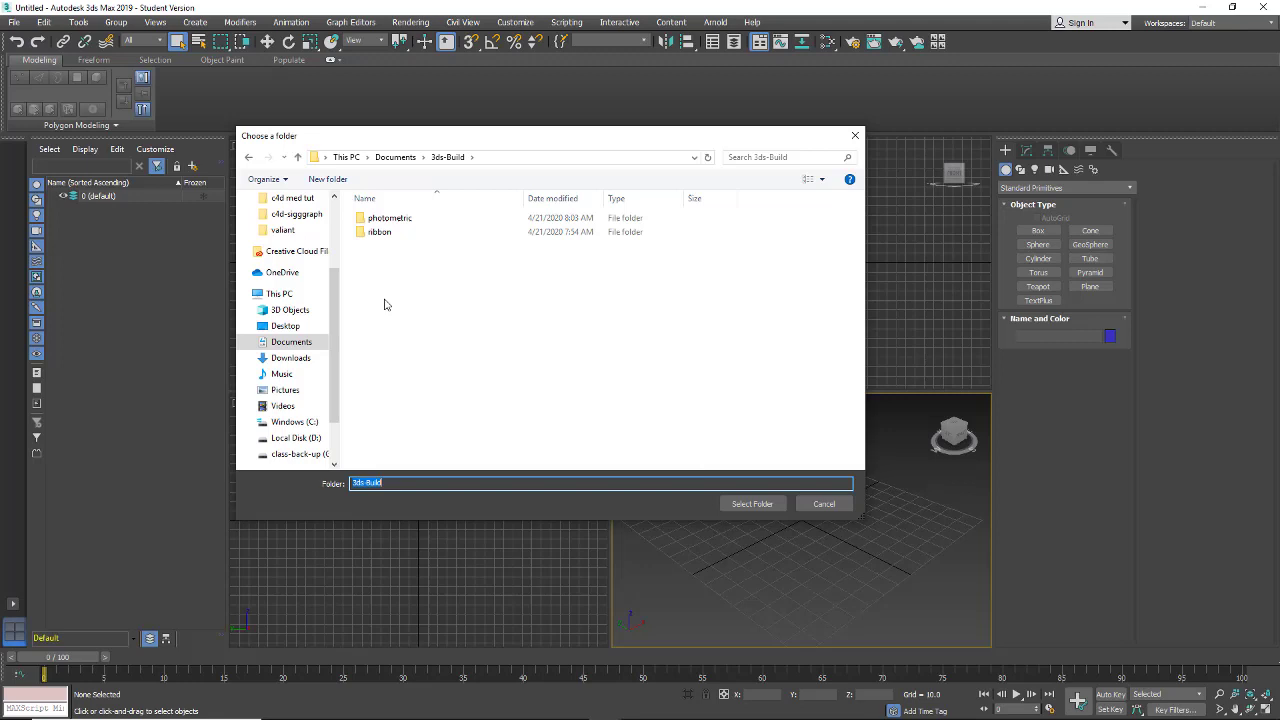
pyautogui.rightClick(384, 304)
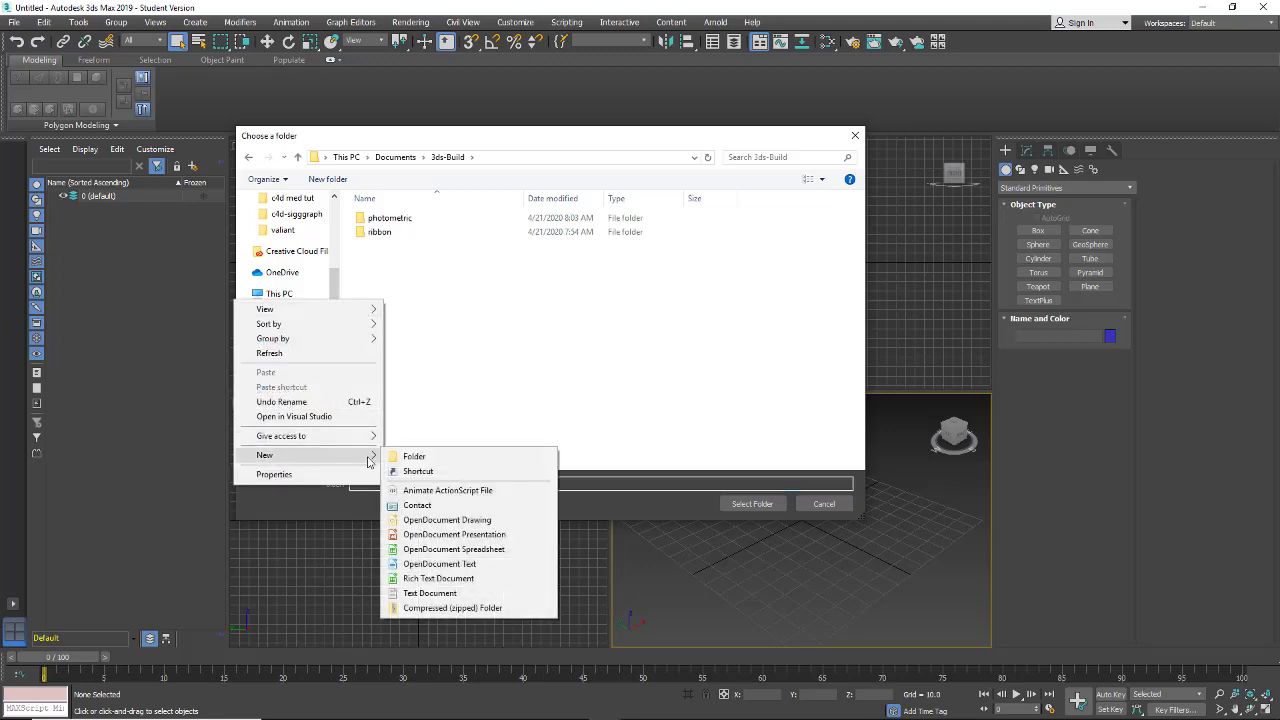
pyautogui.click(414, 456)
pyautogui.write('set-up')
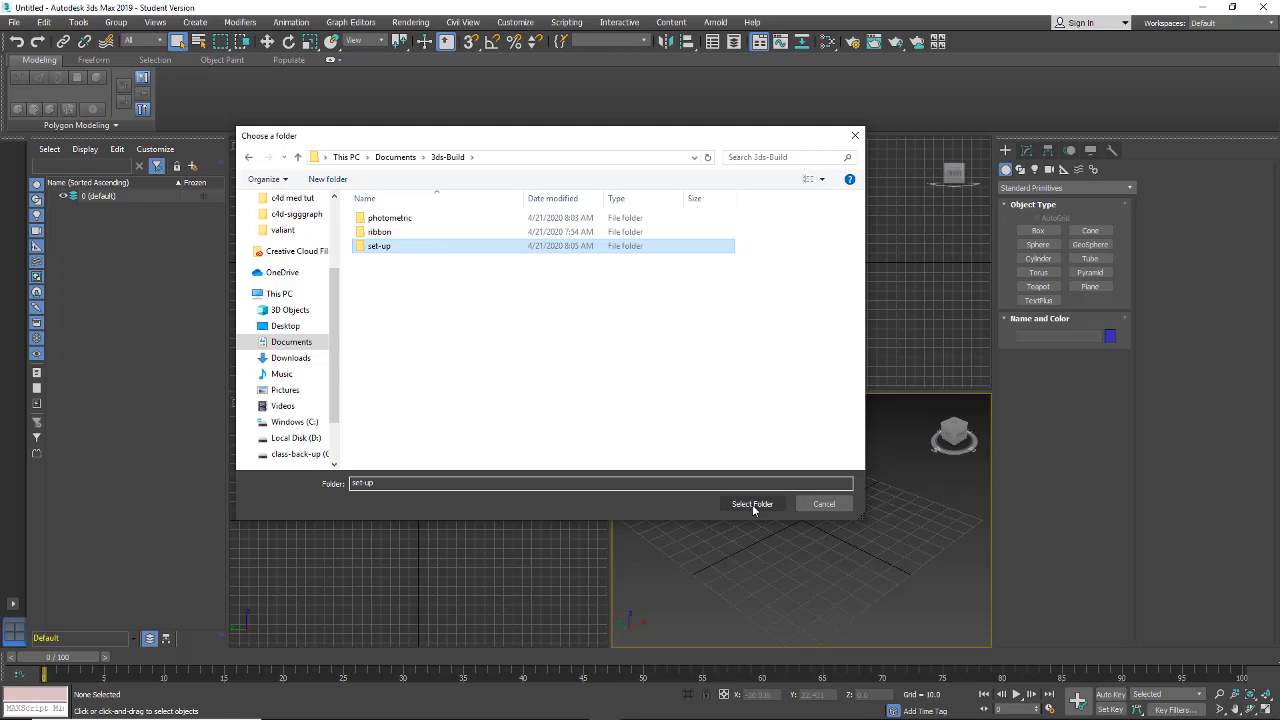
pyautogui.click(752, 504)
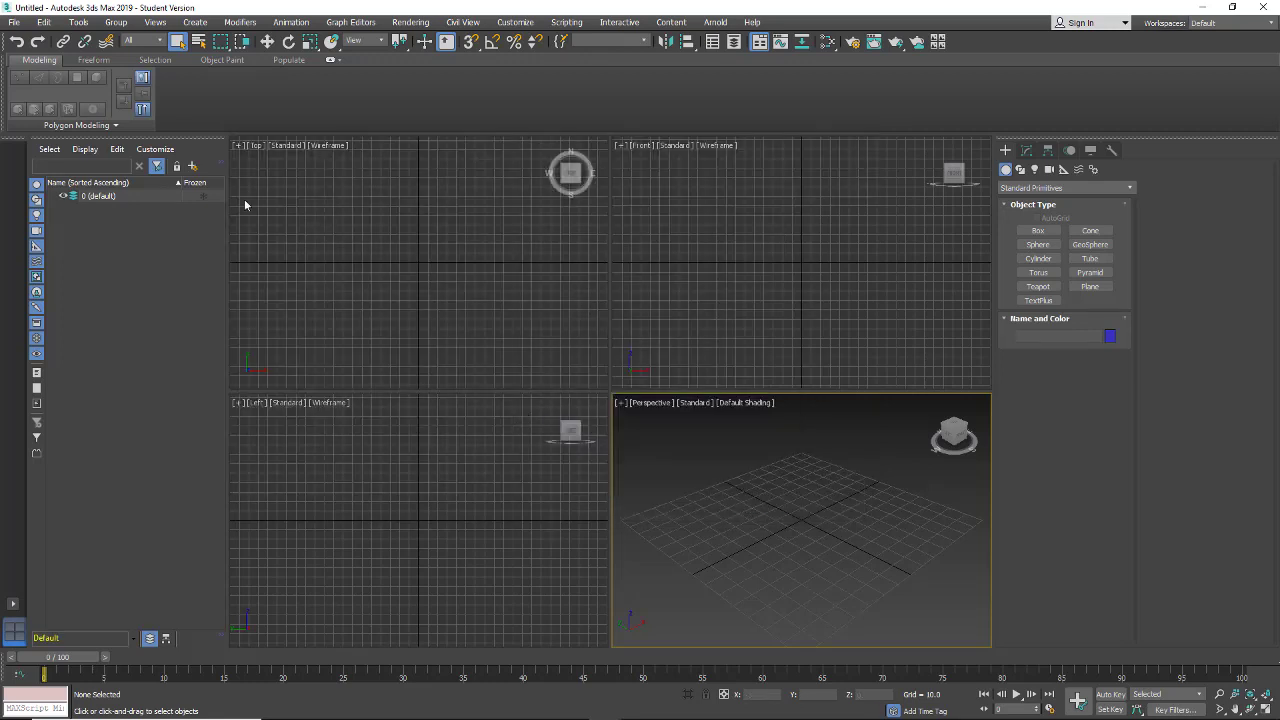
# - Save the empty scene as grid.max in the project's scenes folder
pyautogui.click(14, 22)
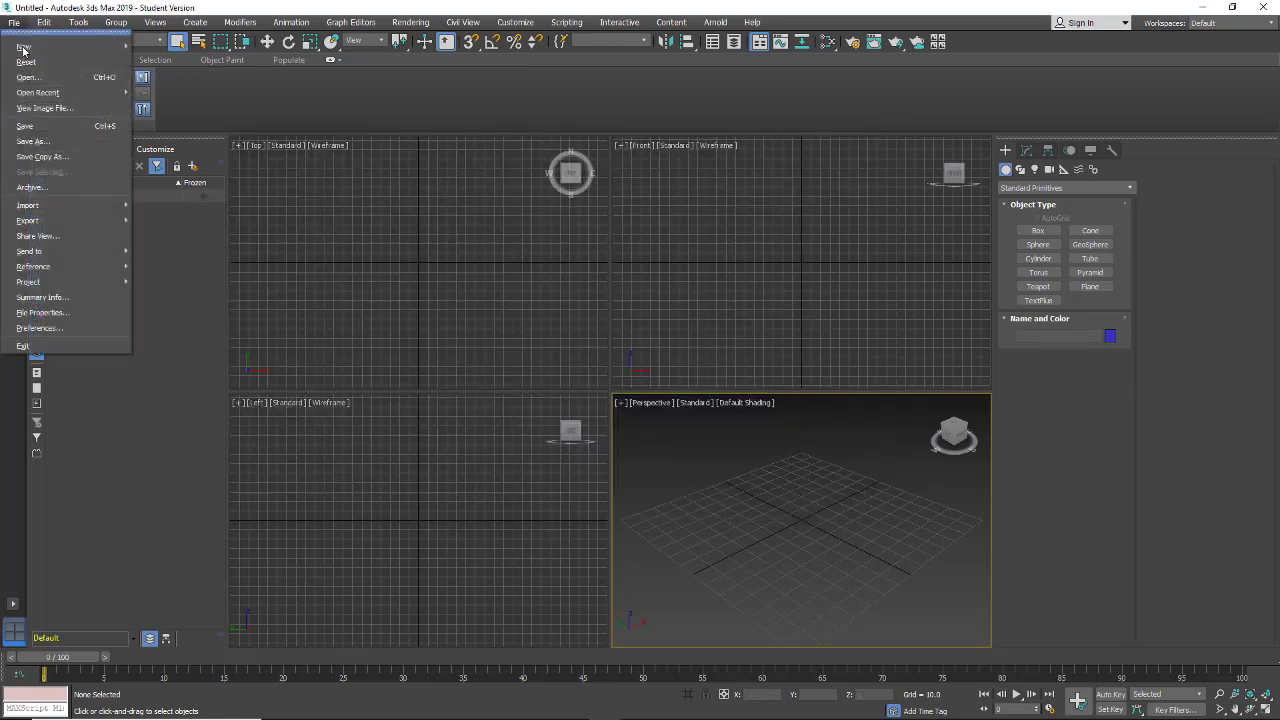
pyautogui.moveTo(36, 144)
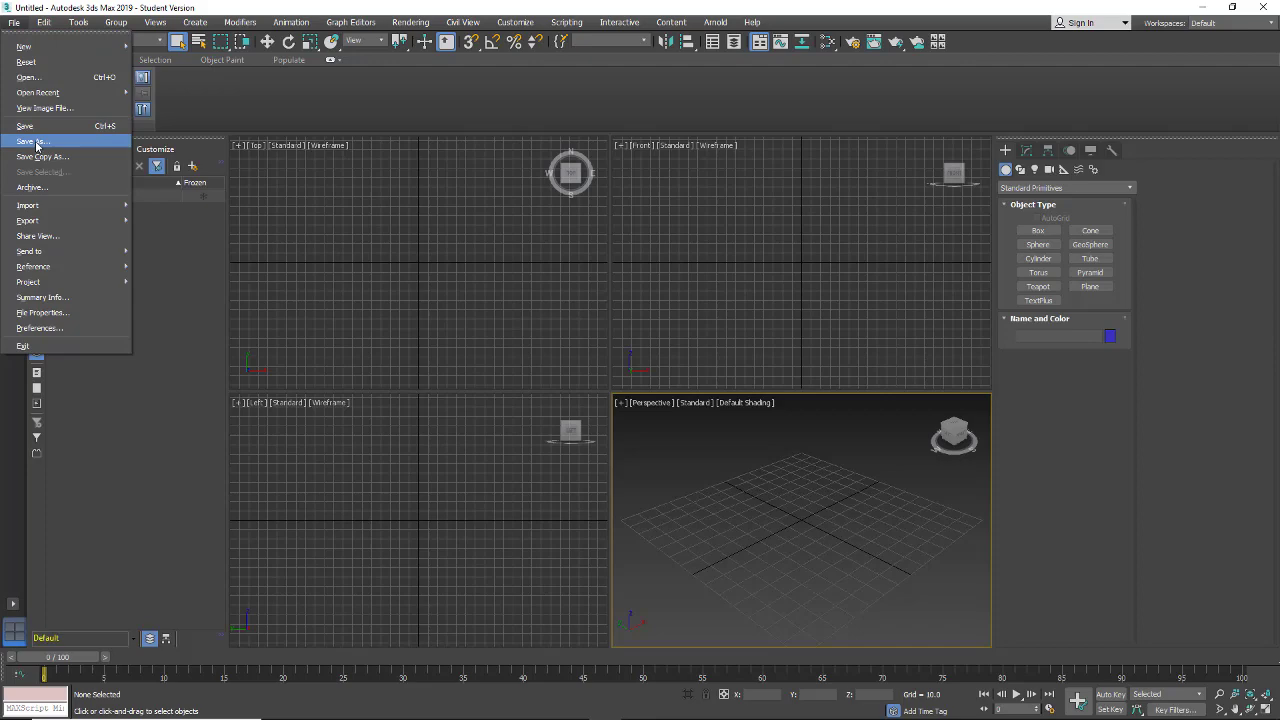
pyautogui.click(42, 156)
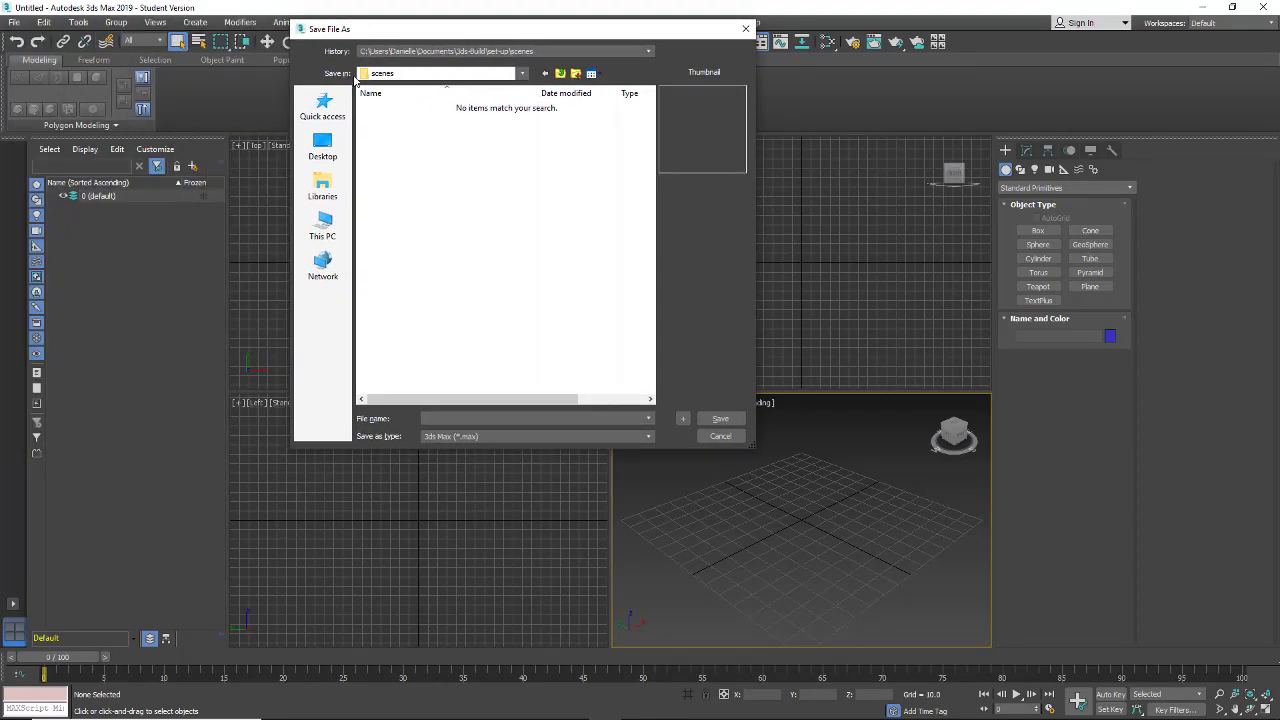
pyautogui.moveTo(420, 58)
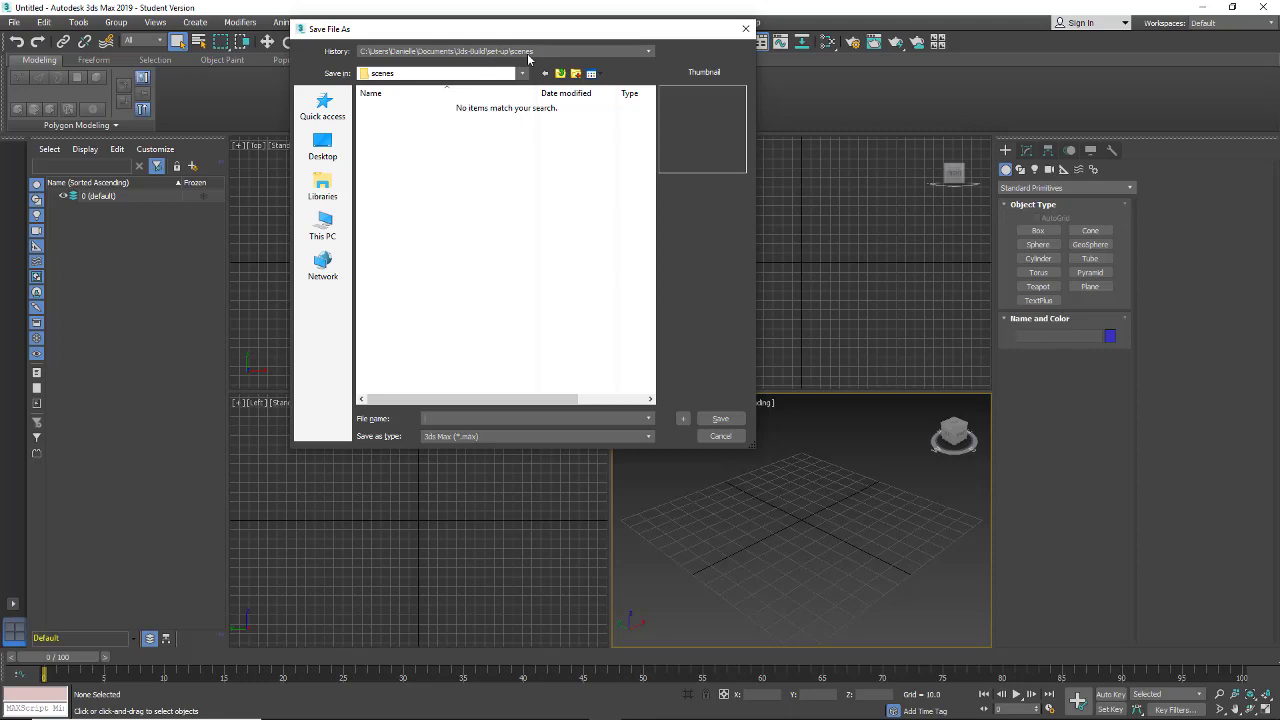
pyautogui.moveTo(444, 240)
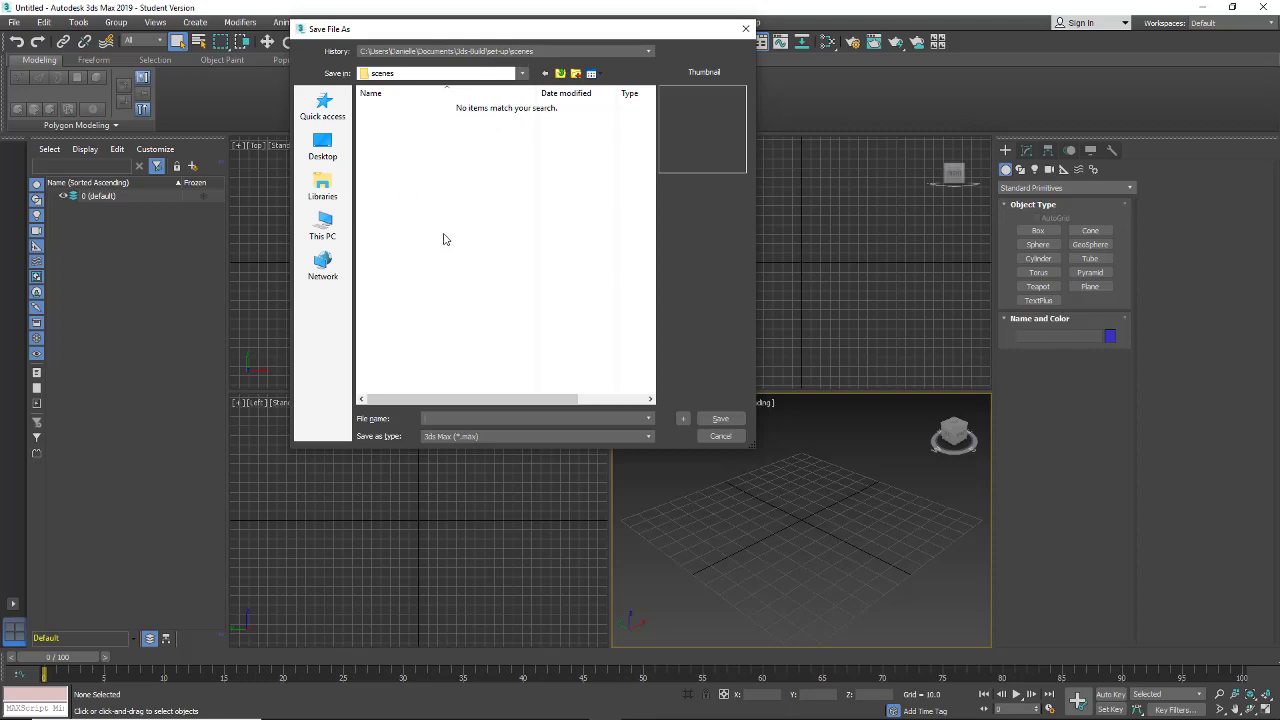
pyautogui.moveTo(428, 224)
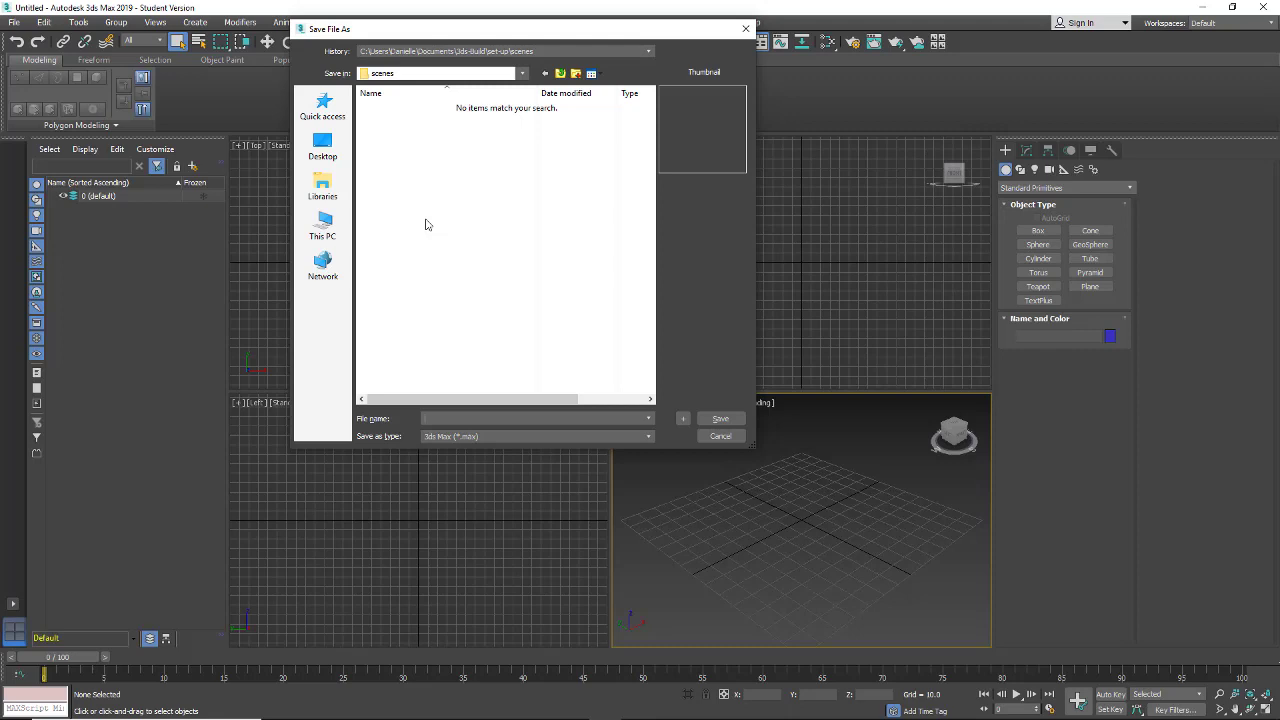
pyautogui.moveTo(324, 56)
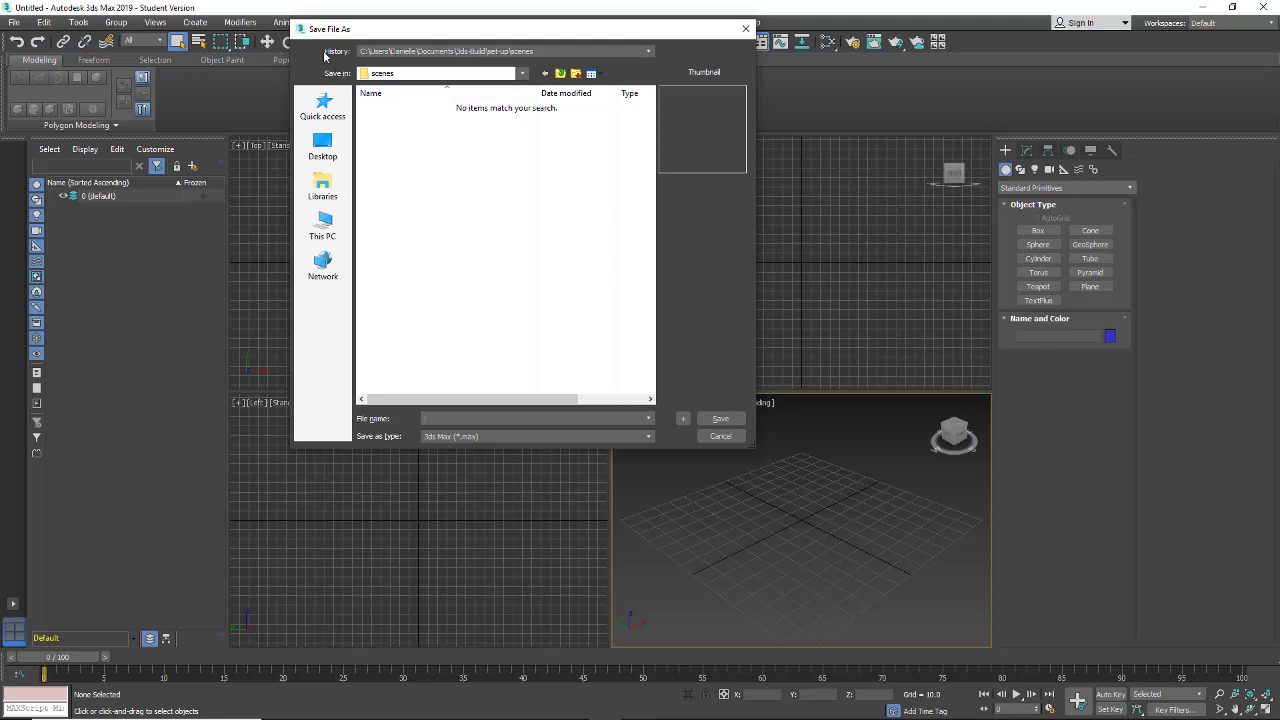
pyautogui.moveTo(496, 338)
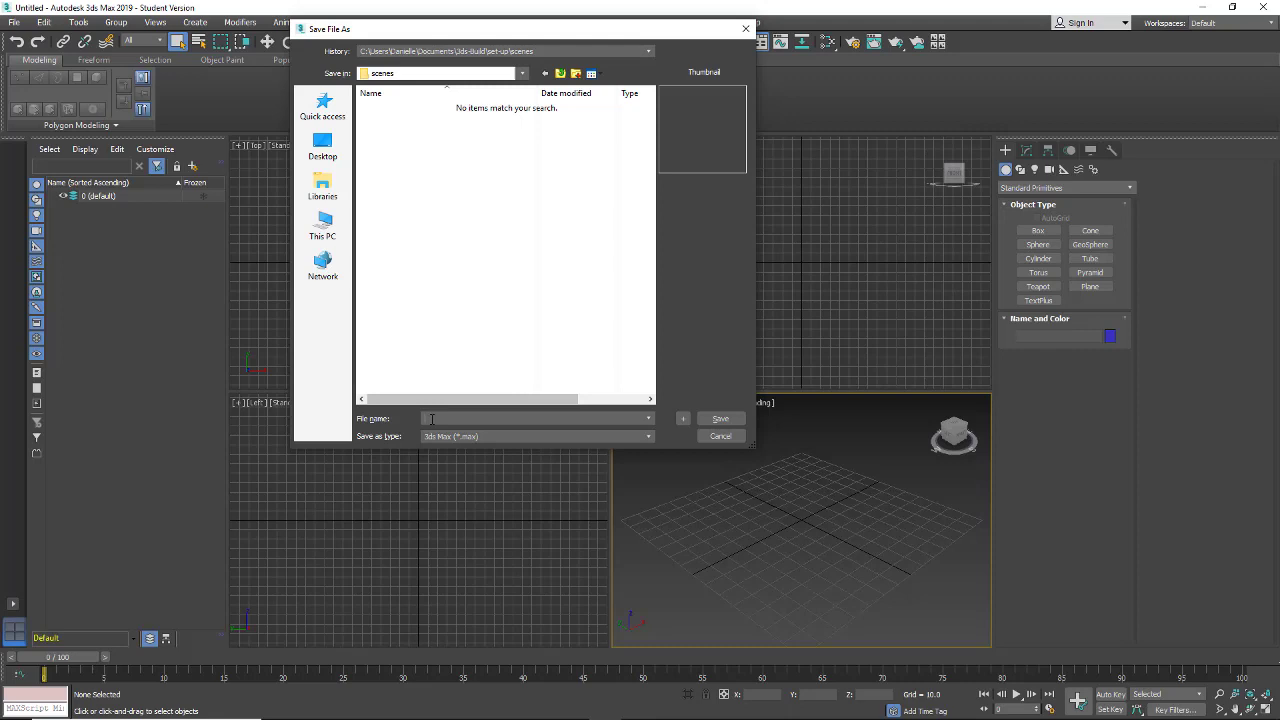
pyautogui.write('g')
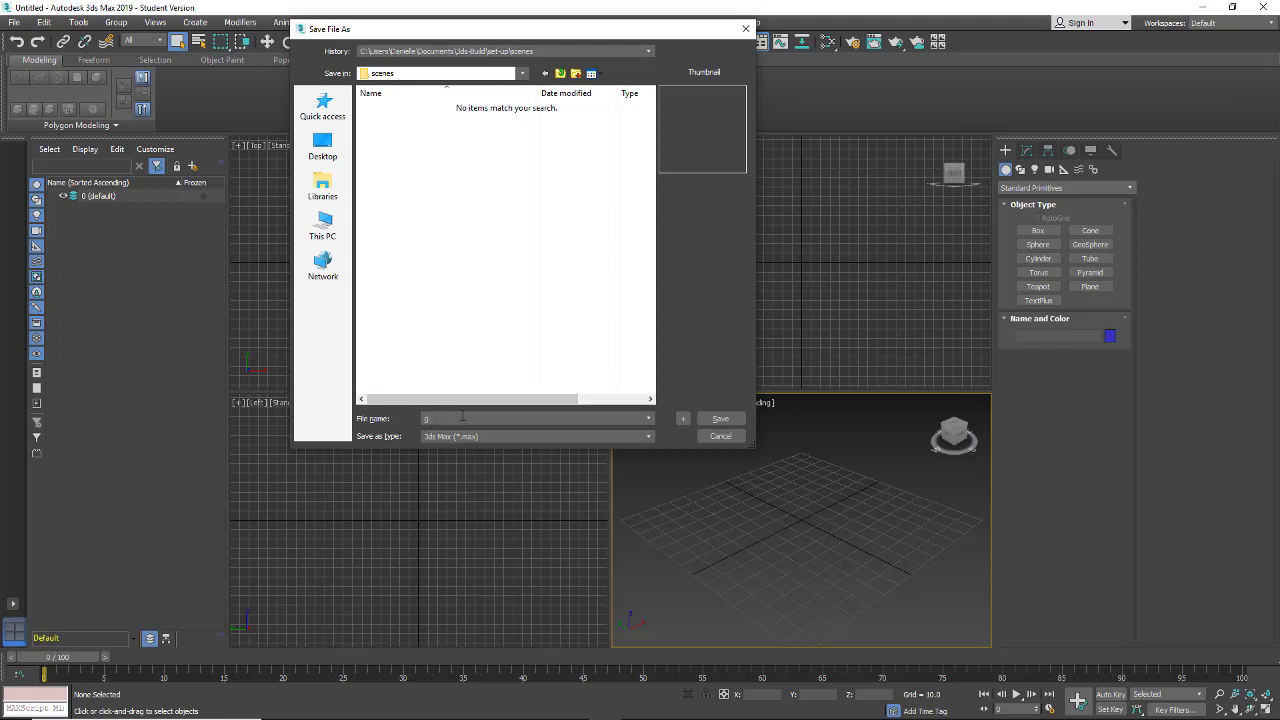
pyautogui.write('rid')
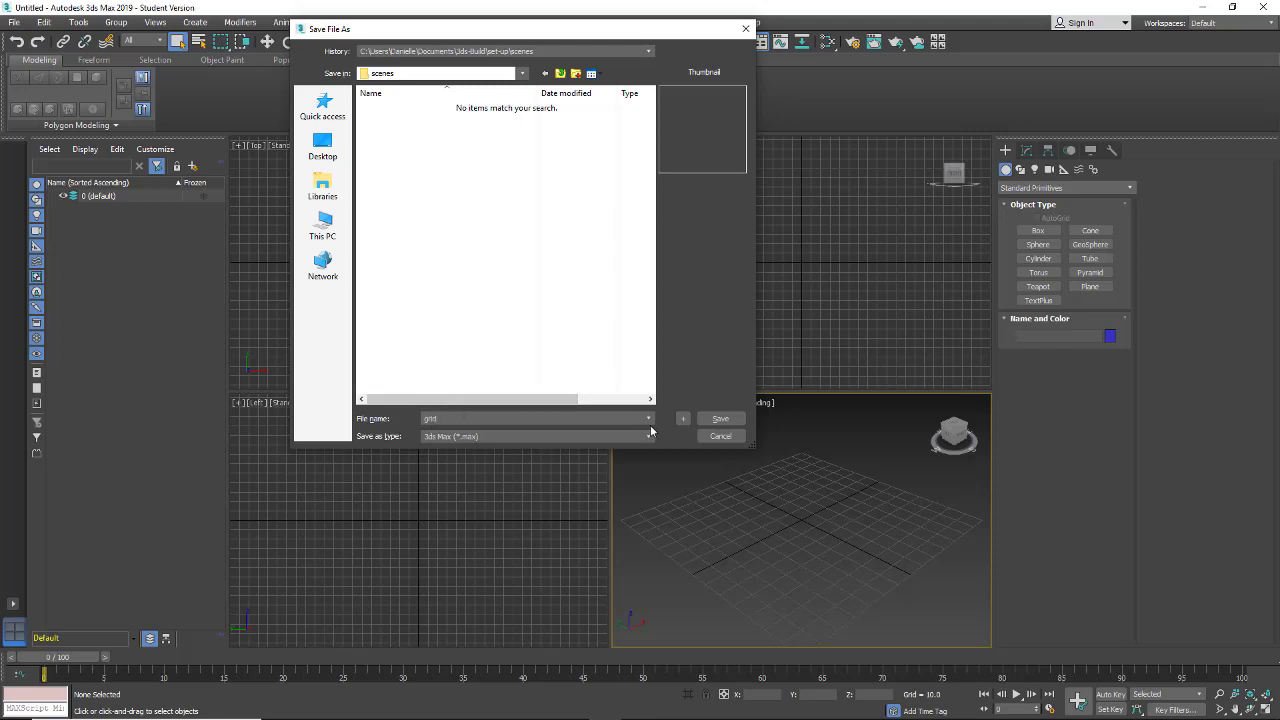
pyautogui.click(720, 418)
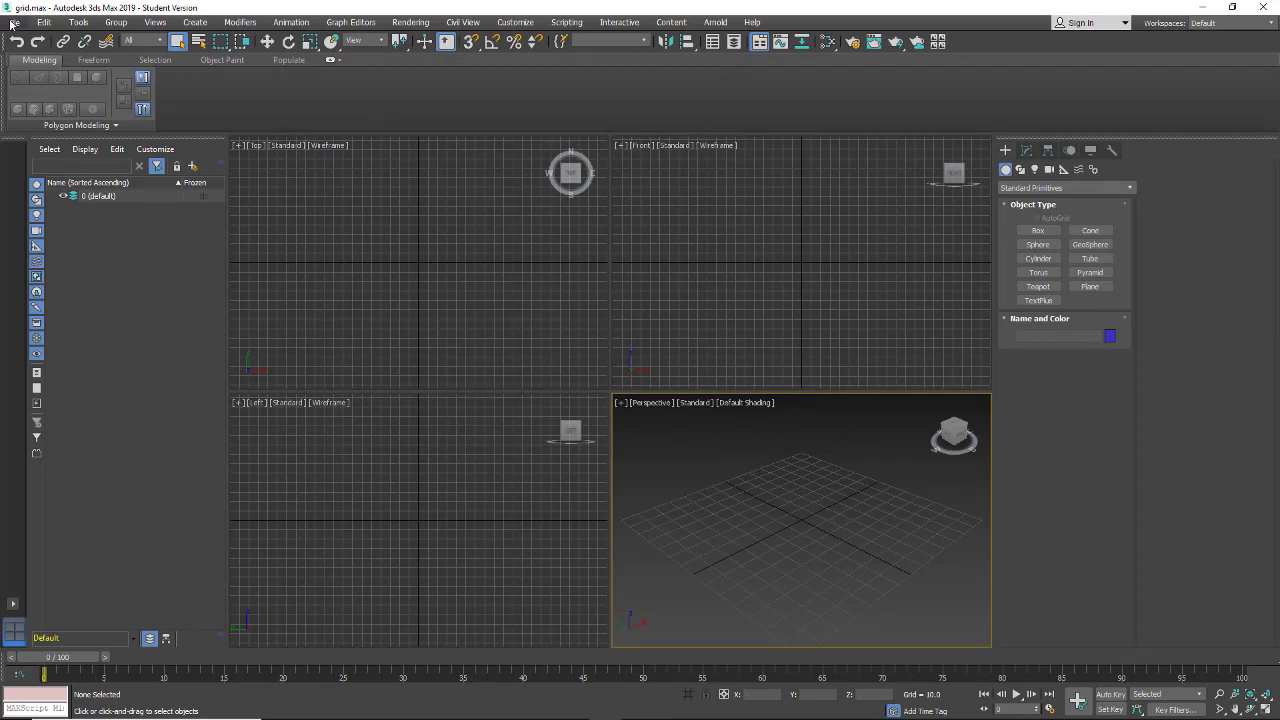
# - Save incremented versions grid01 and grid02 of the scene via Save As
pyautogui.click(12, 22)
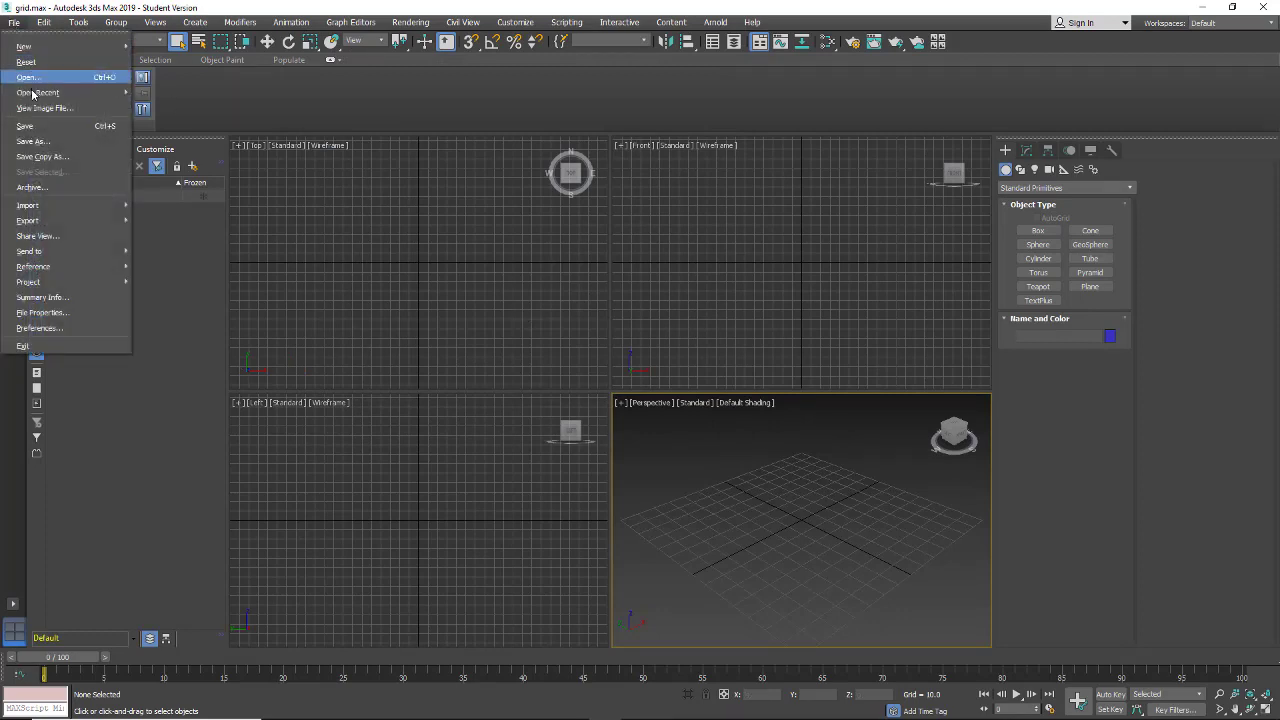
pyautogui.moveTo(26, 124)
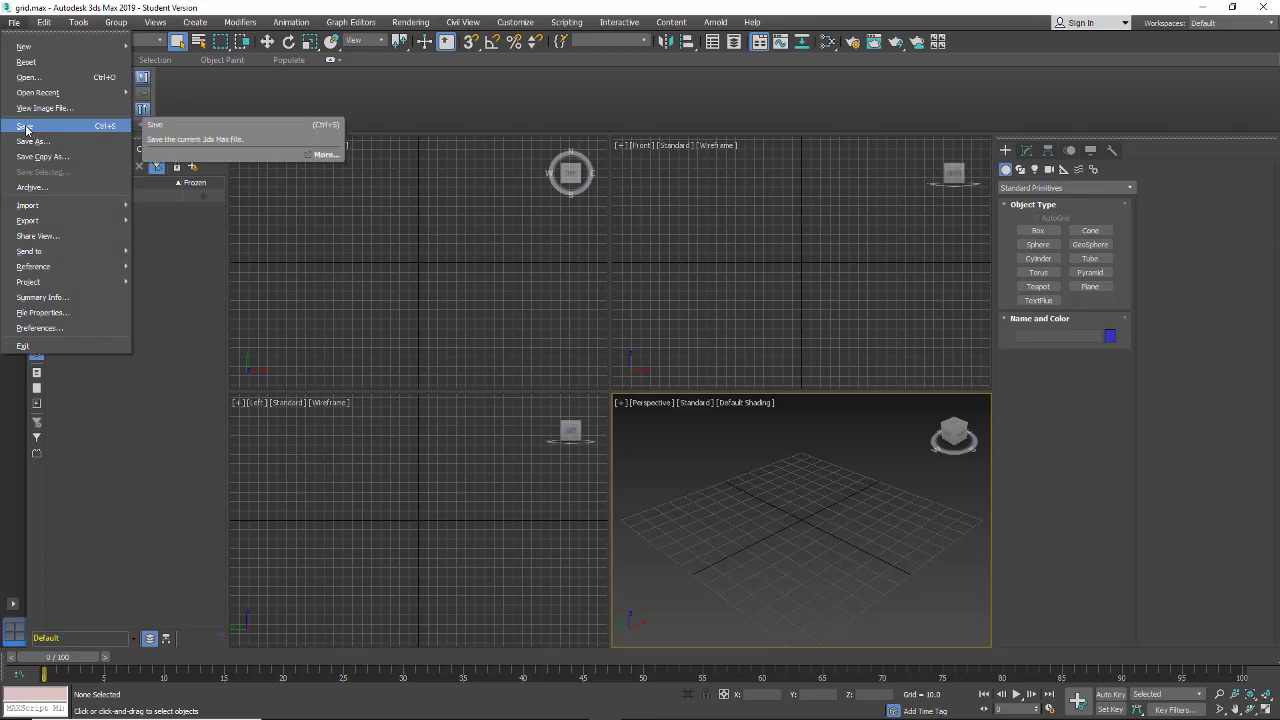
pyautogui.moveTo(32, 140)
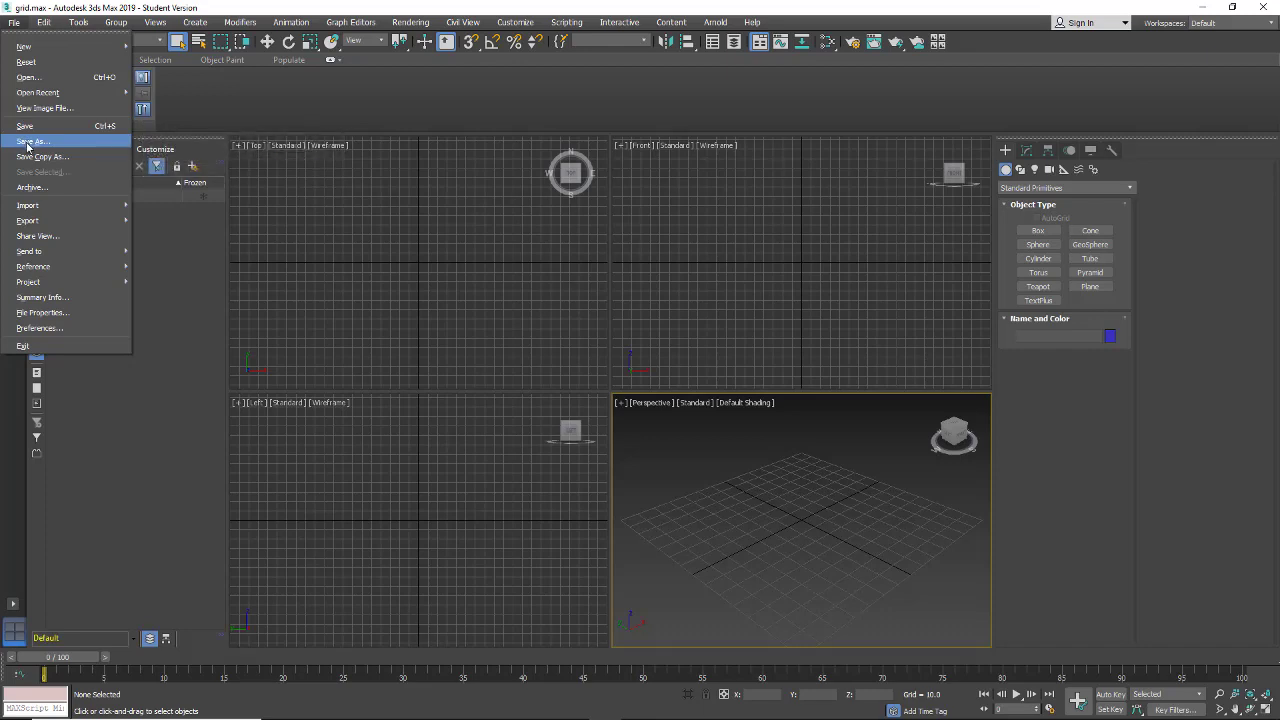
pyautogui.click(32, 140)
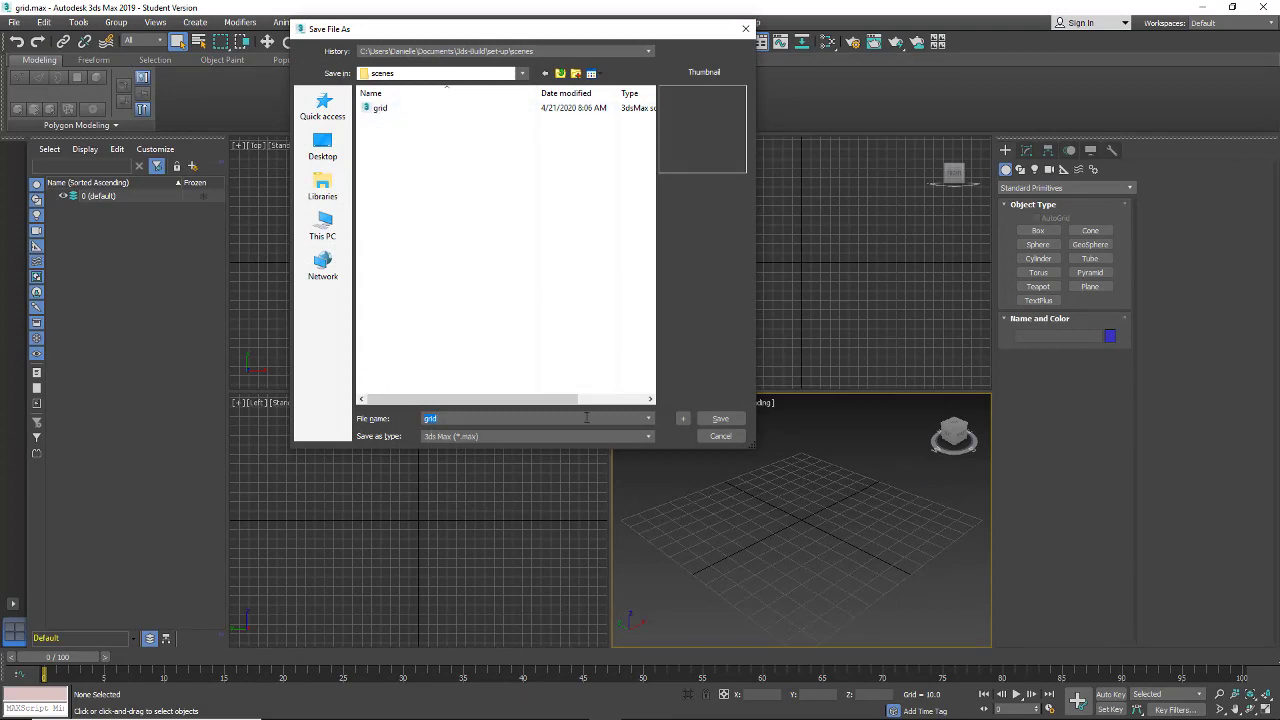
pyautogui.click(720, 418)
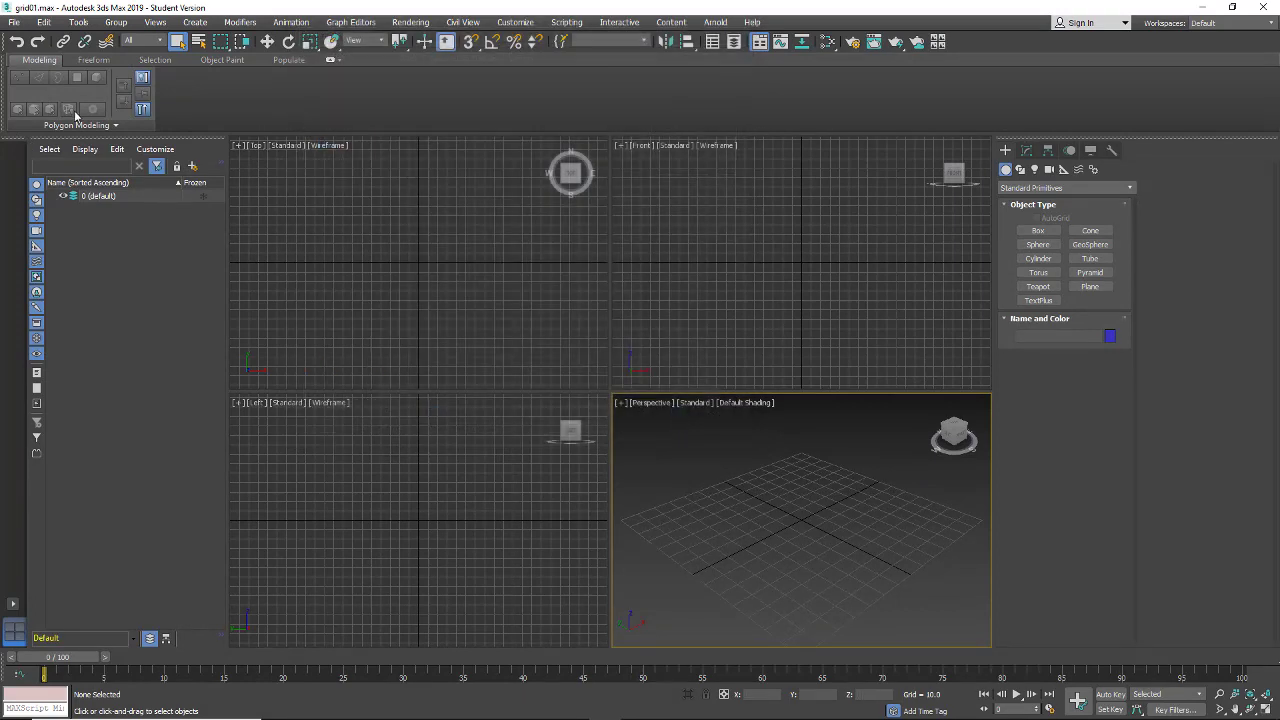
pyautogui.click(14, 22)
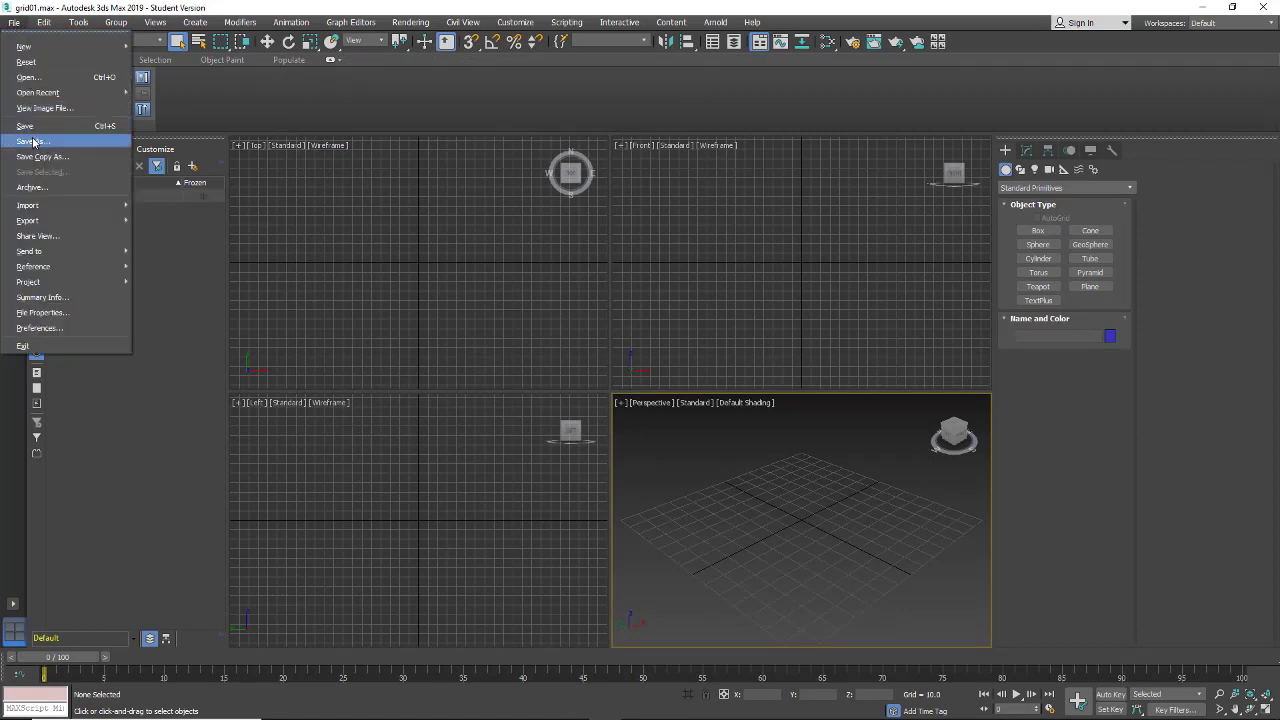
pyautogui.click(32, 156)
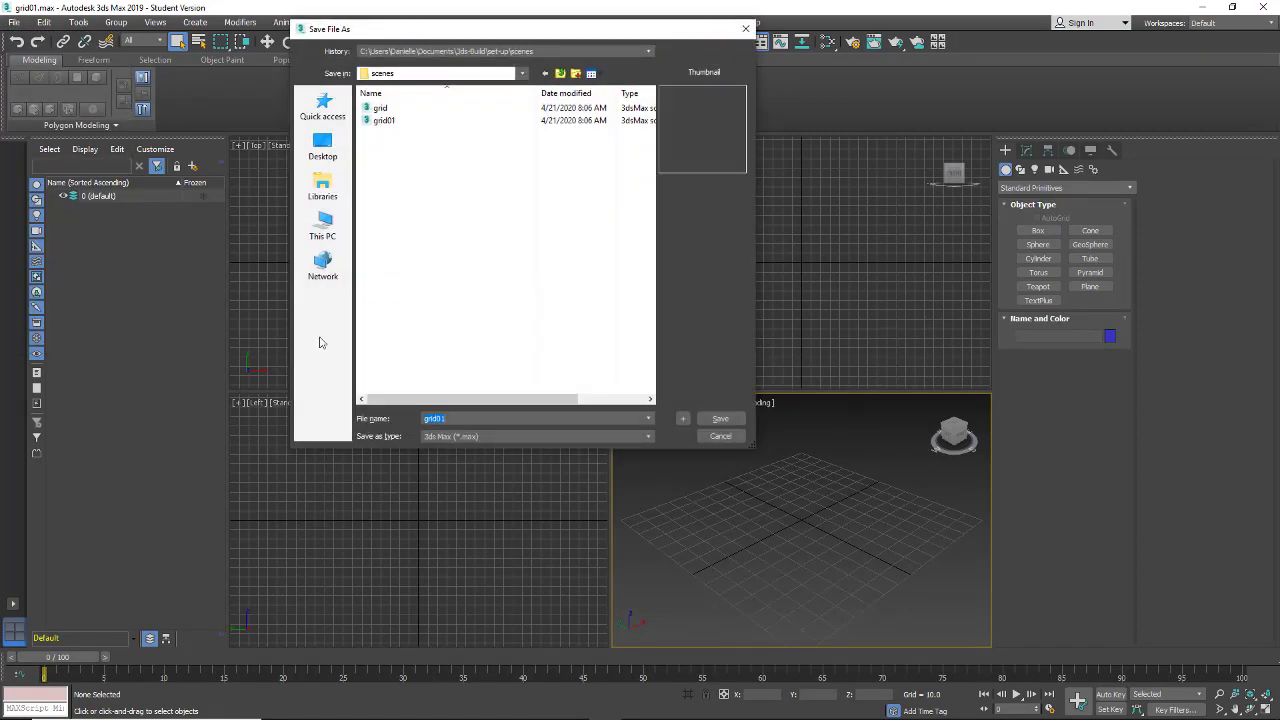
pyautogui.click(384, 120)
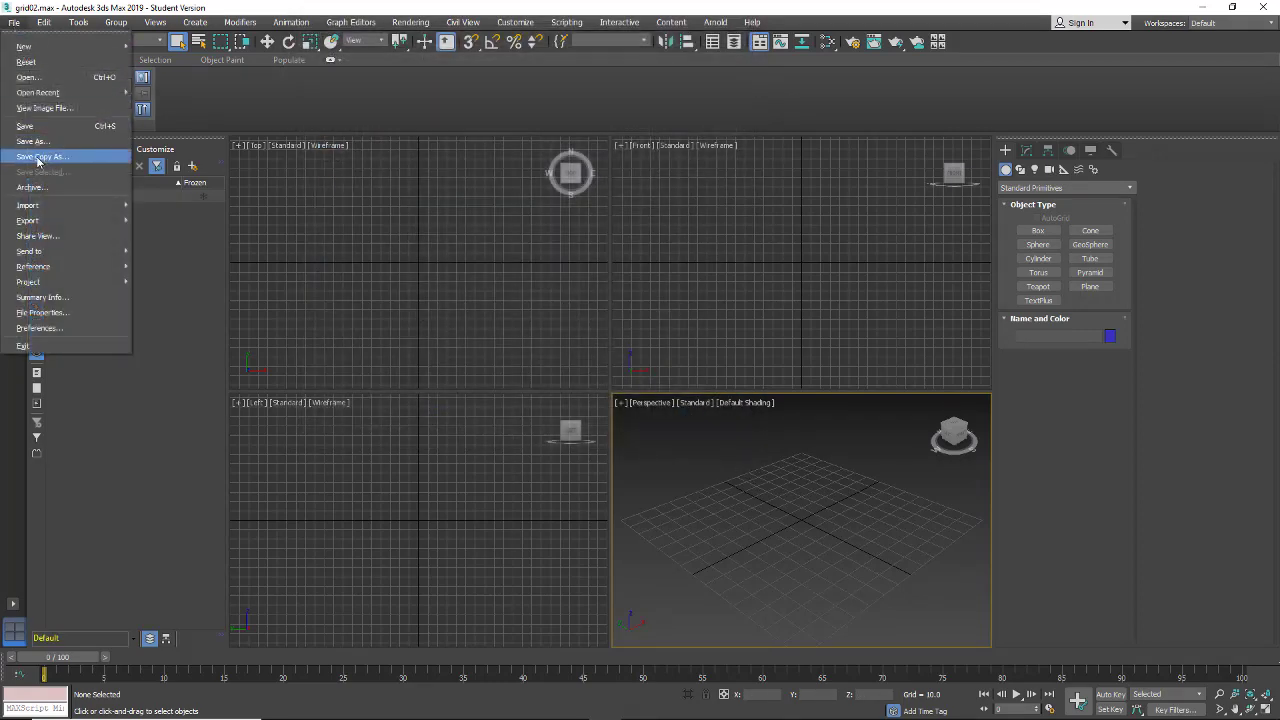
# - Save a further incremented copy of the scene with Save Copy As
pyautogui.click(32, 140)
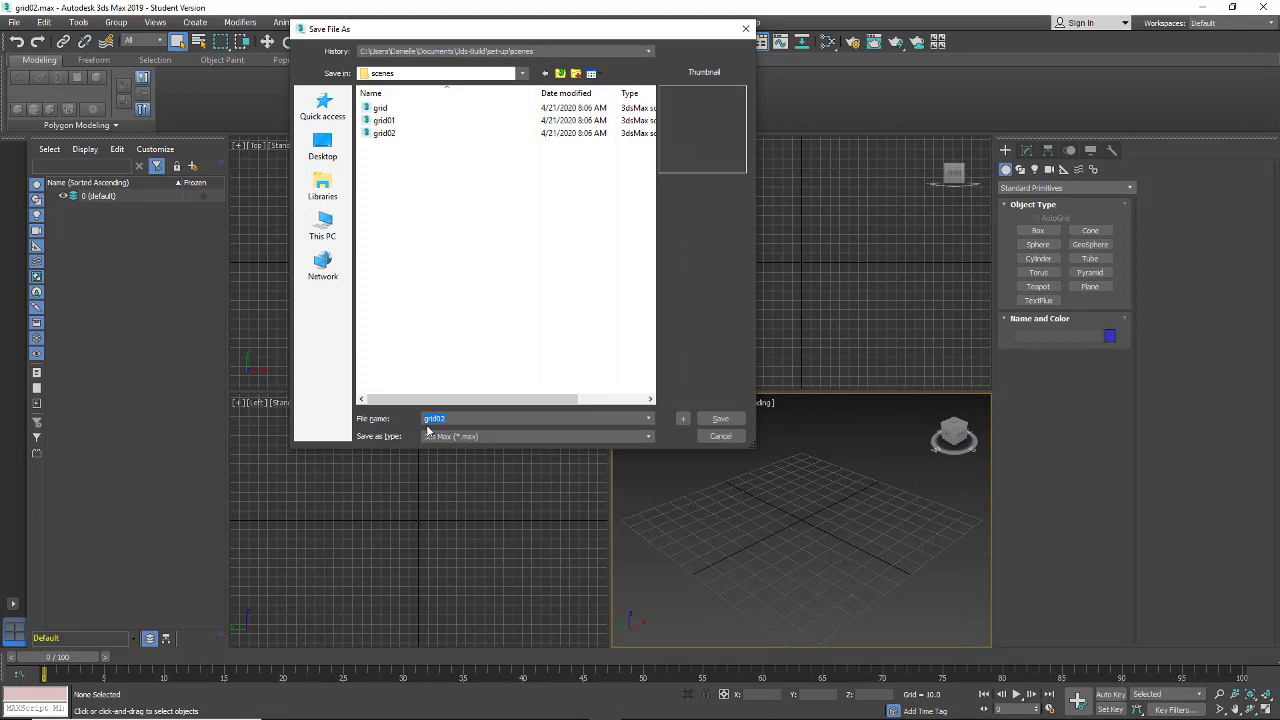
pyautogui.click(384, 120)
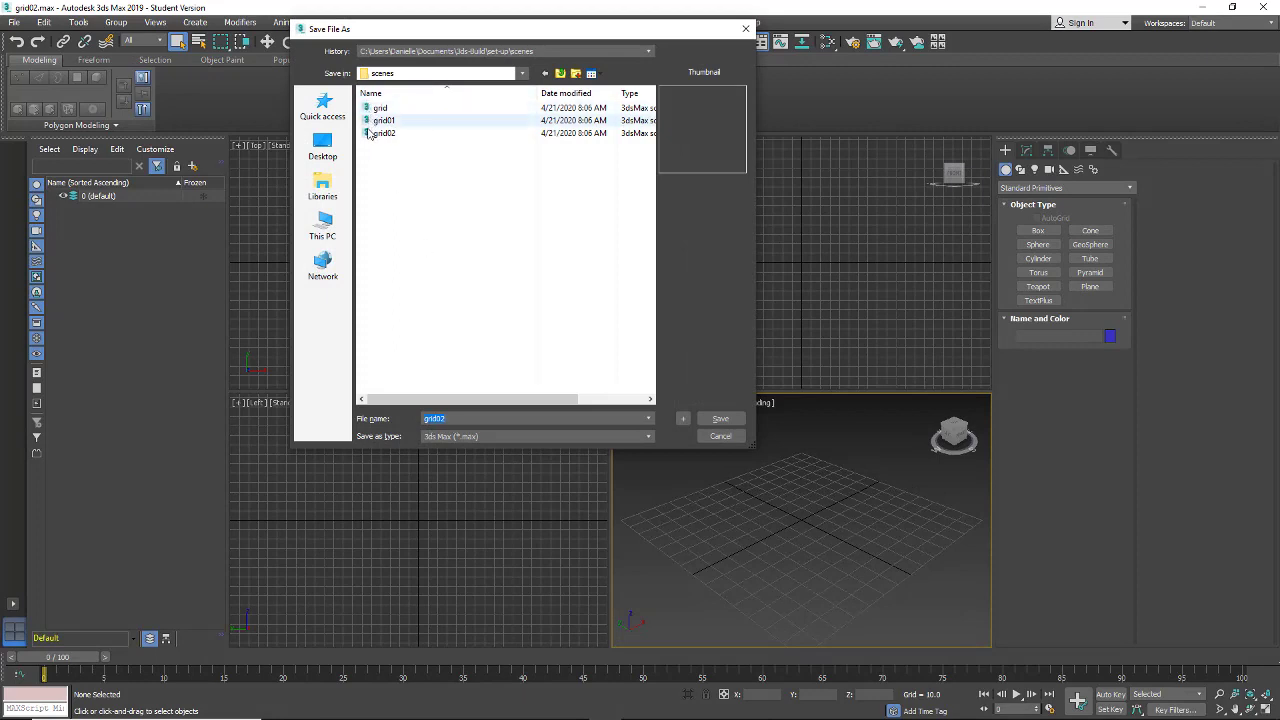
pyautogui.click(720, 418)
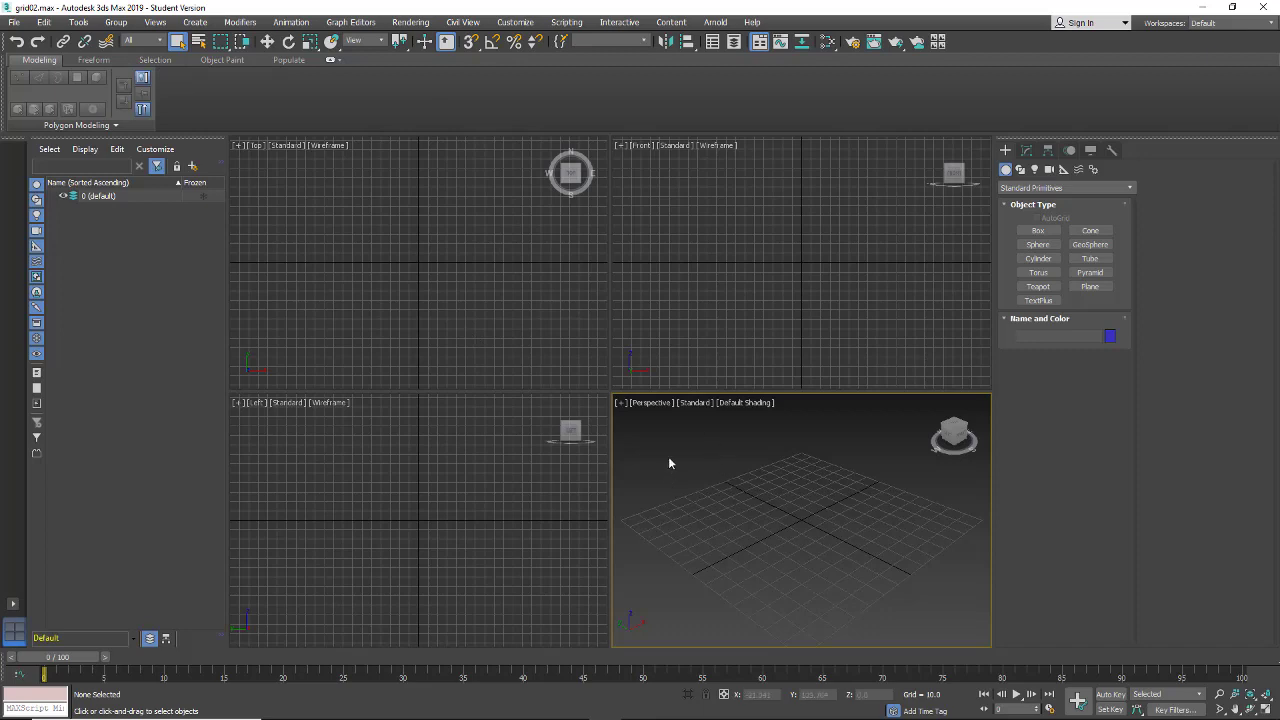
pyautogui.moveTo(728, 530)
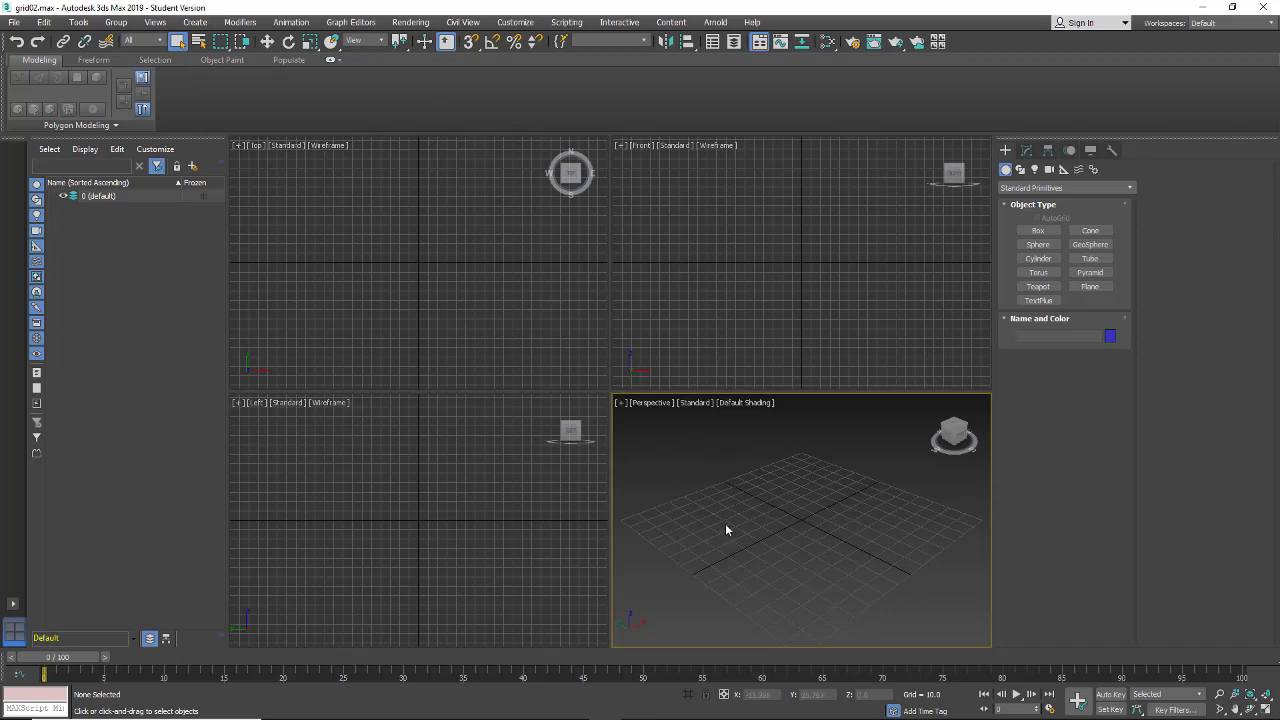
pyautogui.moveTo(458, 98)
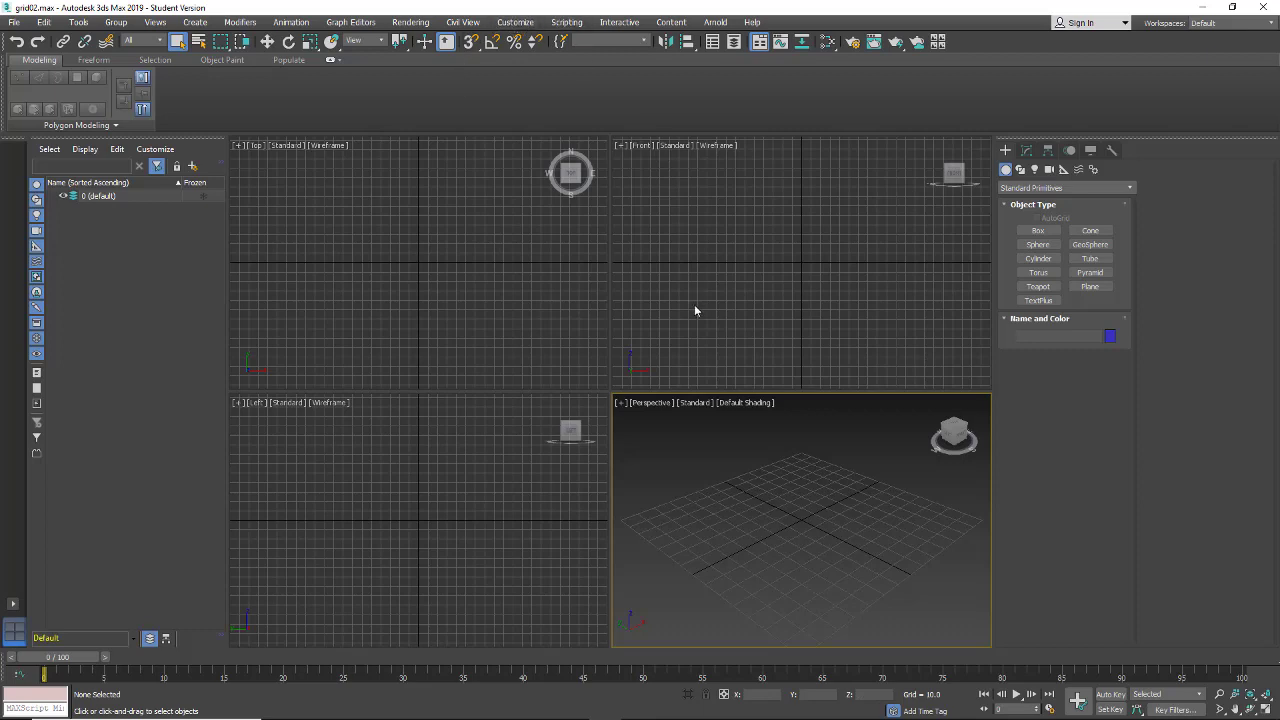
pyautogui.moveTo(696, 308)
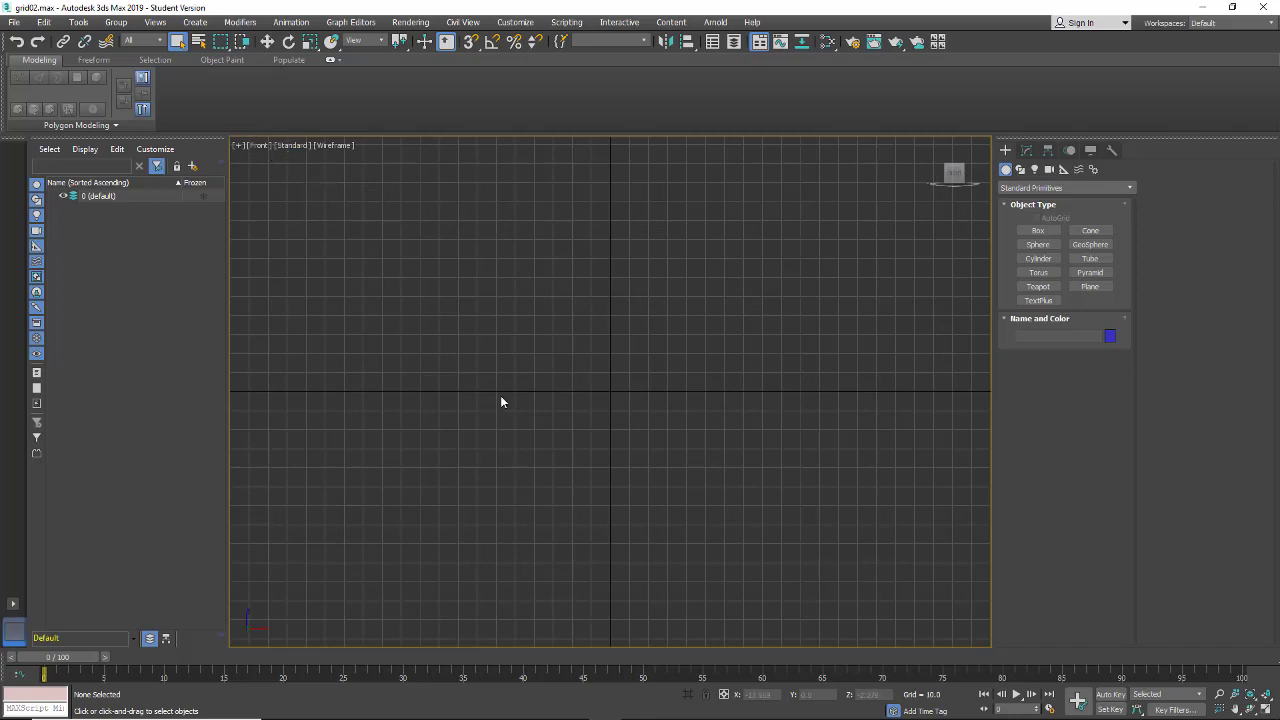
# - Switch the maximized viewport to Perspective view of the home grid
pyautogui.click(260, 144)
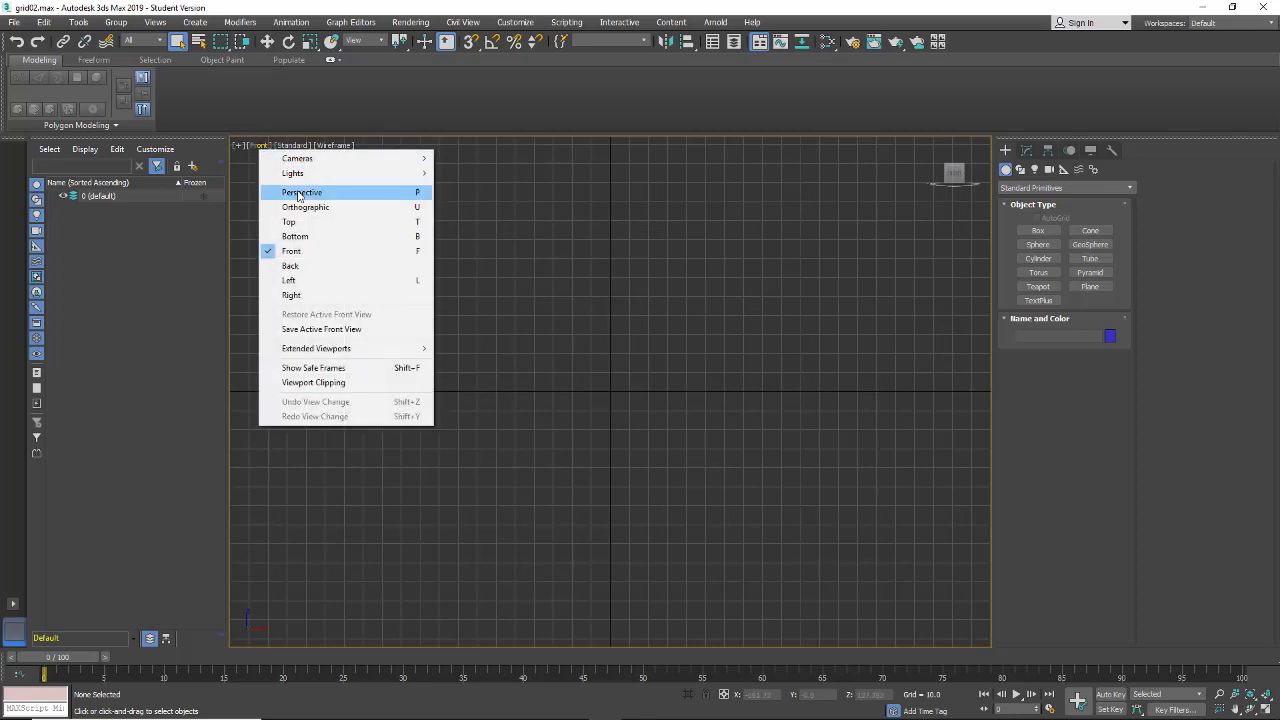
pyautogui.click(302, 192)
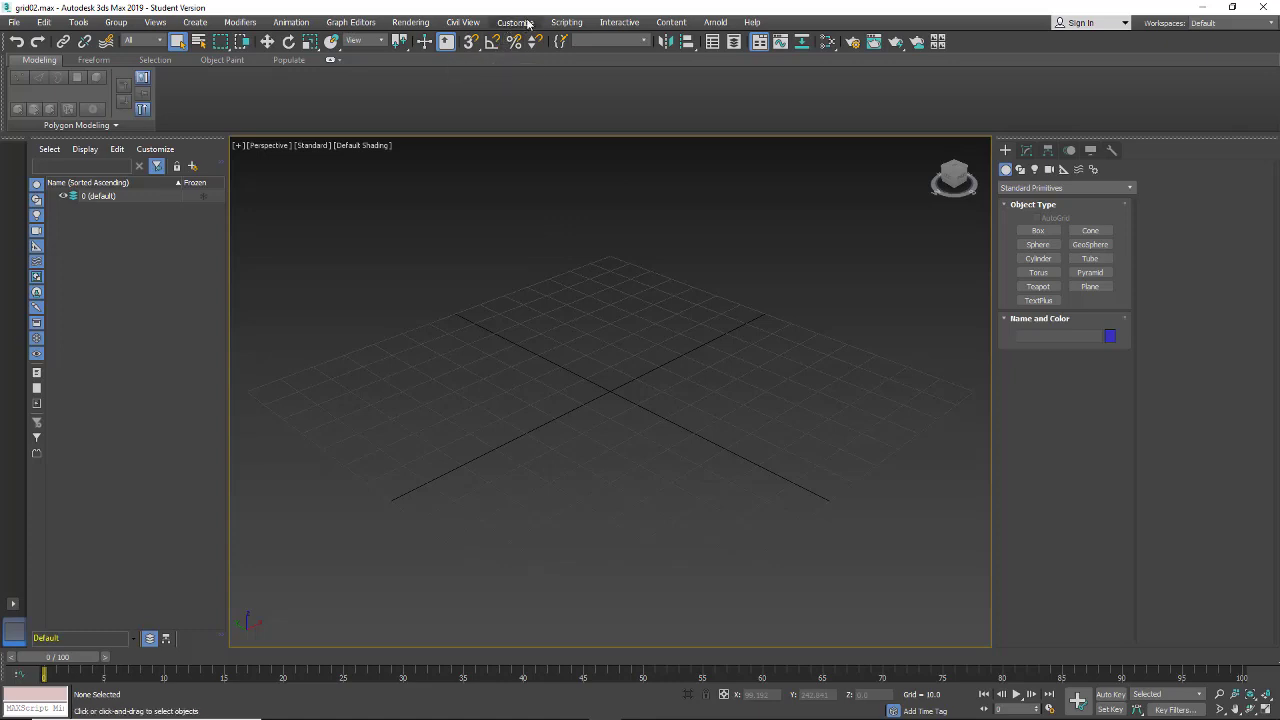
# - Review Units Setup, keeping Generic display units over a 1-inch system unit, and confirm
pyautogui.click(516, 22)
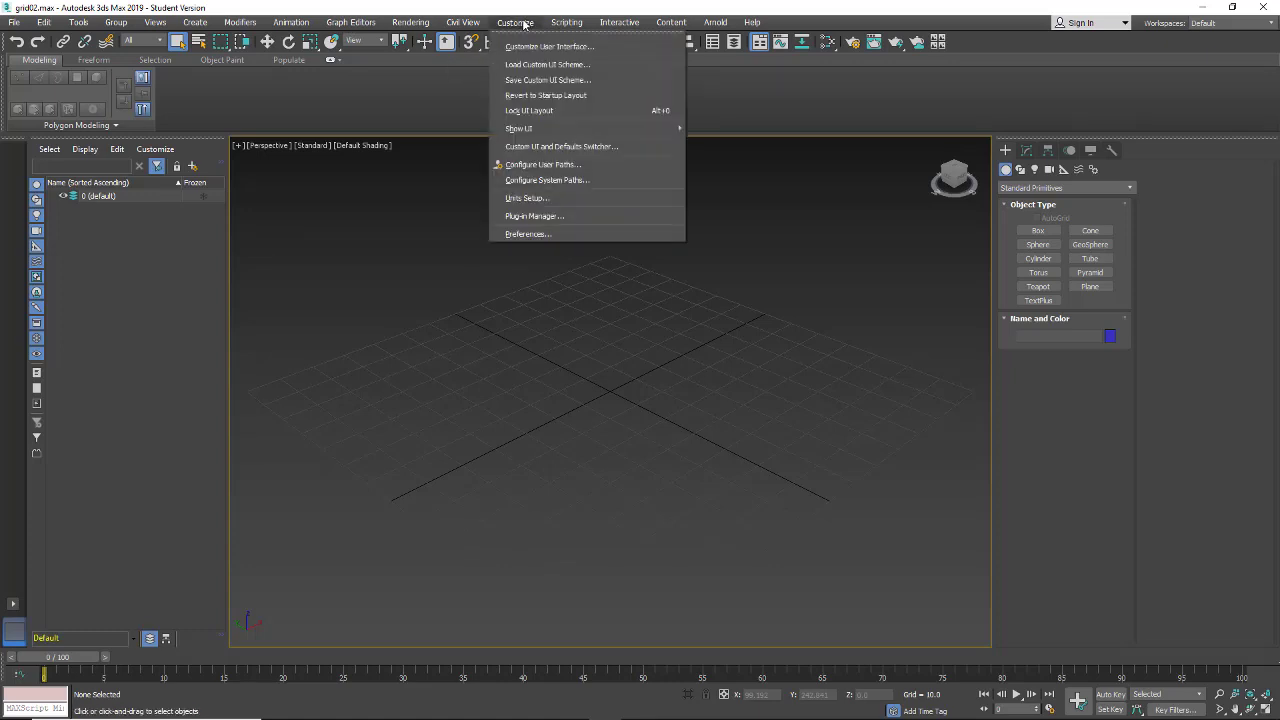
pyautogui.moveTo(528, 198)
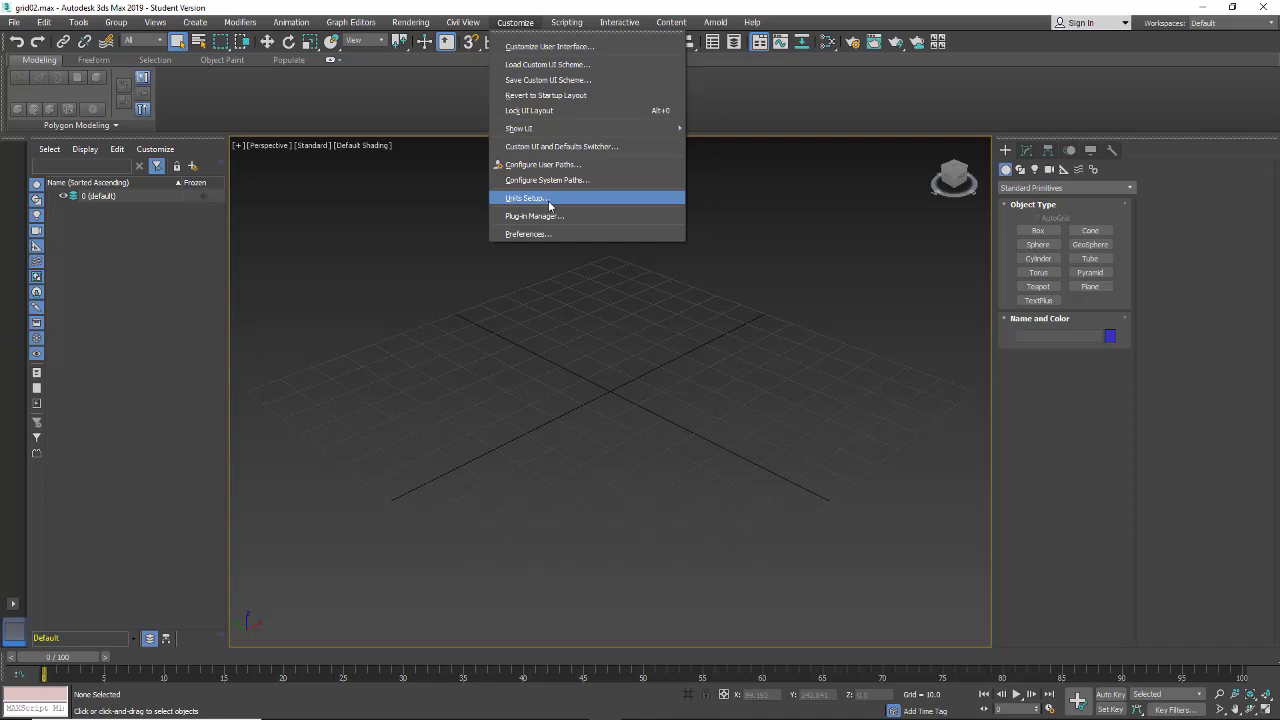
pyautogui.click(524, 198)
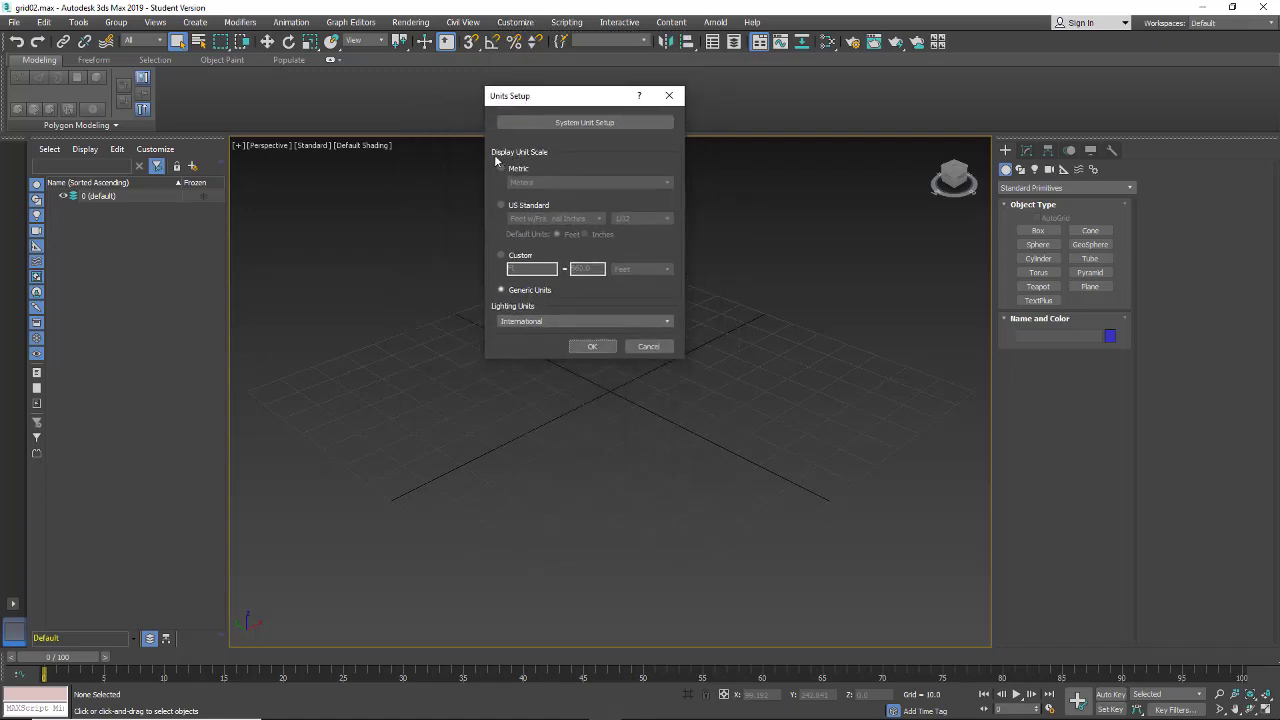
pyautogui.moveTo(1116, 404)
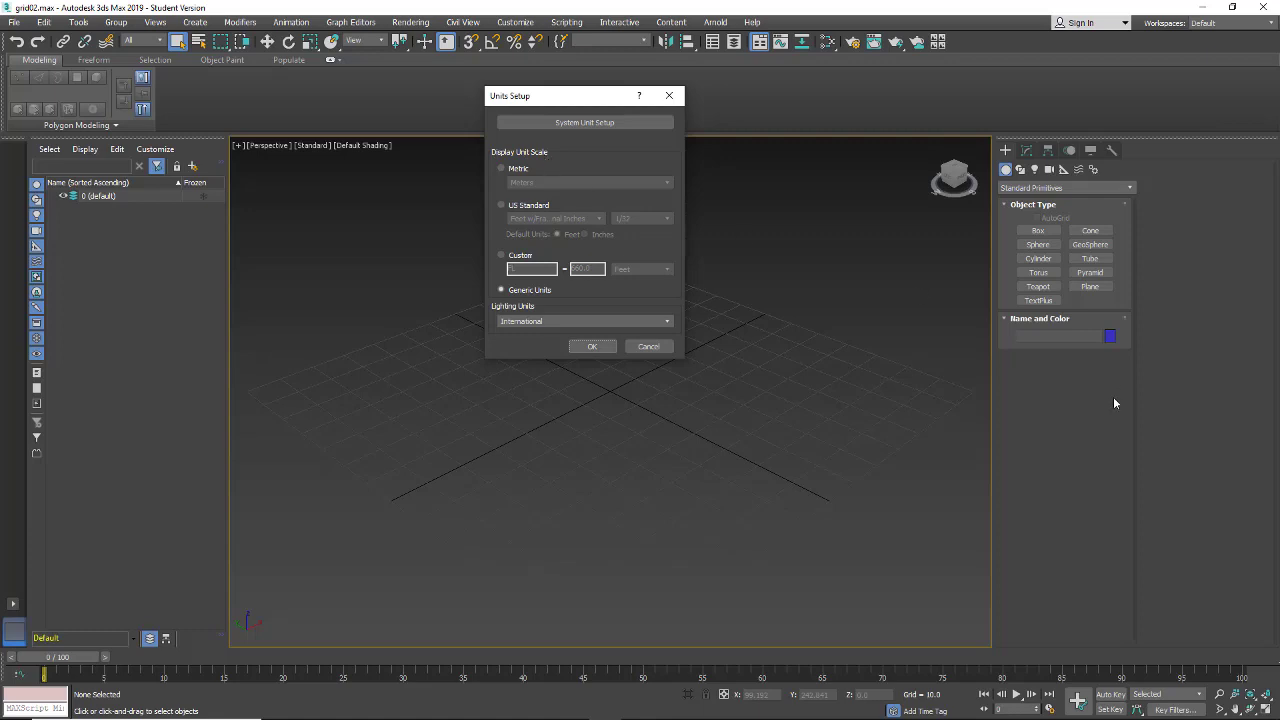
pyautogui.moveTo(1020, 438)
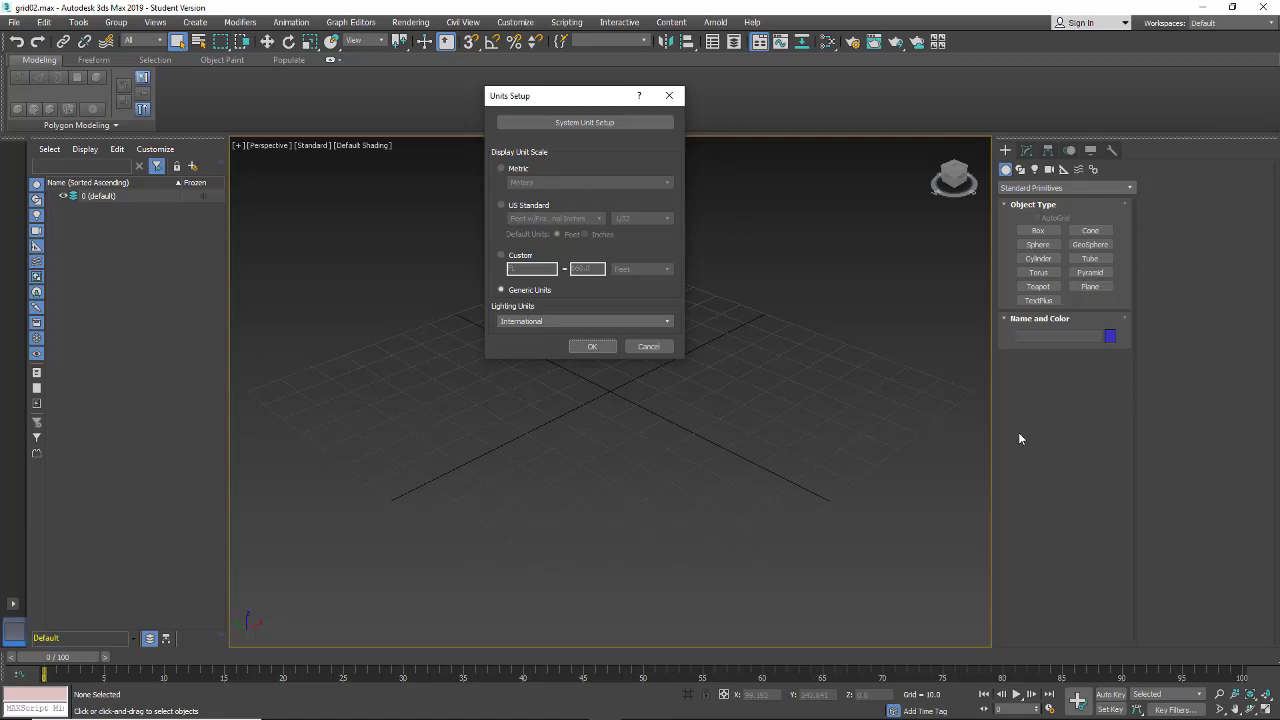
pyautogui.moveTo(558, 218)
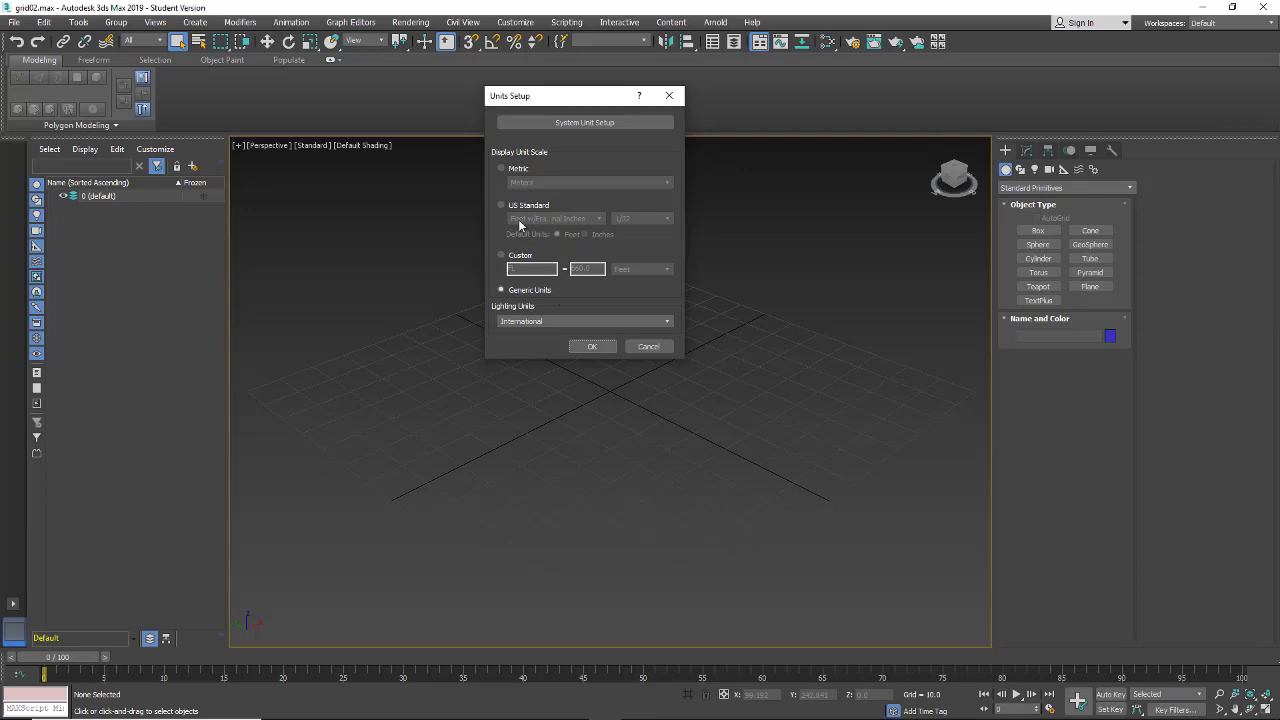
pyautogui.moveTo(520, 228)
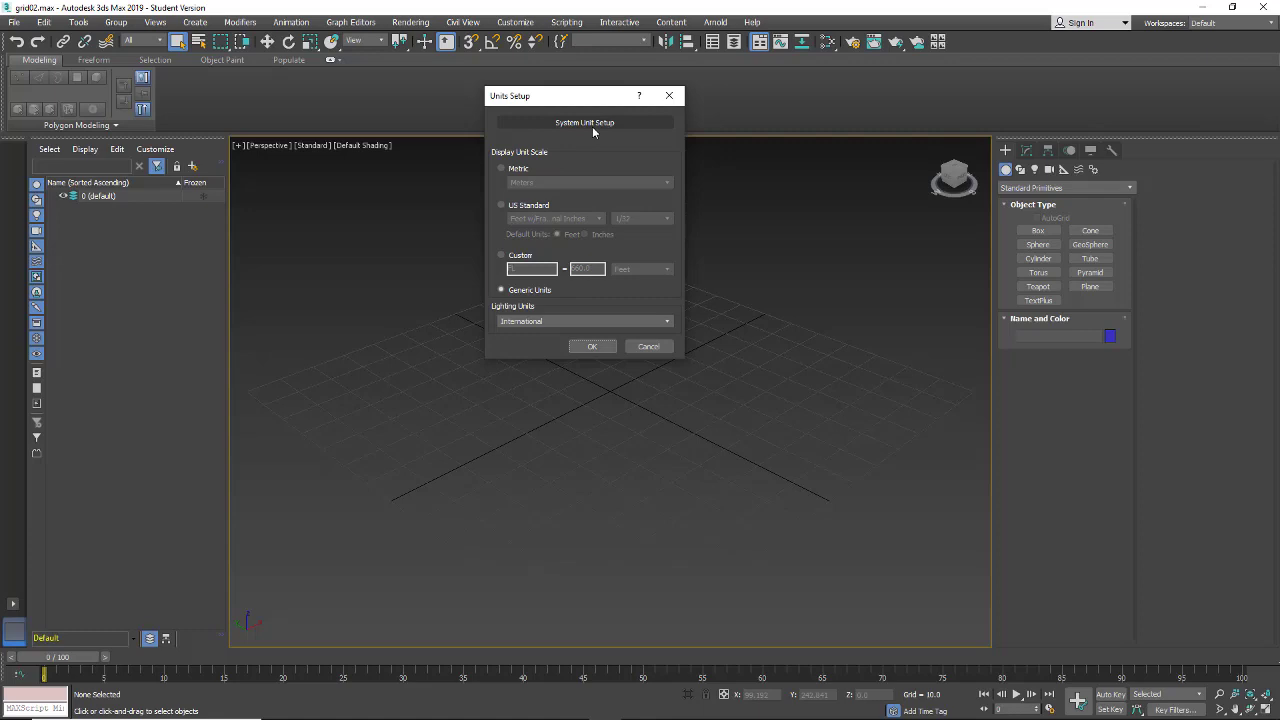
pyautogui.moveTo(624, 124)
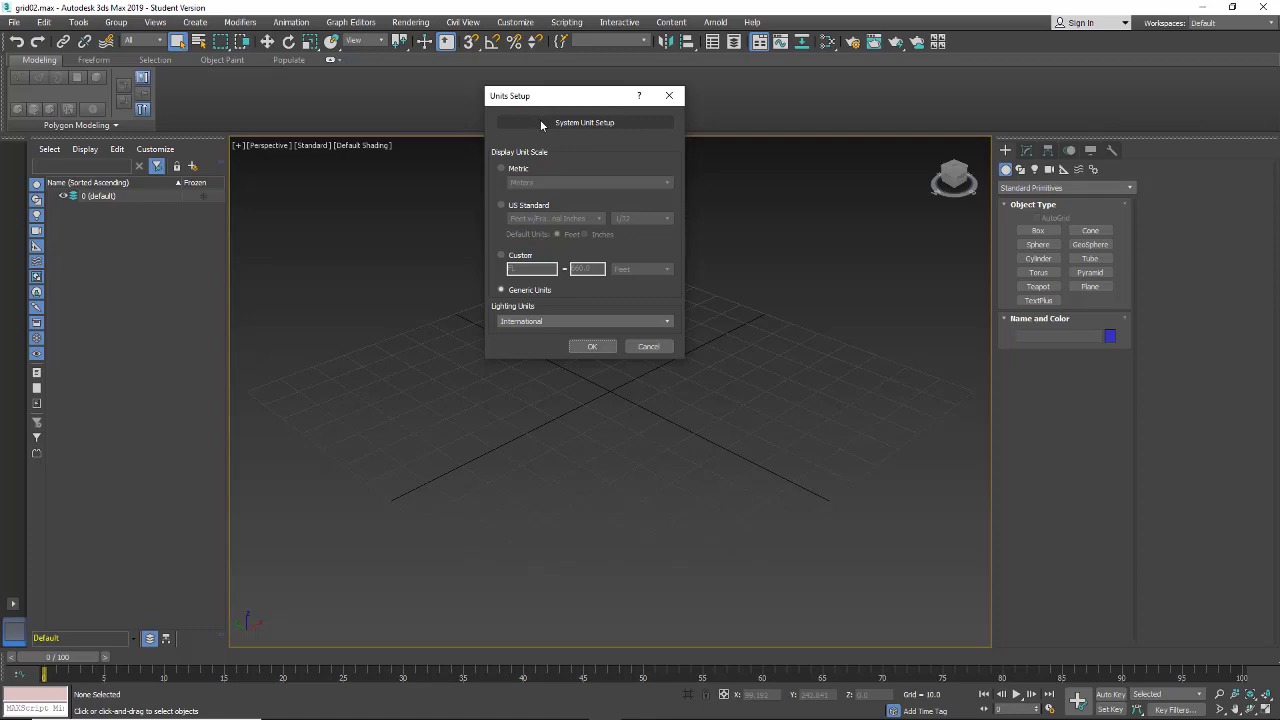
pyautogui.click(584, 122)
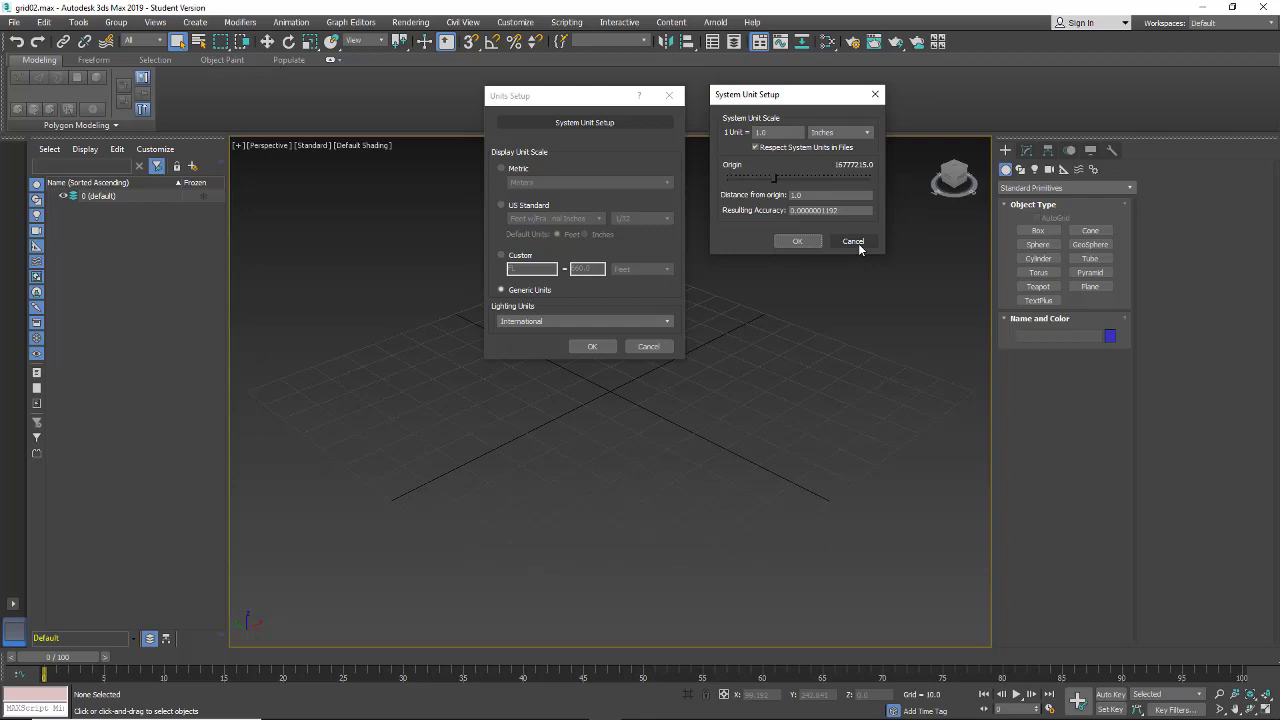
pyautogui.click(852, 240)
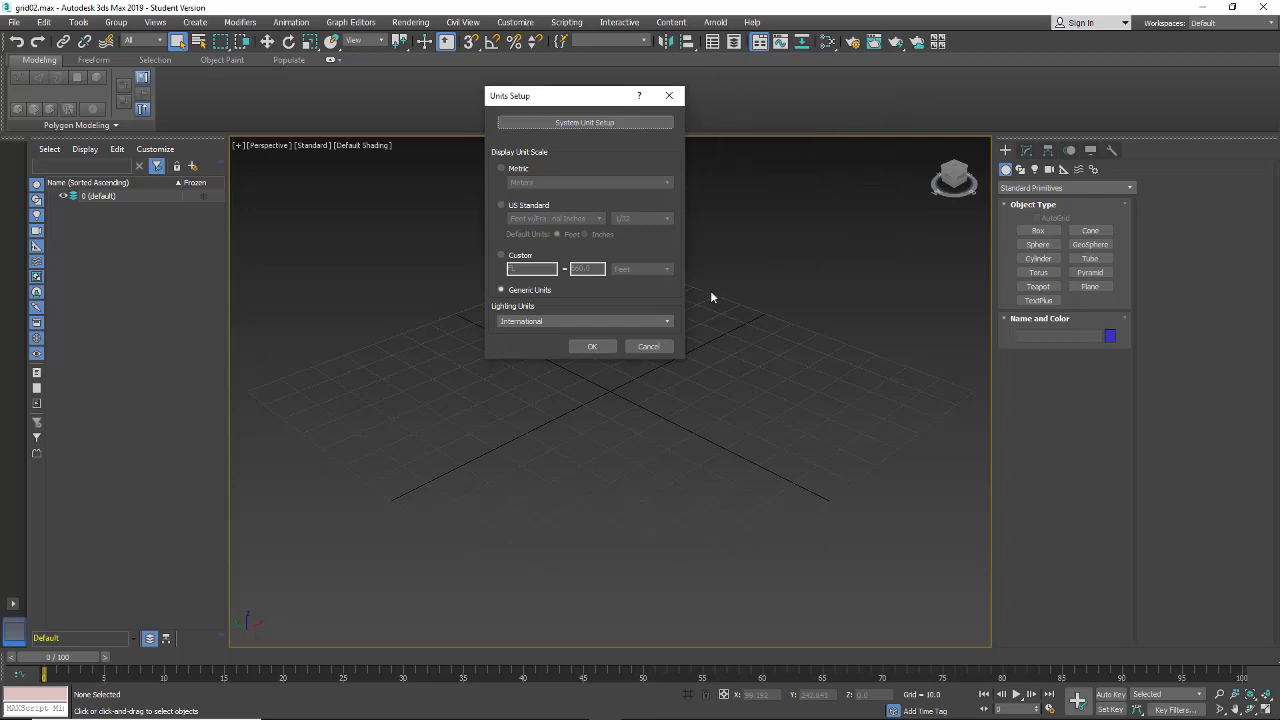
pyautogui.click(592, 346)
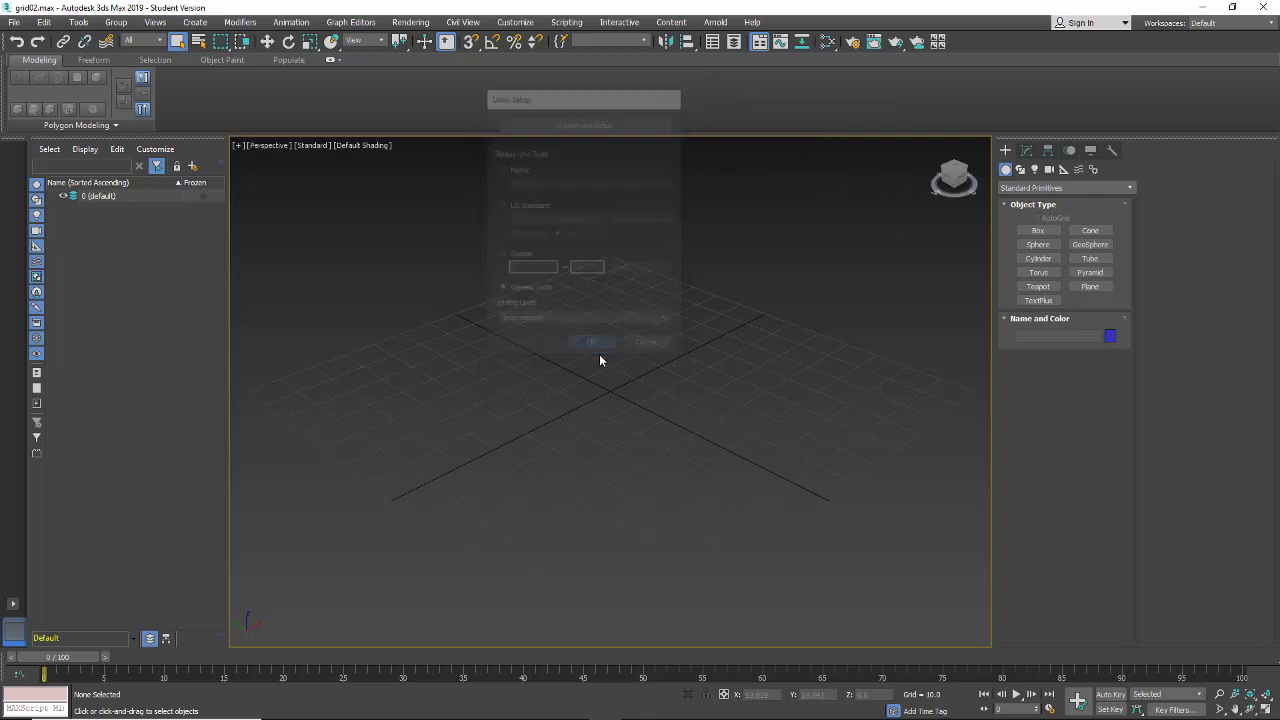
pyautogui.click(592, 342)
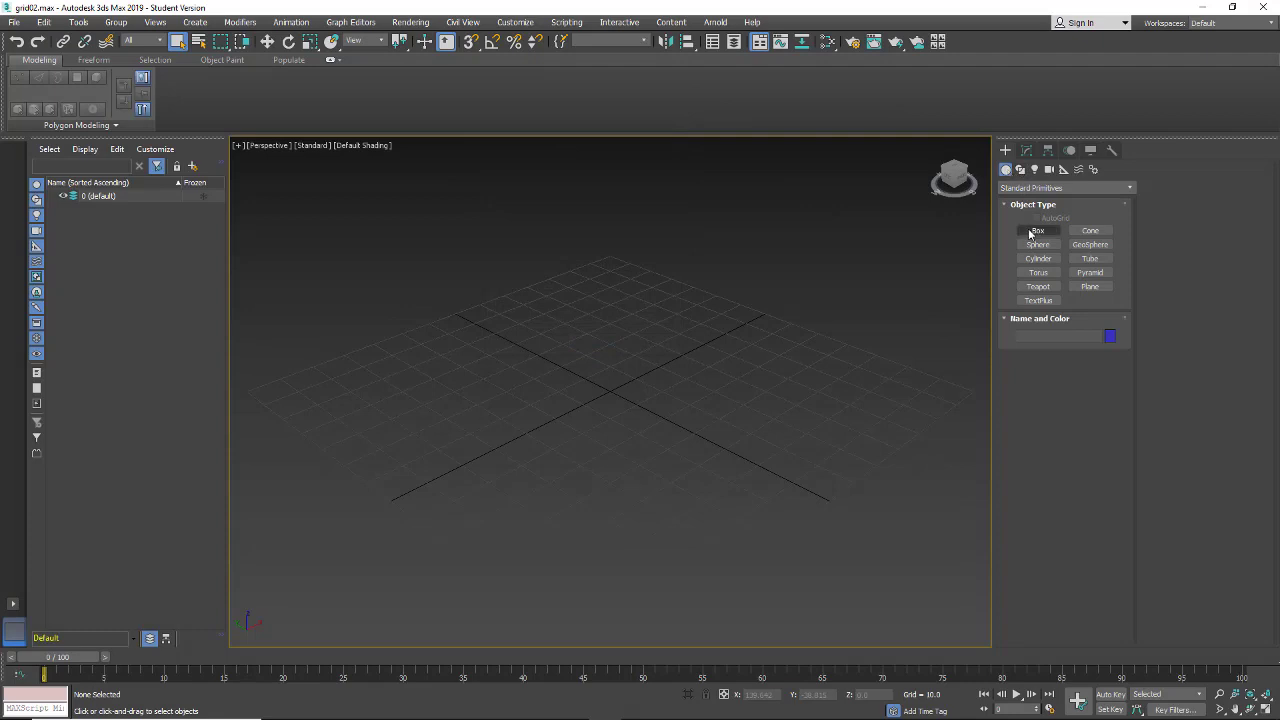
# - Create a 1-unit cube at the origin using Cube creation method and keyboard entry
pyautogui.click(1036, 230)
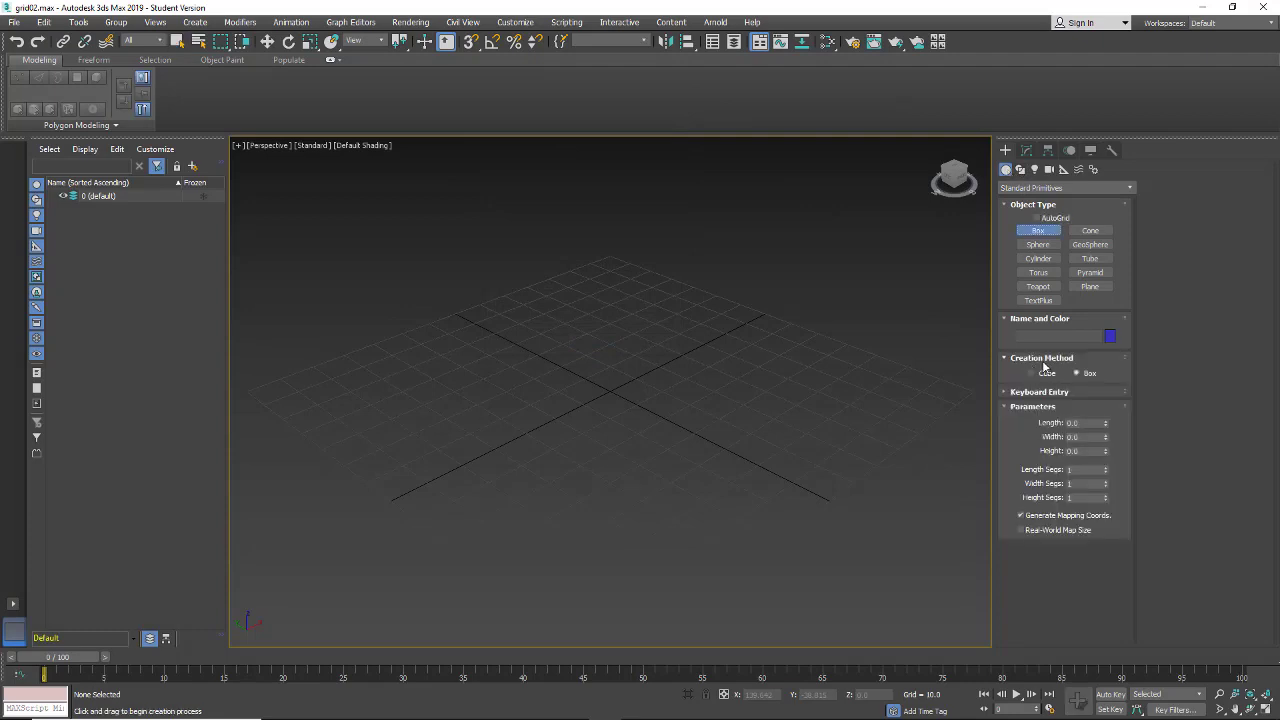
pyautogui.click(1032, 374)
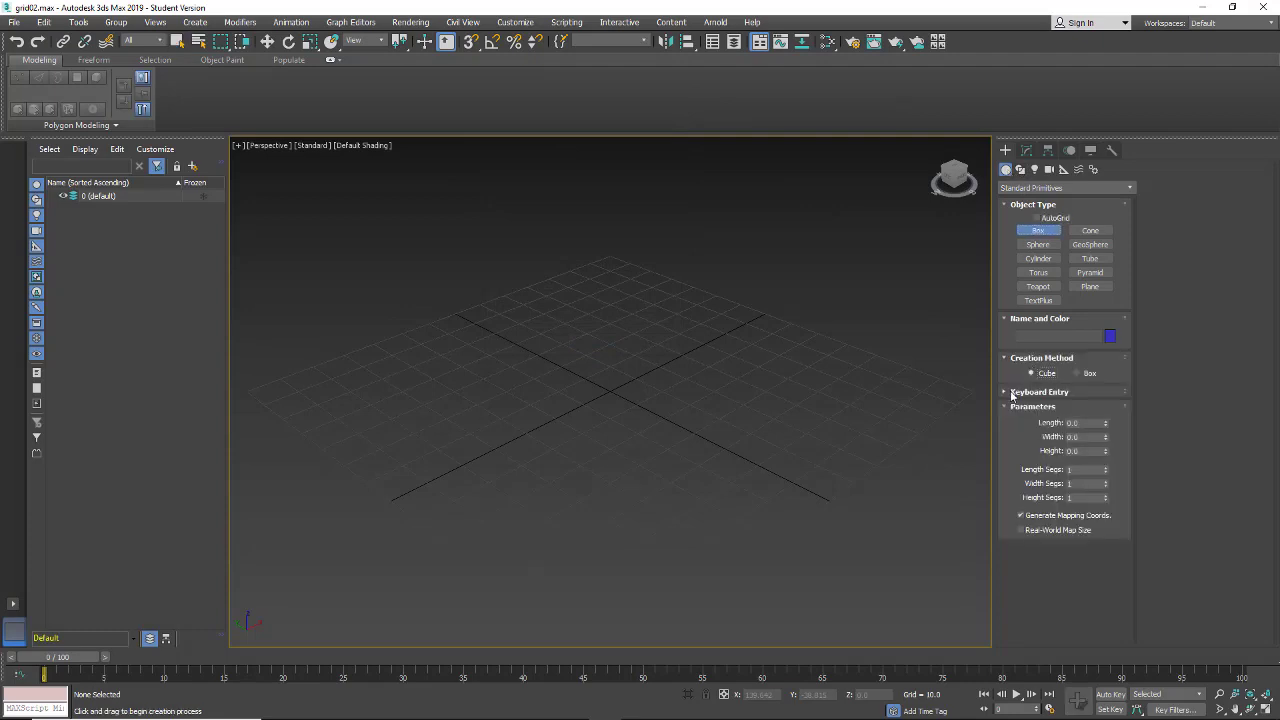
pyautogui.click(1040, 390)
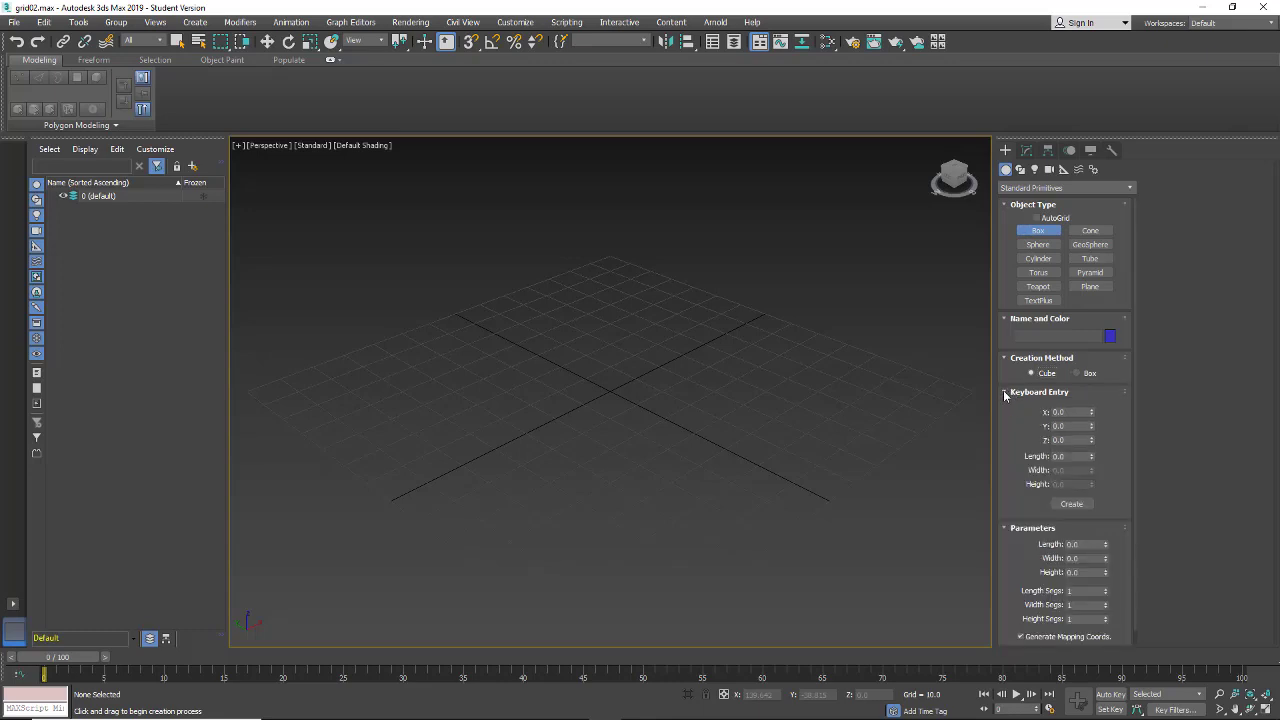
pyautogui.click(1068, 412)
pyautogui.write('1')
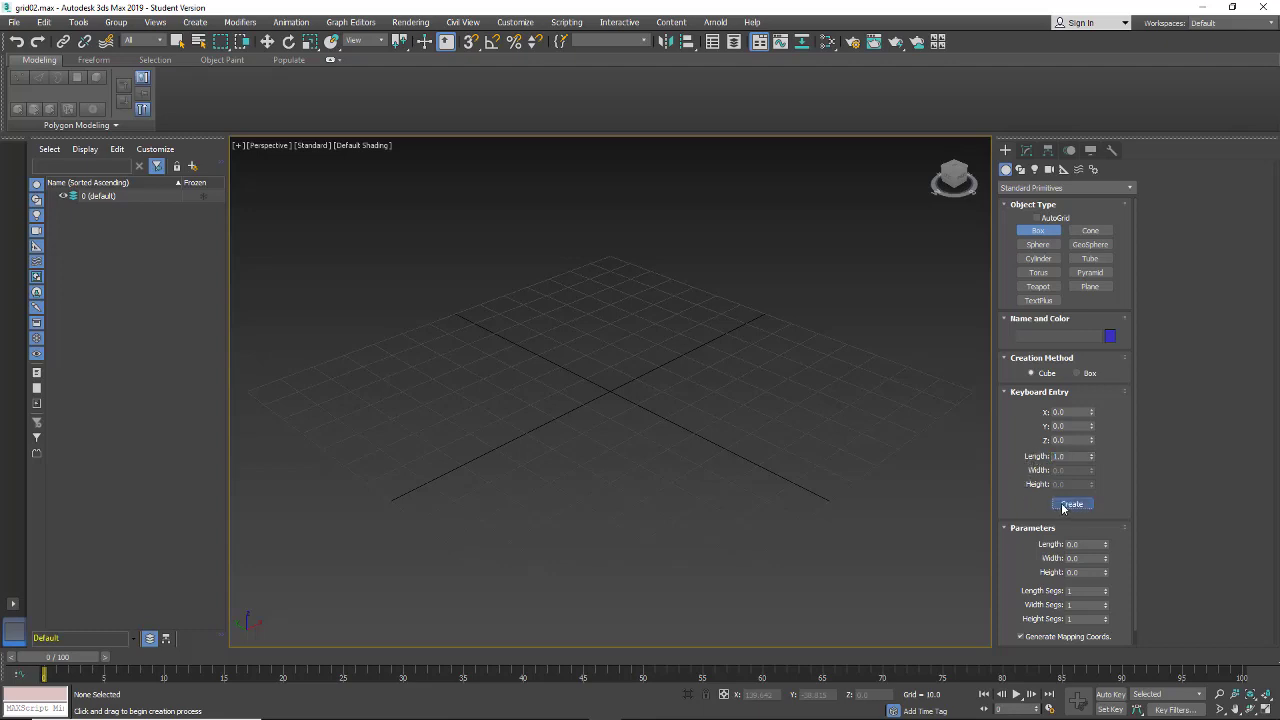
pyautogui.click(1072, 504)
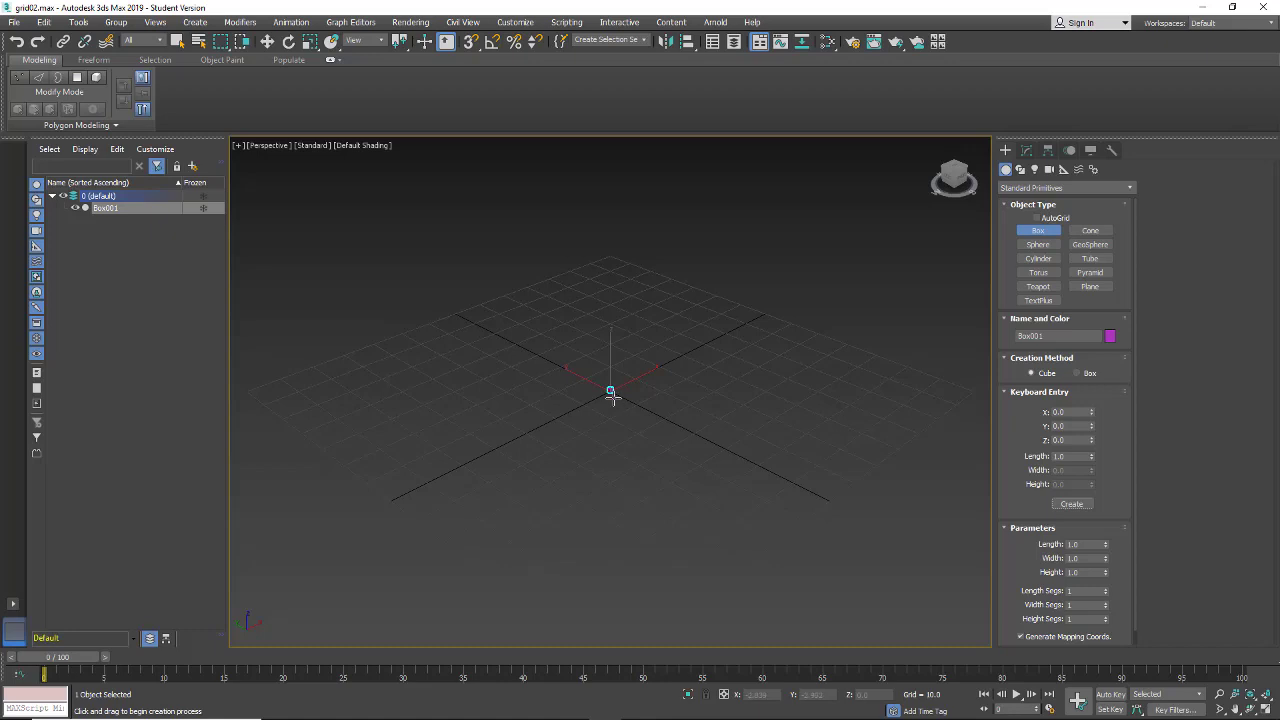
pyautogui.moveTo(610, 390); pyautogui.dragTo(590, 336)
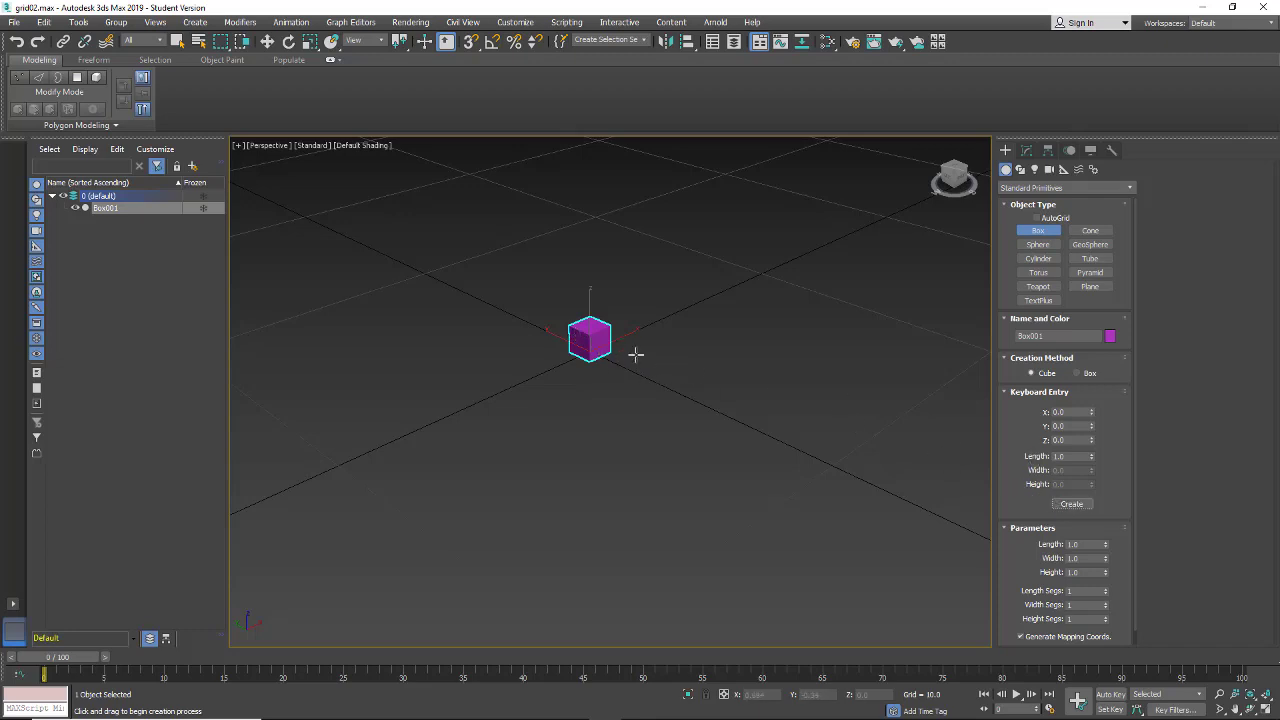
# - Create a larger 10-unit cube at the origin and hide one earlier cube
pyautogui.click(1070, 456)
pyautogui.write('12')
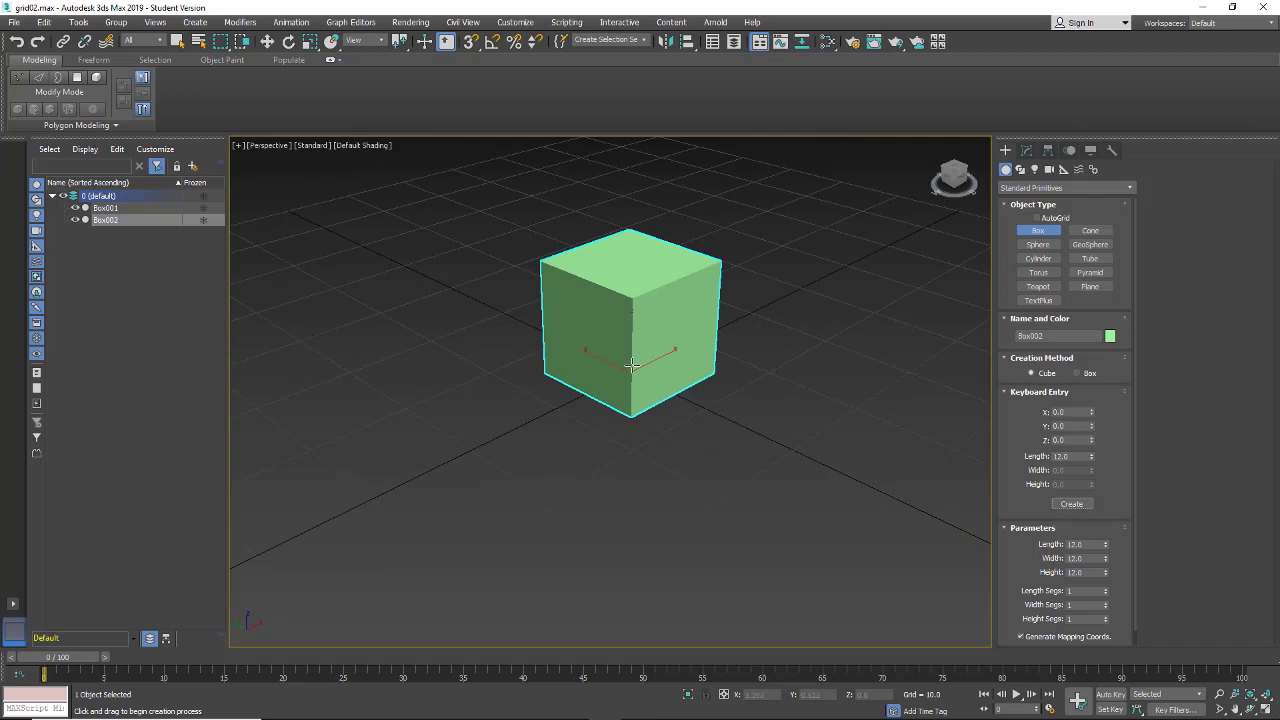
pyautogui.moveTo(632, 364)
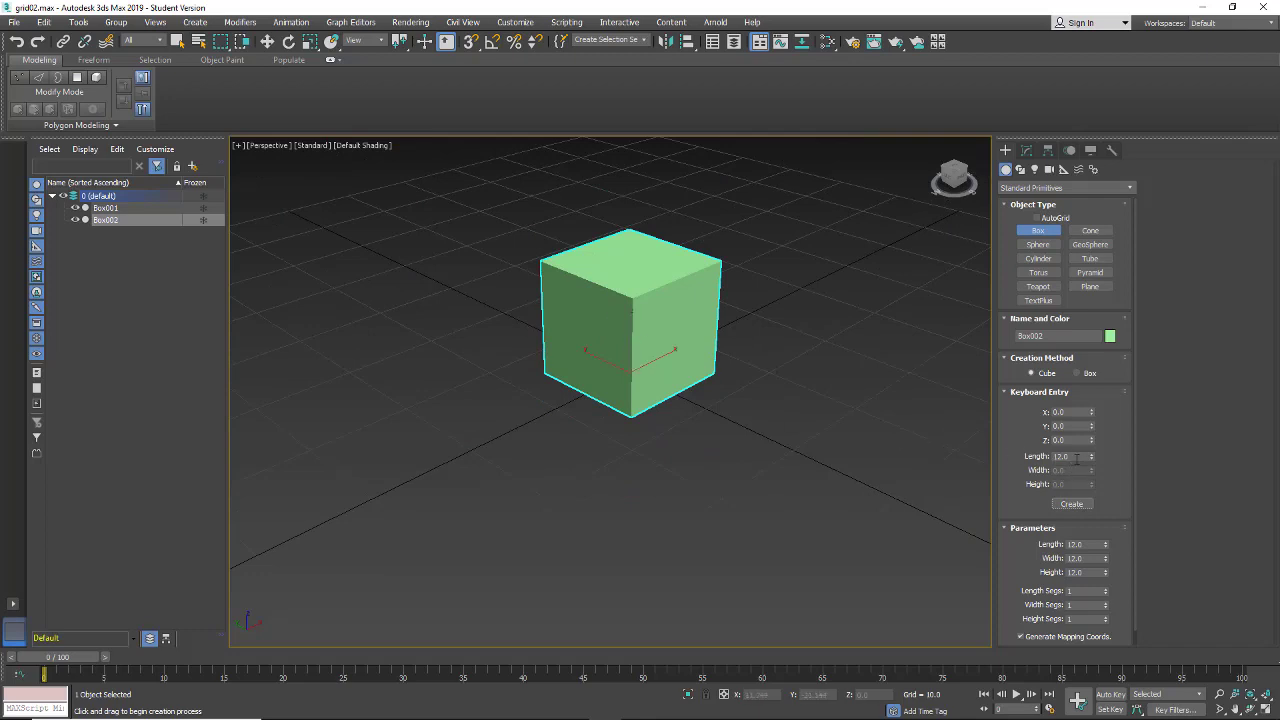
pyautogui.moveTo(1020, 460)
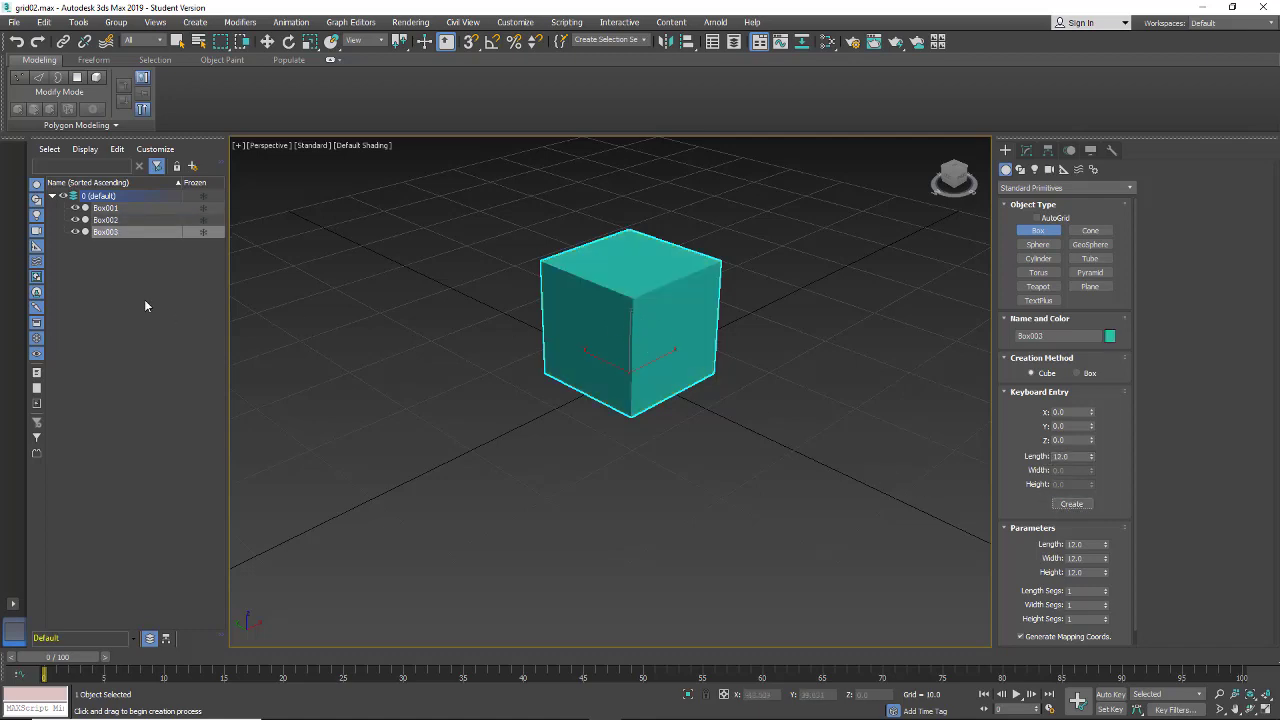
pyautogui.click(104, 232)
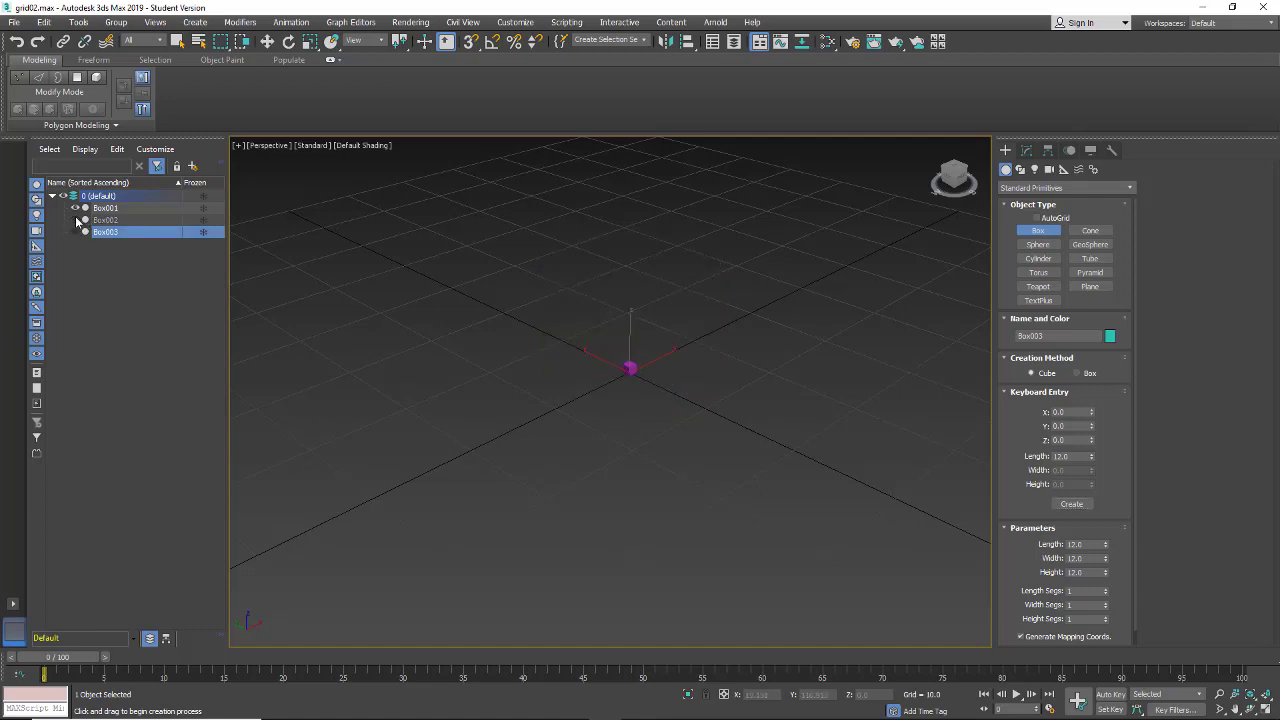
# - Hide the remaining small cube in the Scene Explorer
pyautogui.click(104, 206)
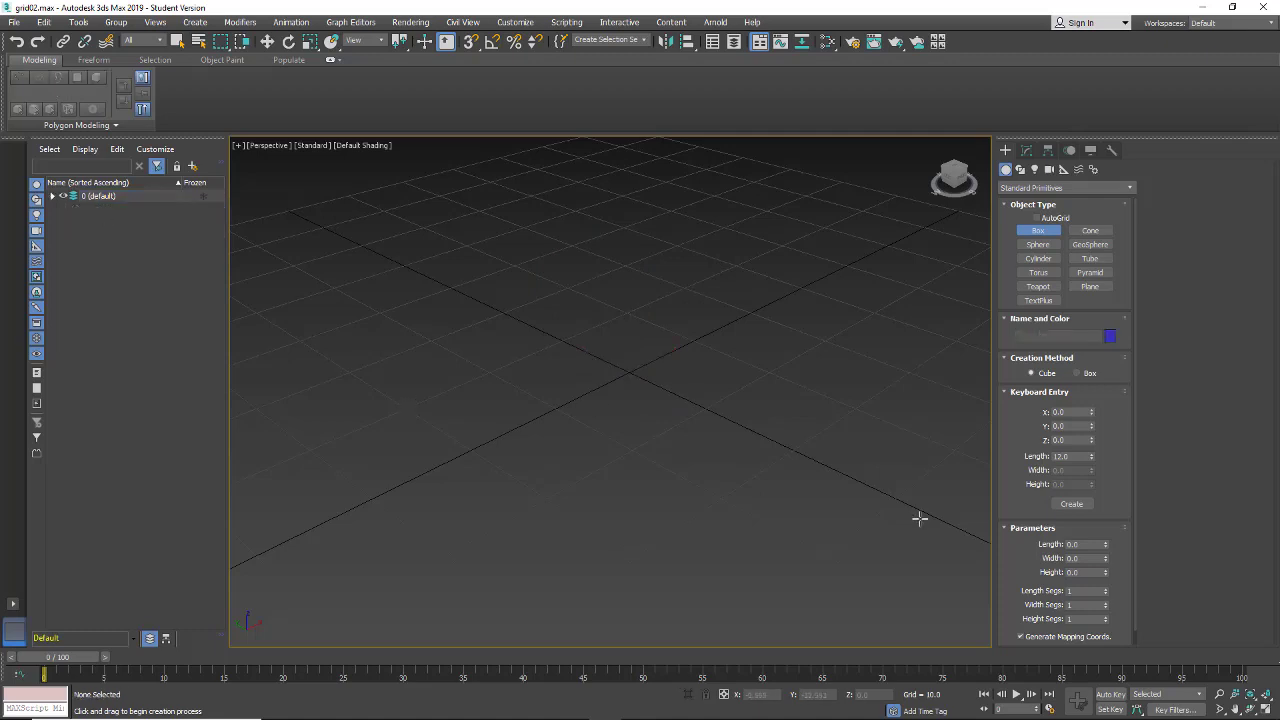
pyautogui.moveTo(56, 198)
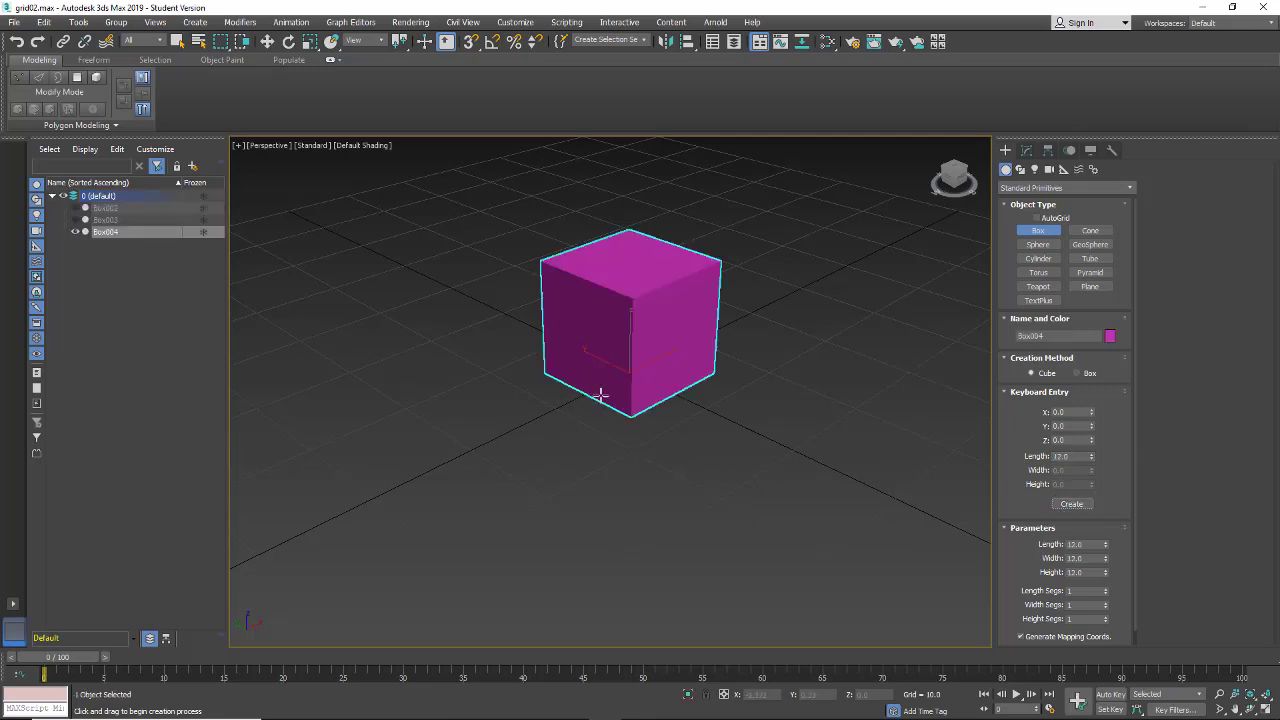
# - Activate Select and Move on the new magenta cube Box004
pyautogui.click(268, 40)
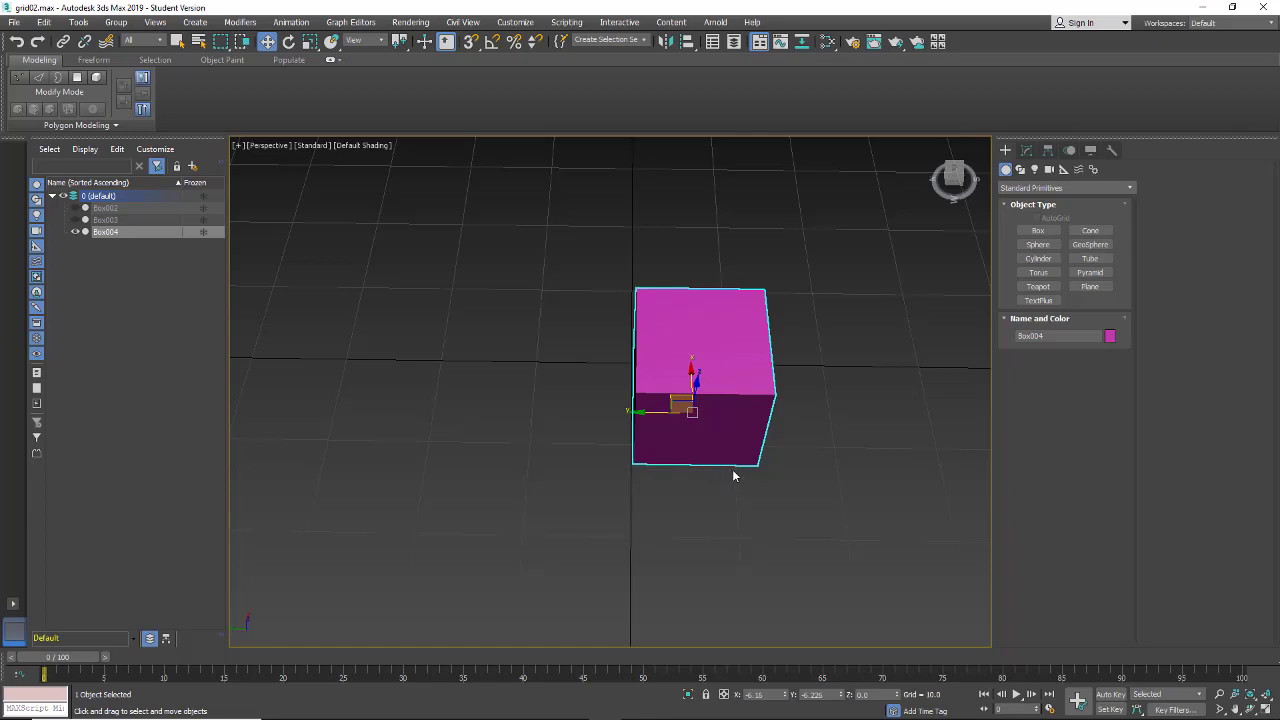
pyautogui.moveTo(628, 540)
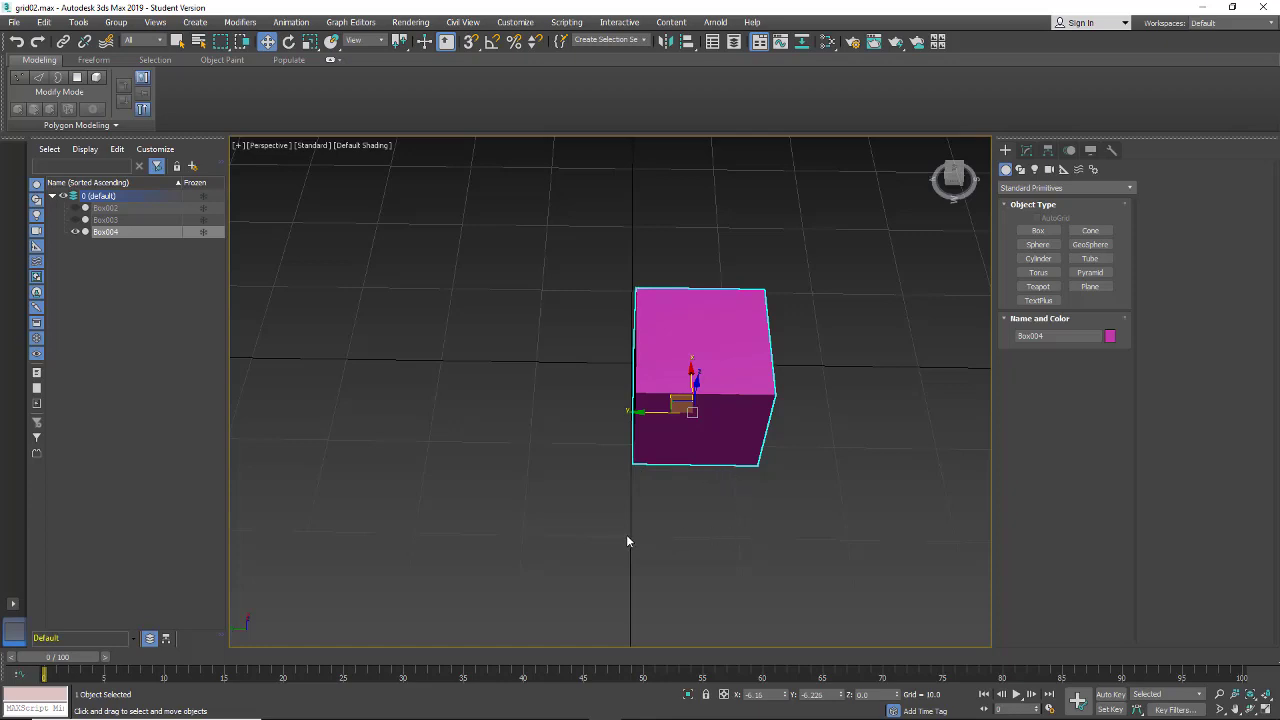
pyautogui.moveTo(390, 232)
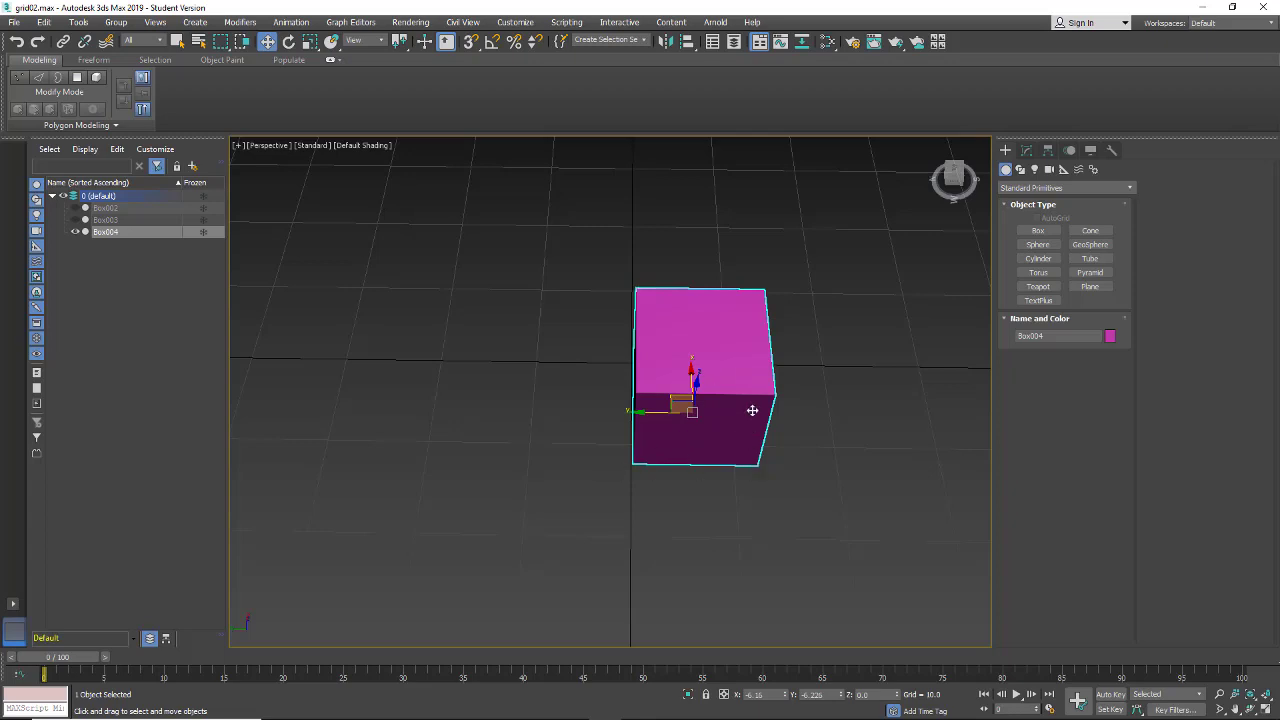
pyautogui.moveTo(544, 216)
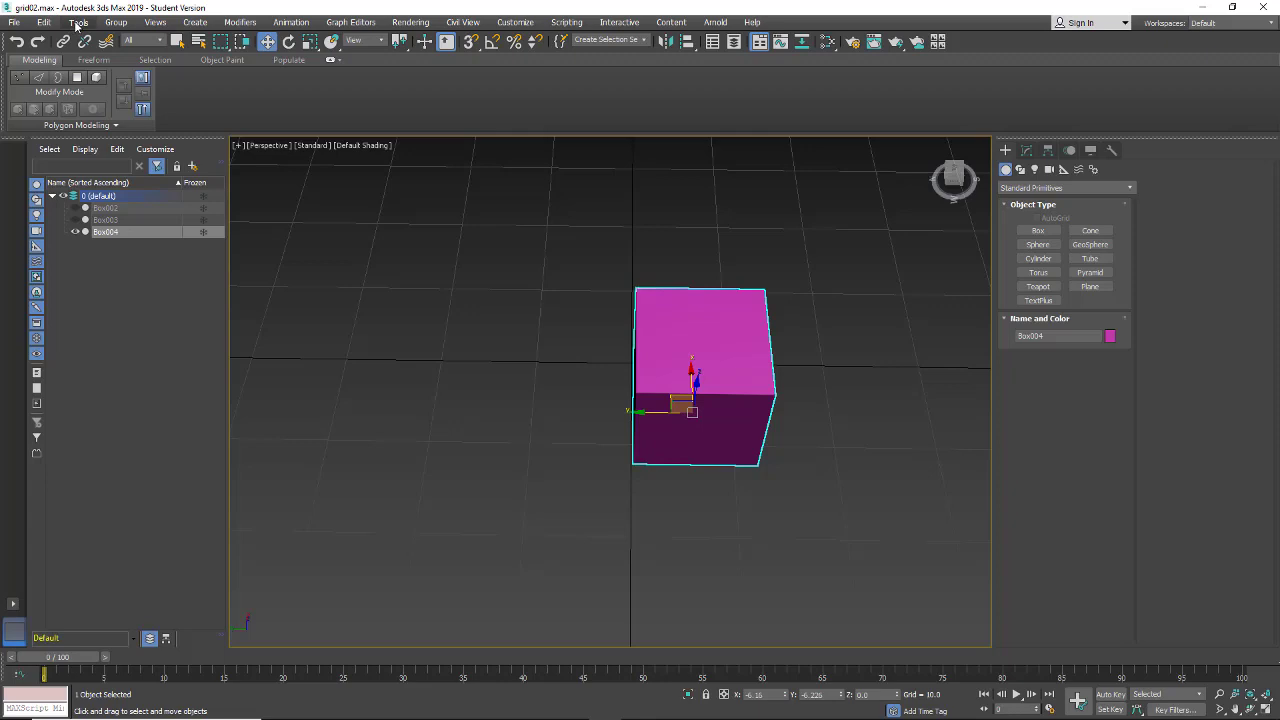
# - Bring up Grid and Snap Settings from the Tools menu and park it to the right of the cube on the Snaps tab
pyautogui.click(78, 22)
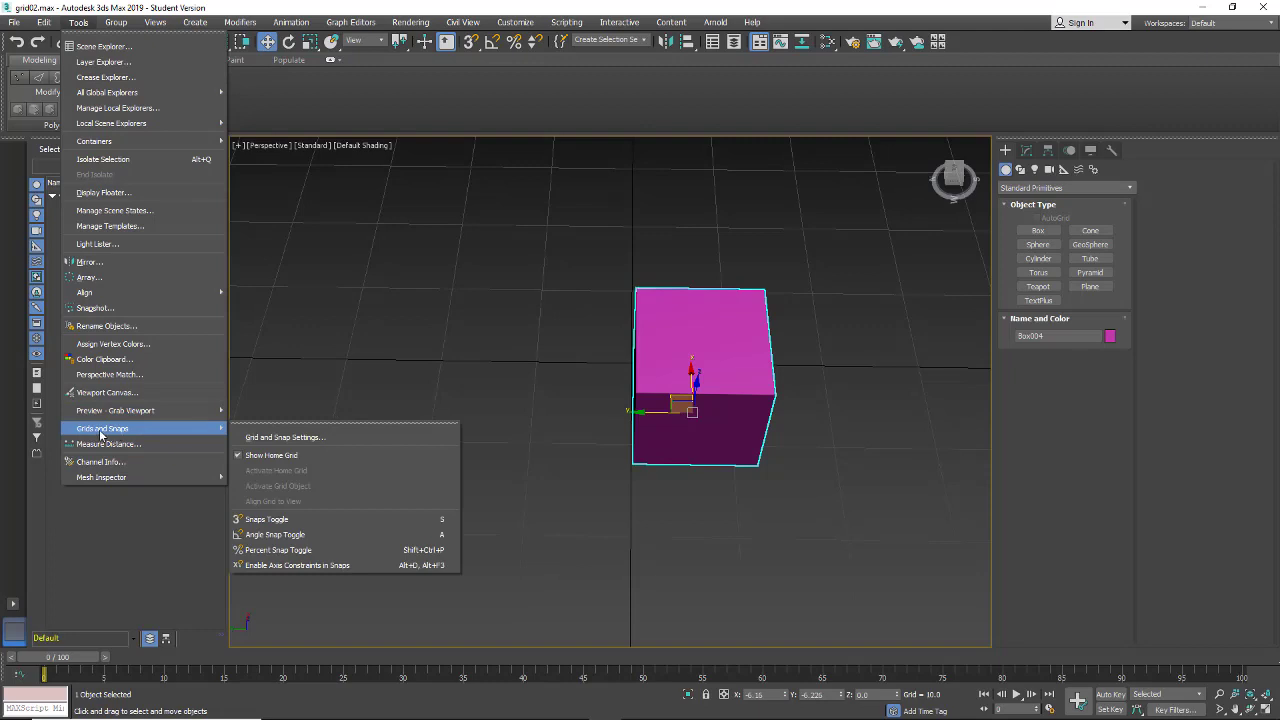
pyautogui.moveTo(284, 436)
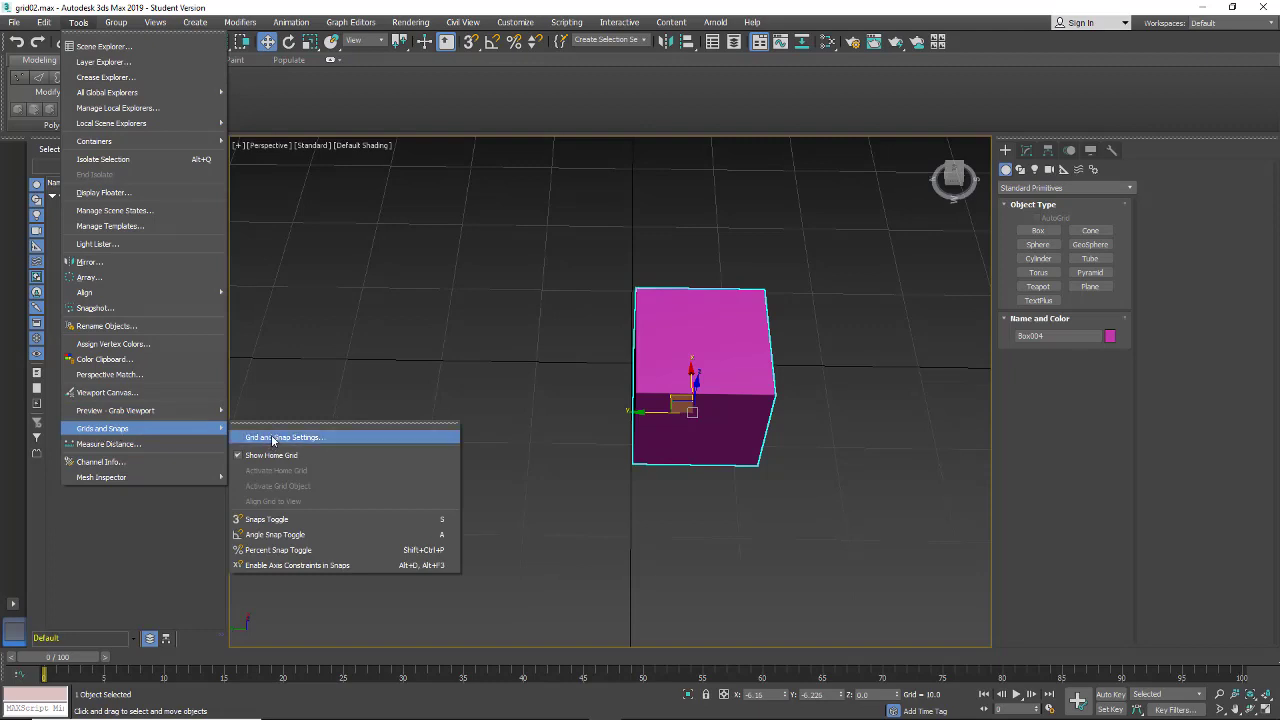
pyautogui.click(284, 436)
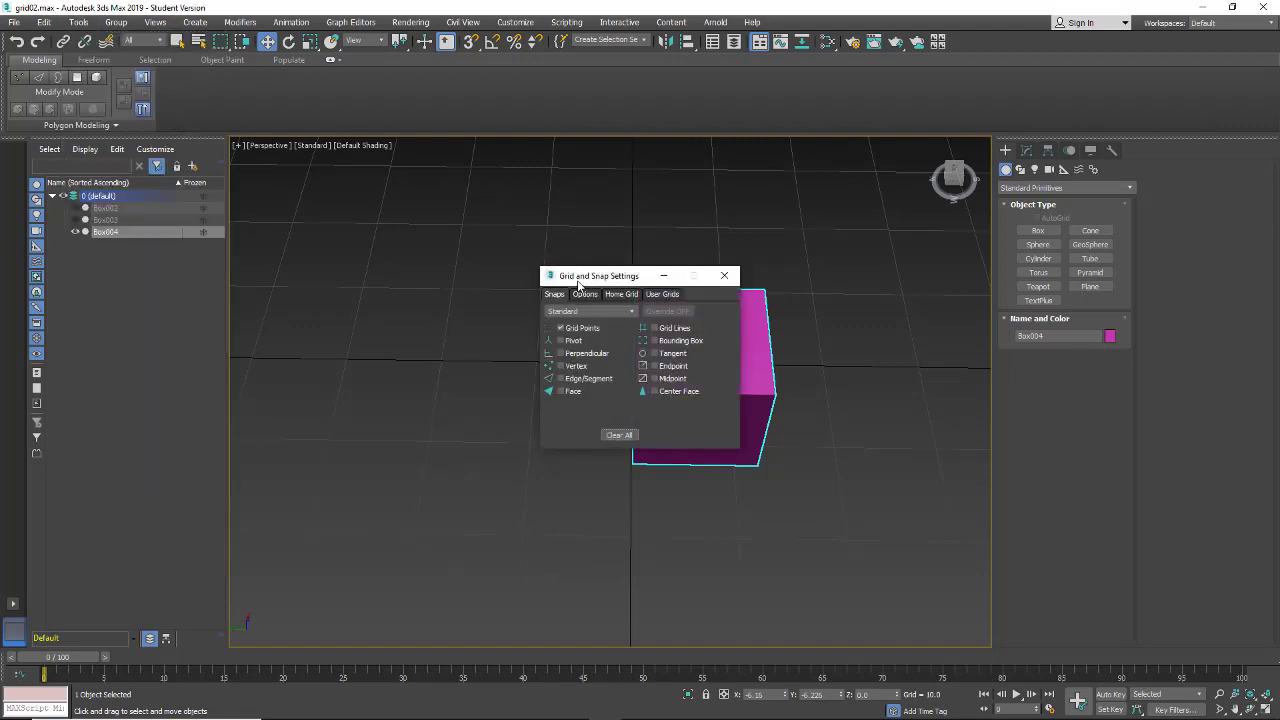
pyautogui.moveTo(598, 276); pyautogui.dragTo(816, 152)
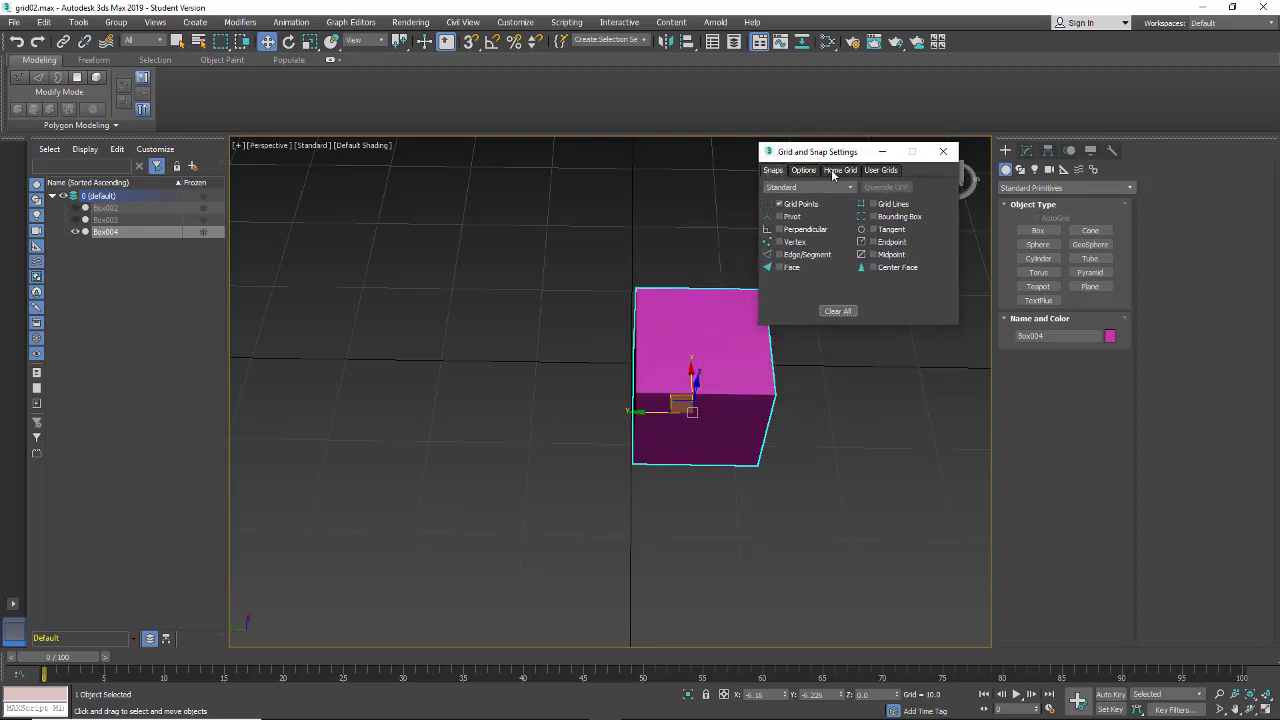
pyautogui.click(840, 170)
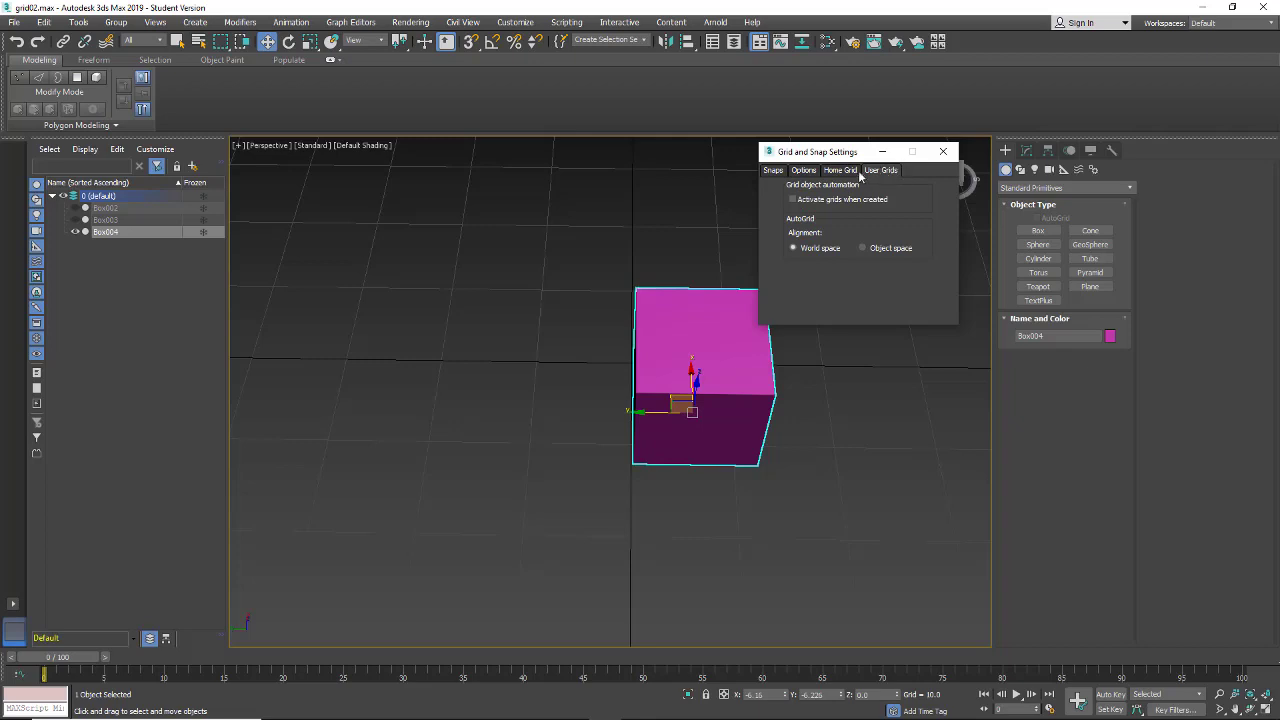
pyautogui.click(840, 170)
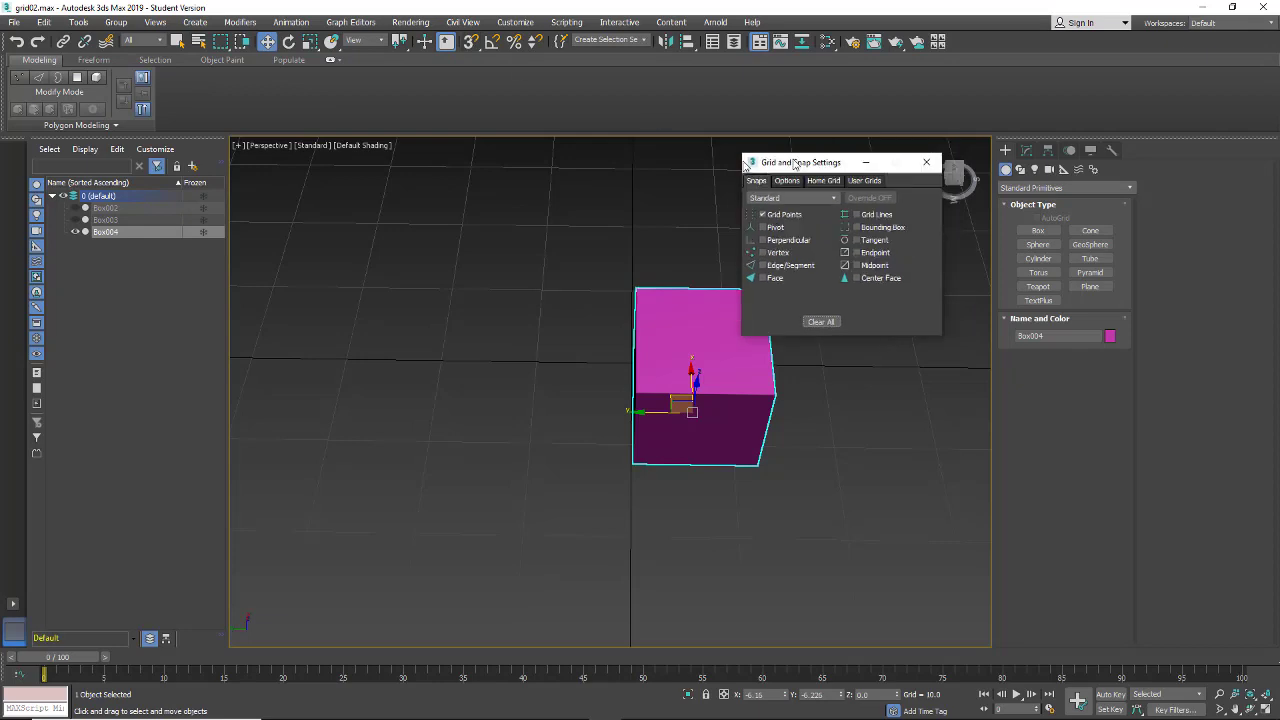
pyautogui.moveTo(800, 162); pyautogui.dragTo(850, 168)
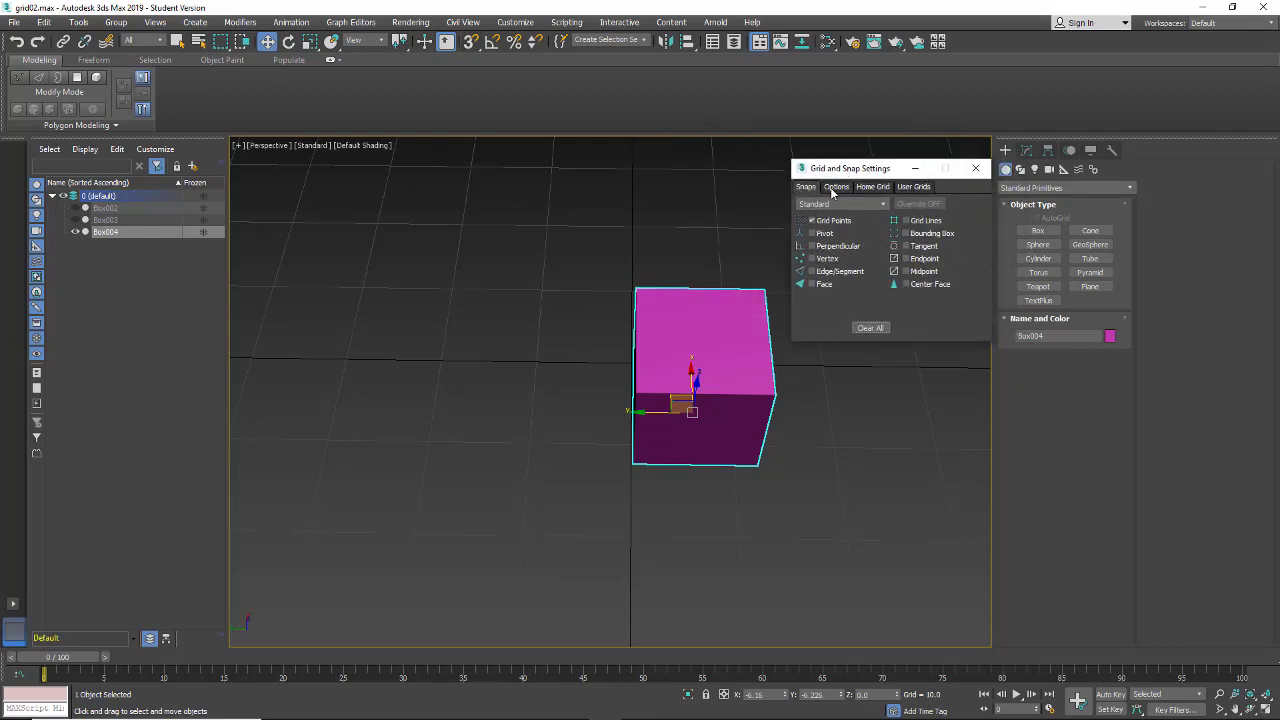
# - On the Home Grid tab, widen the Perspective View Grid Extent and edit the Grid Spacing value
pyautogui.click(872, 188)
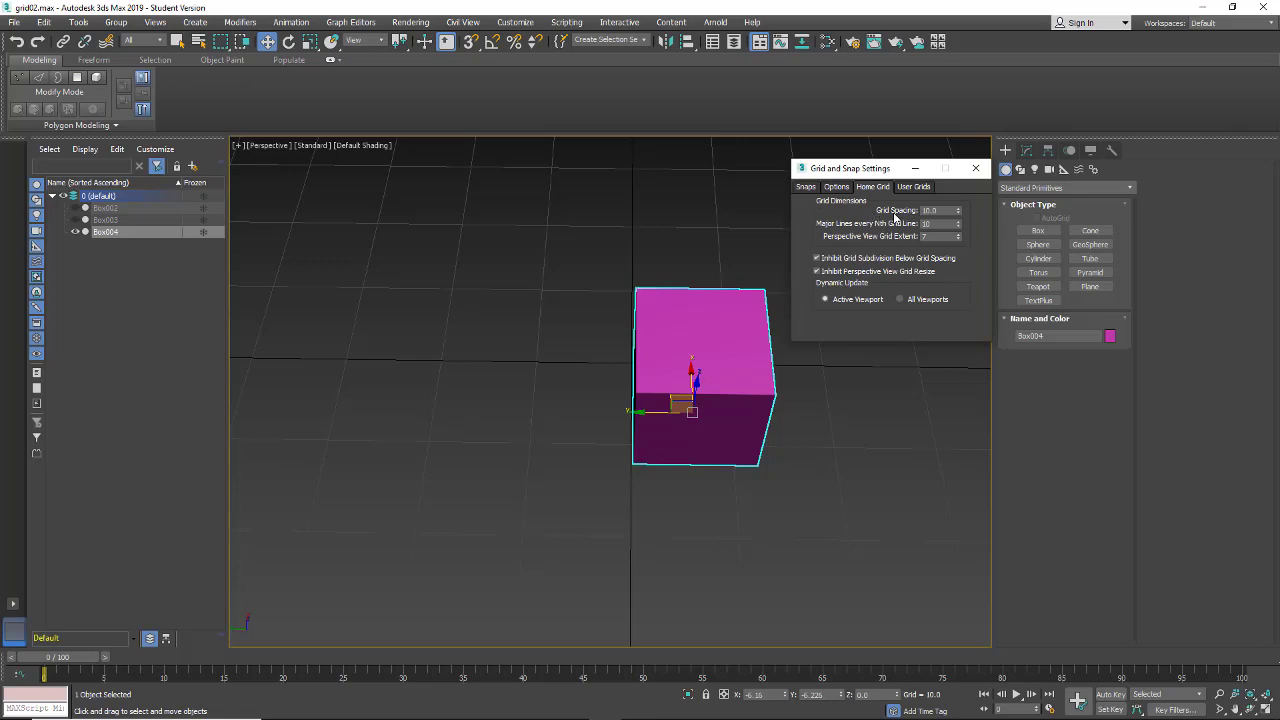
pyautogui.moveTo(660, 490)
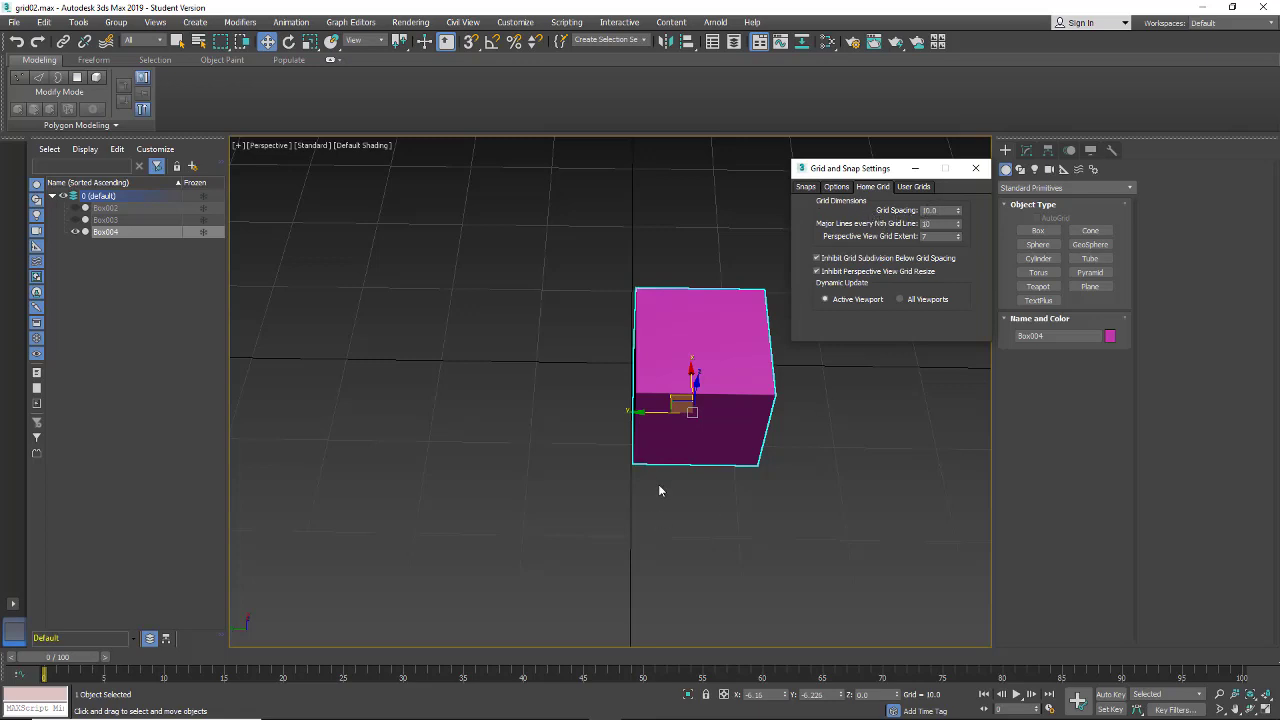
pyautogui.moveTo(644, 452)
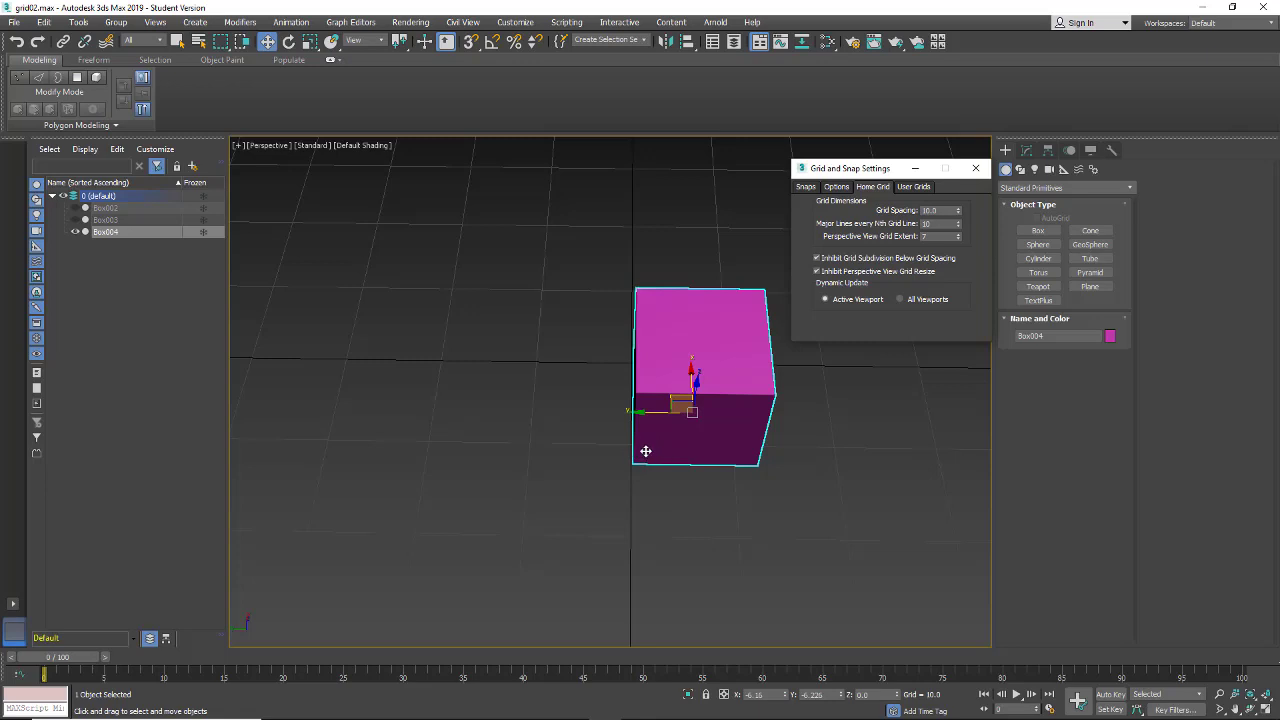
pyautogui.moveTo(586, 528)
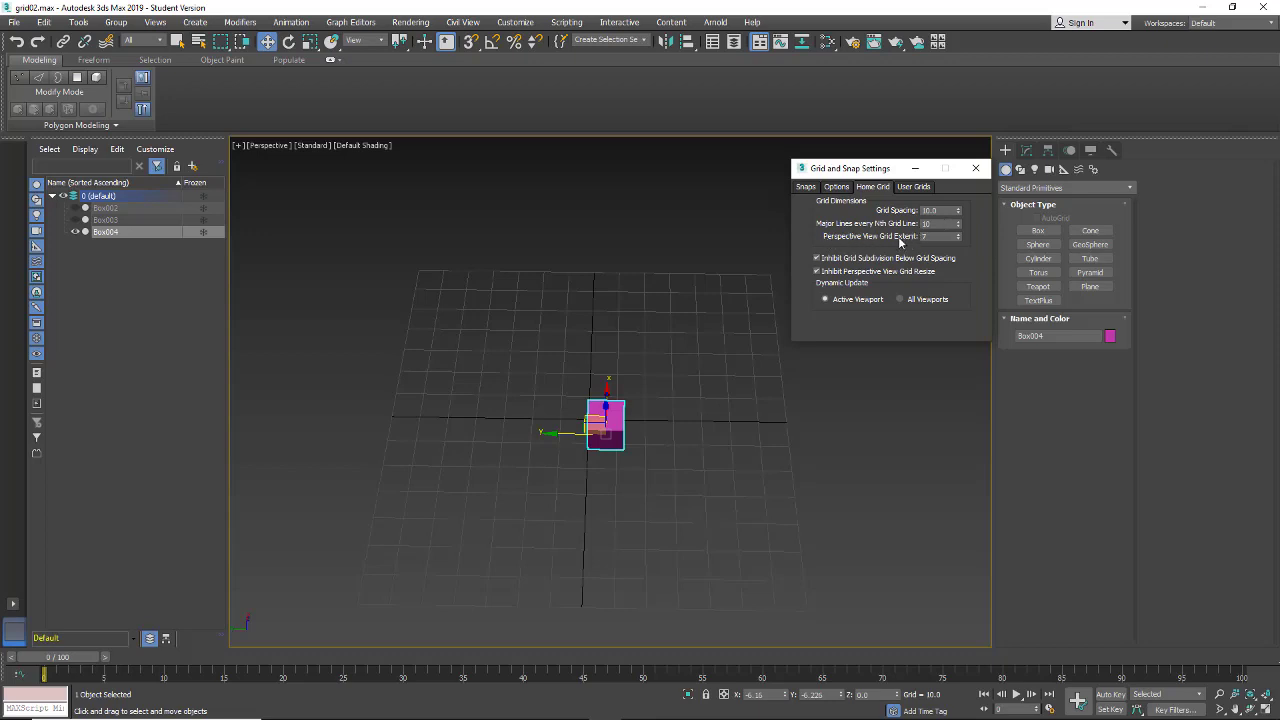
pyautogui.click(936, 236)
pyautogui.write('15')
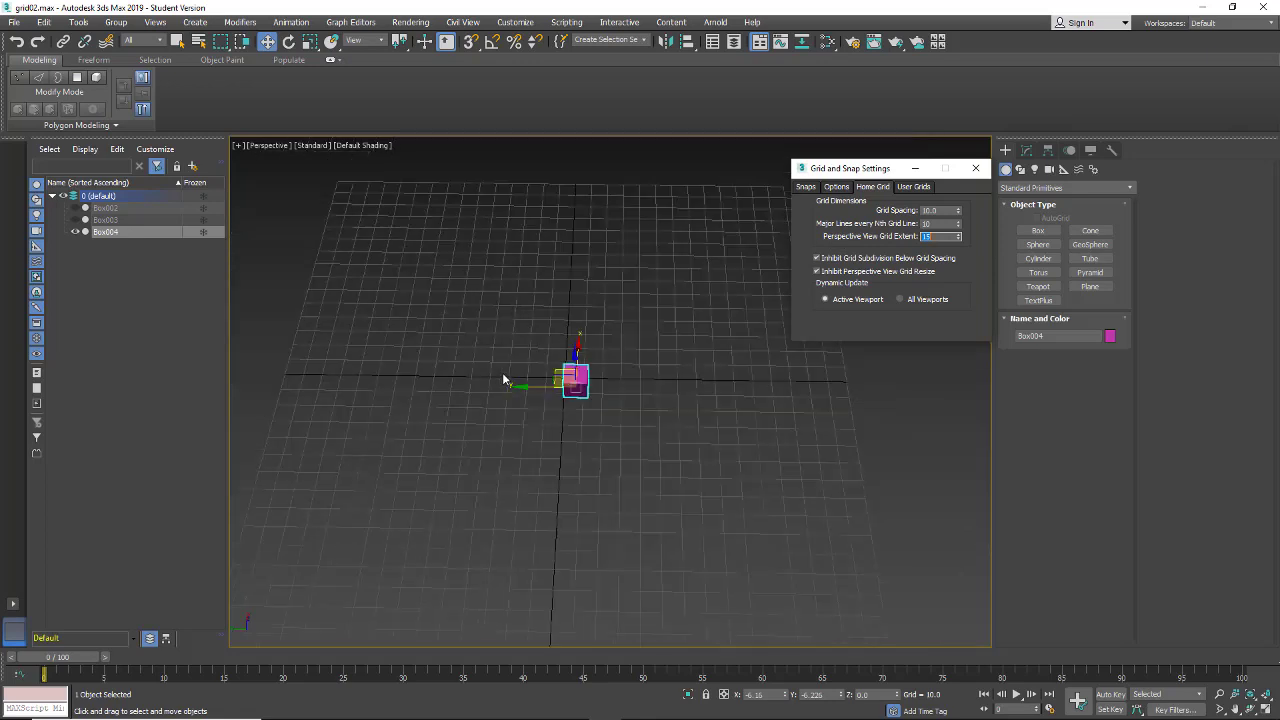
pyautogui.moveTo(392, 552)
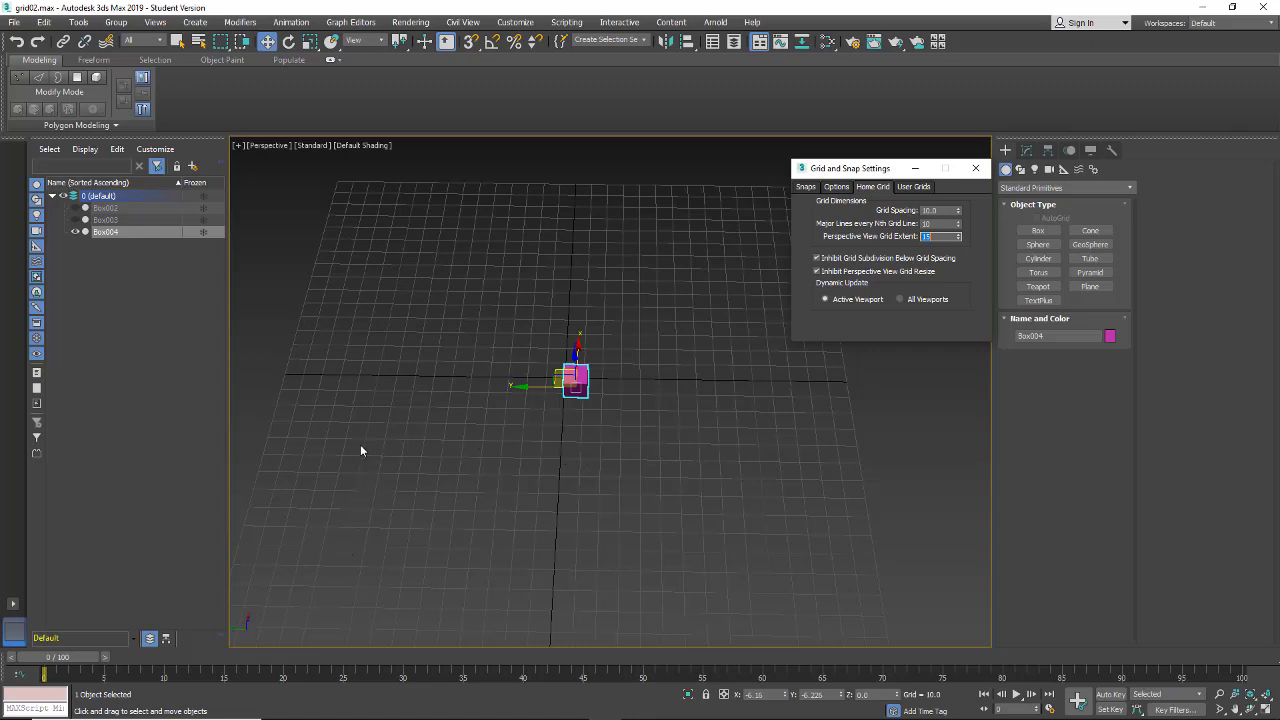
pyautogui.moveTo(530, 390)
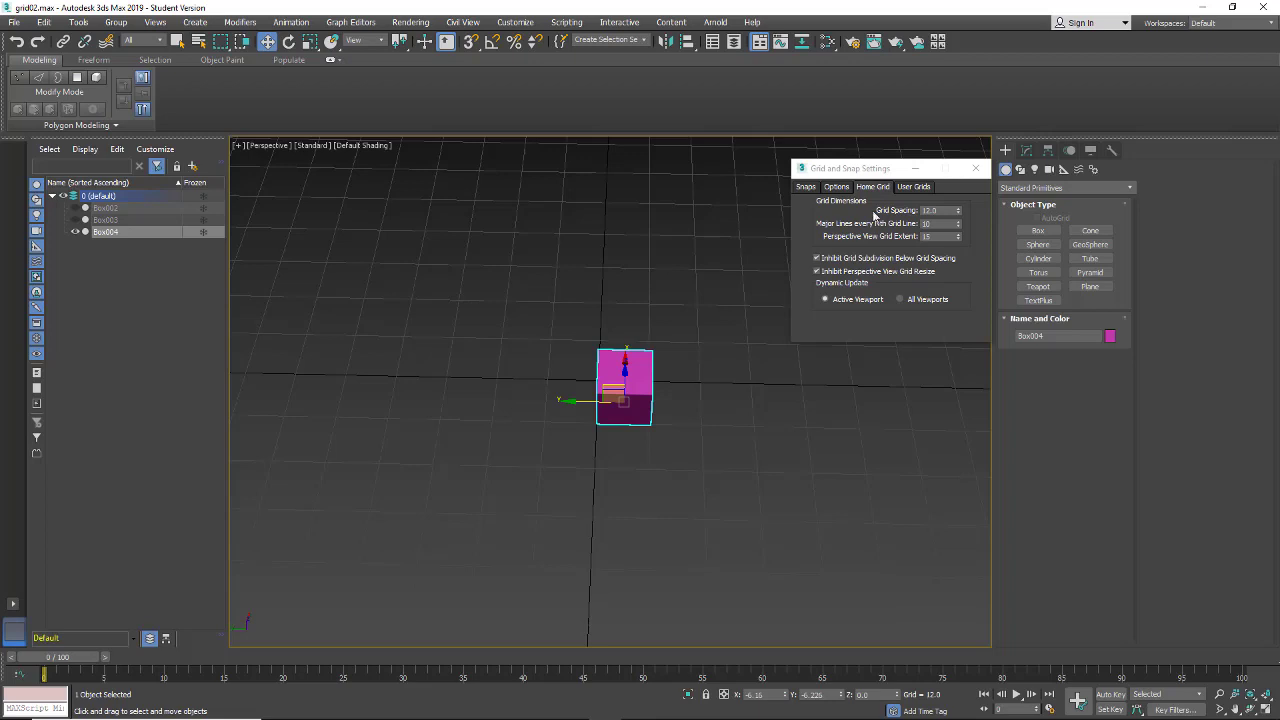
pyautogui.click(1026, 152)
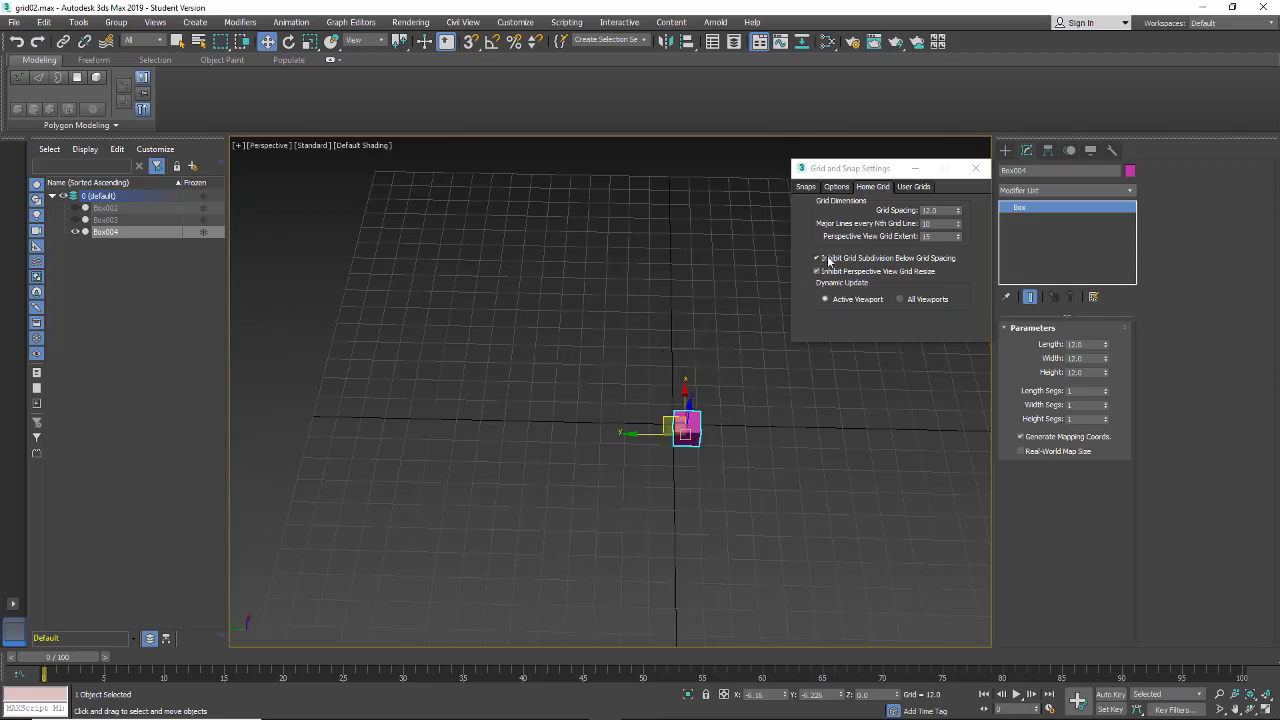
# - Toggle Inhibit Grid Subdivision Below Grid Spacing while zooming in, leave it on, and close the settings
pyautogui.click(816, 258)
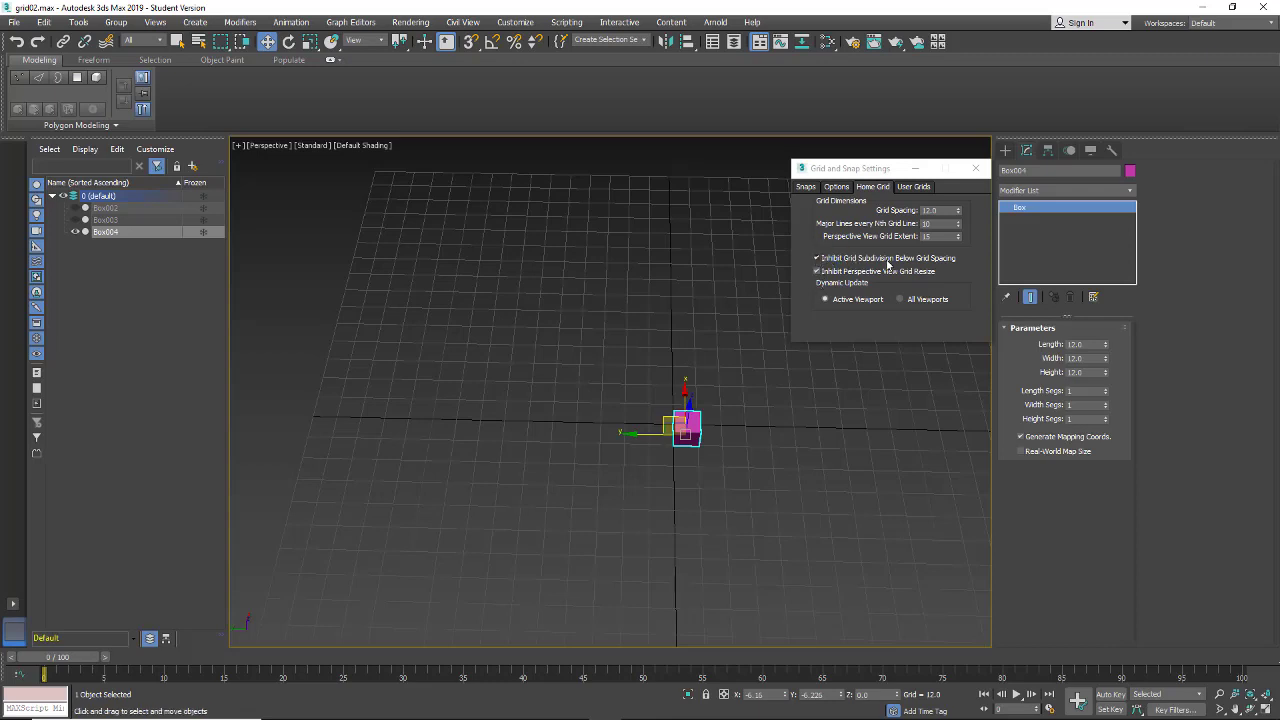
pyautogui.click(816, 258)
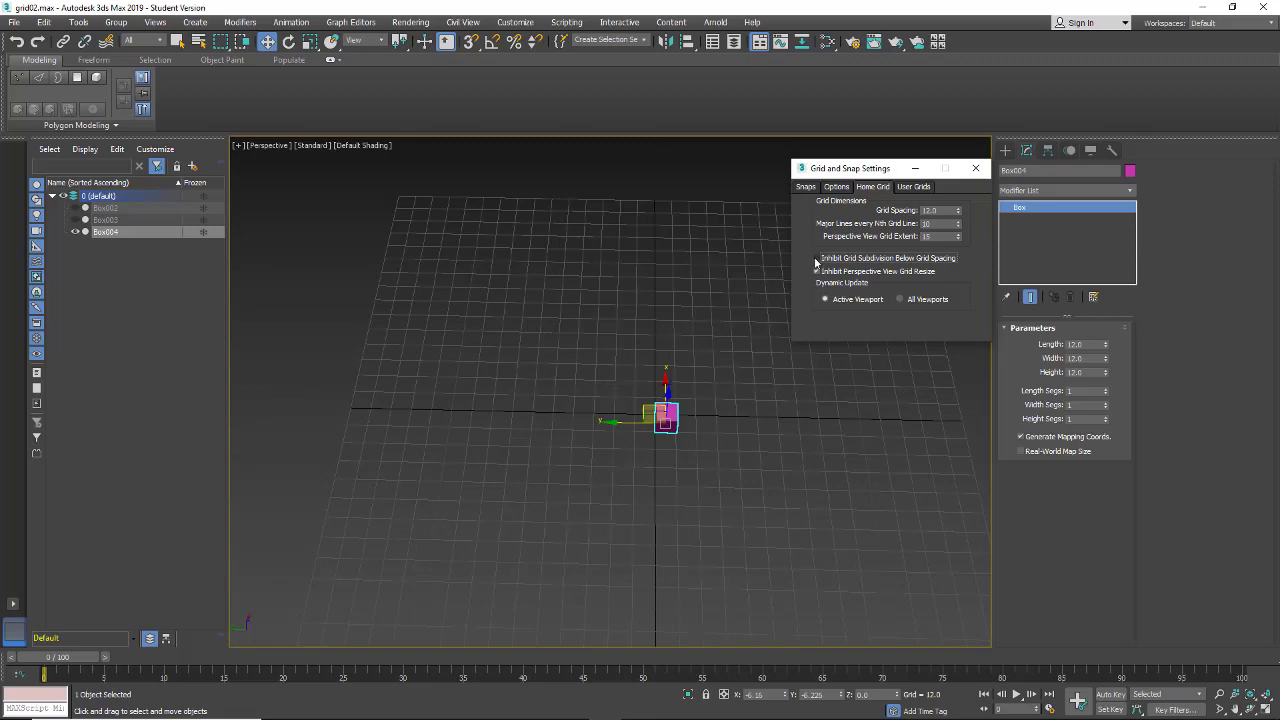
pyautogui.click(816, 258)
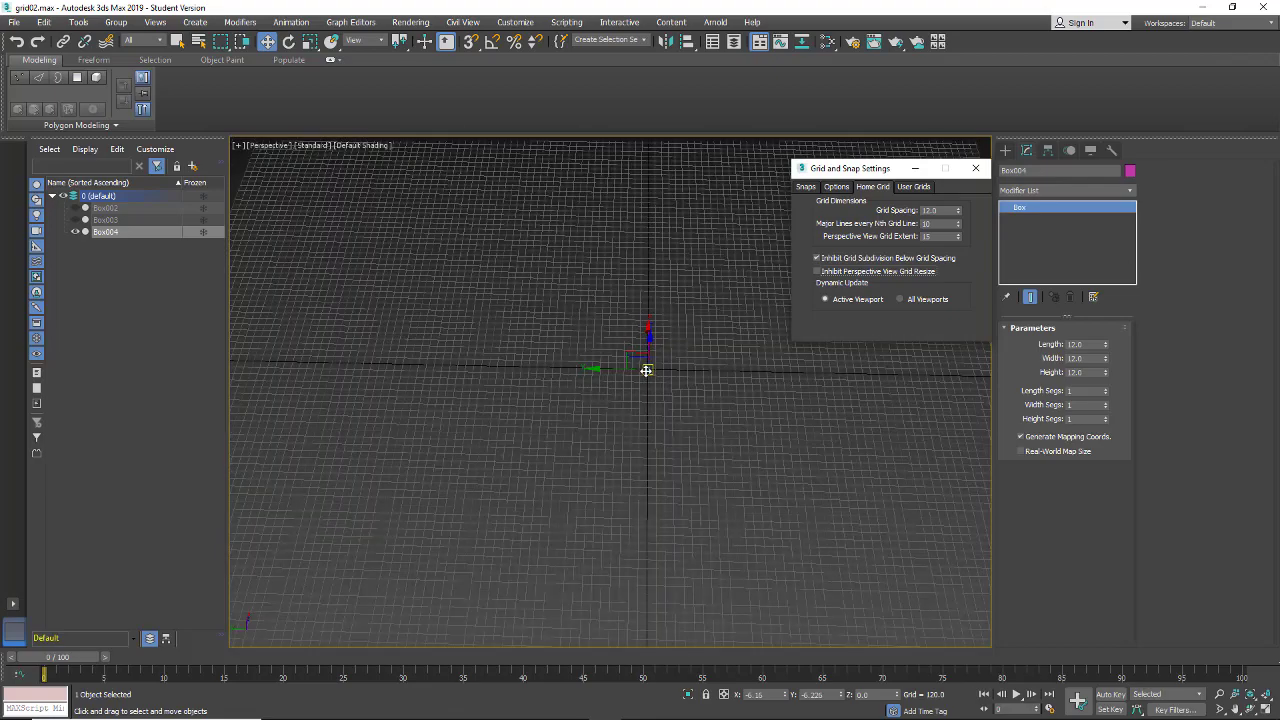
pyautogui.moveTo(644, 370); pyautogui.dragTo(780, 310)
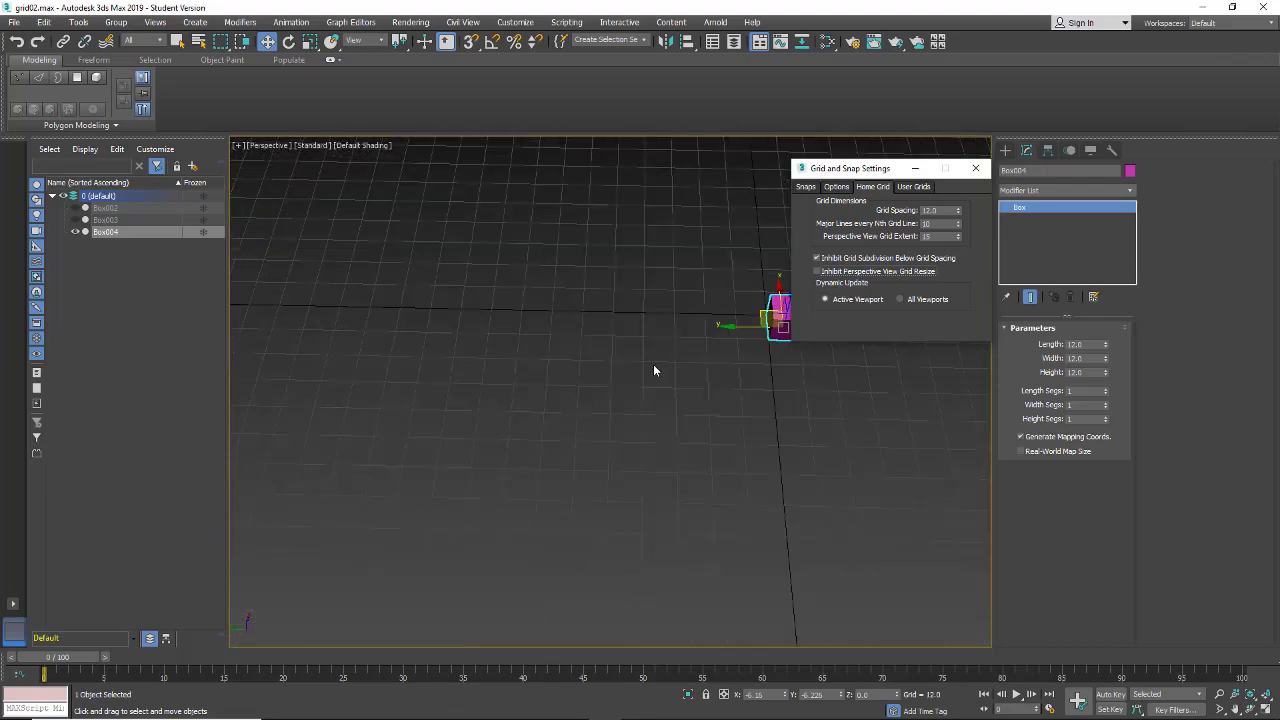
pyautogui.click(816, 272)
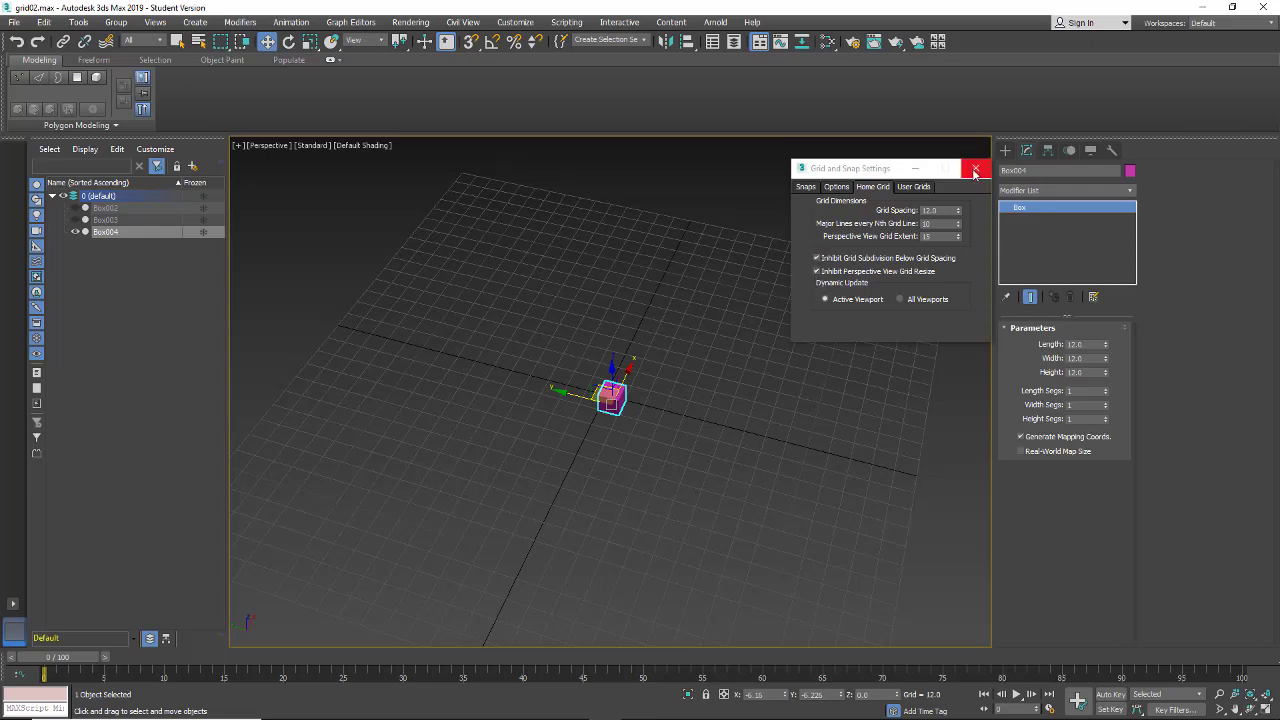
pyautogui.click(976, 168)
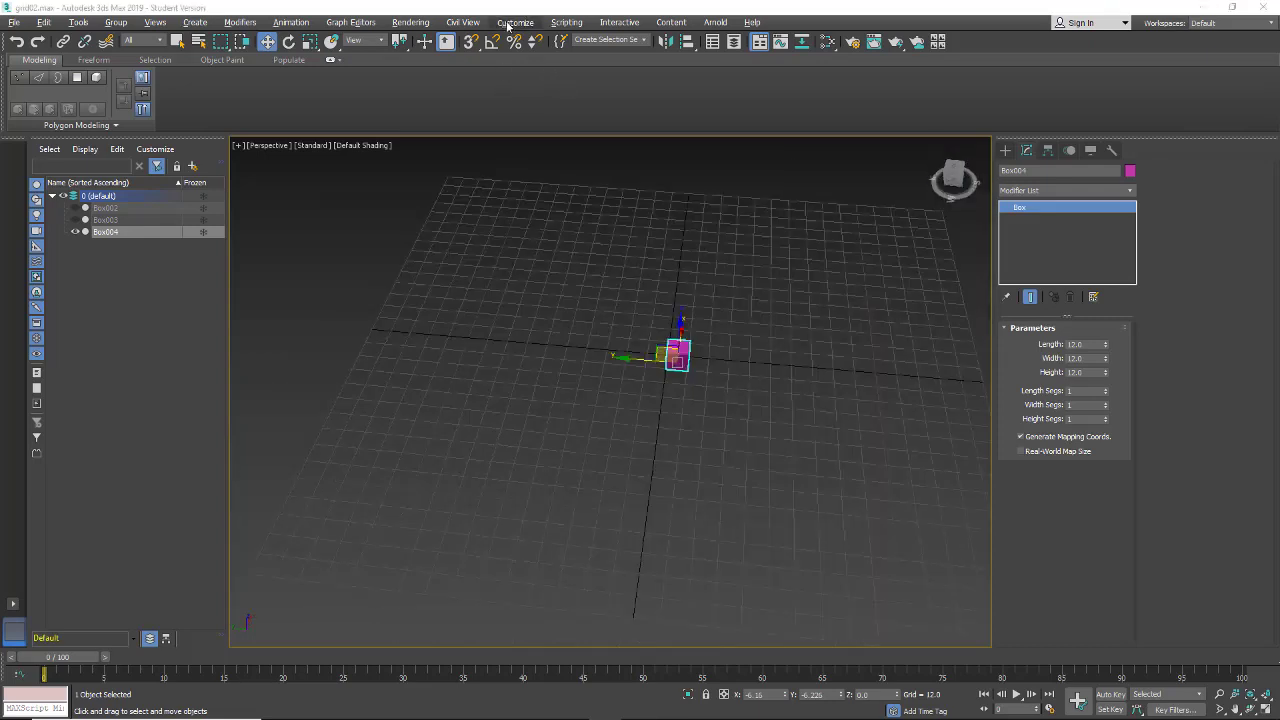
# - In Customize > Units Setup, choose the Metric display scale and browse its unit list at Meters
pyautogui.click(516, 22)
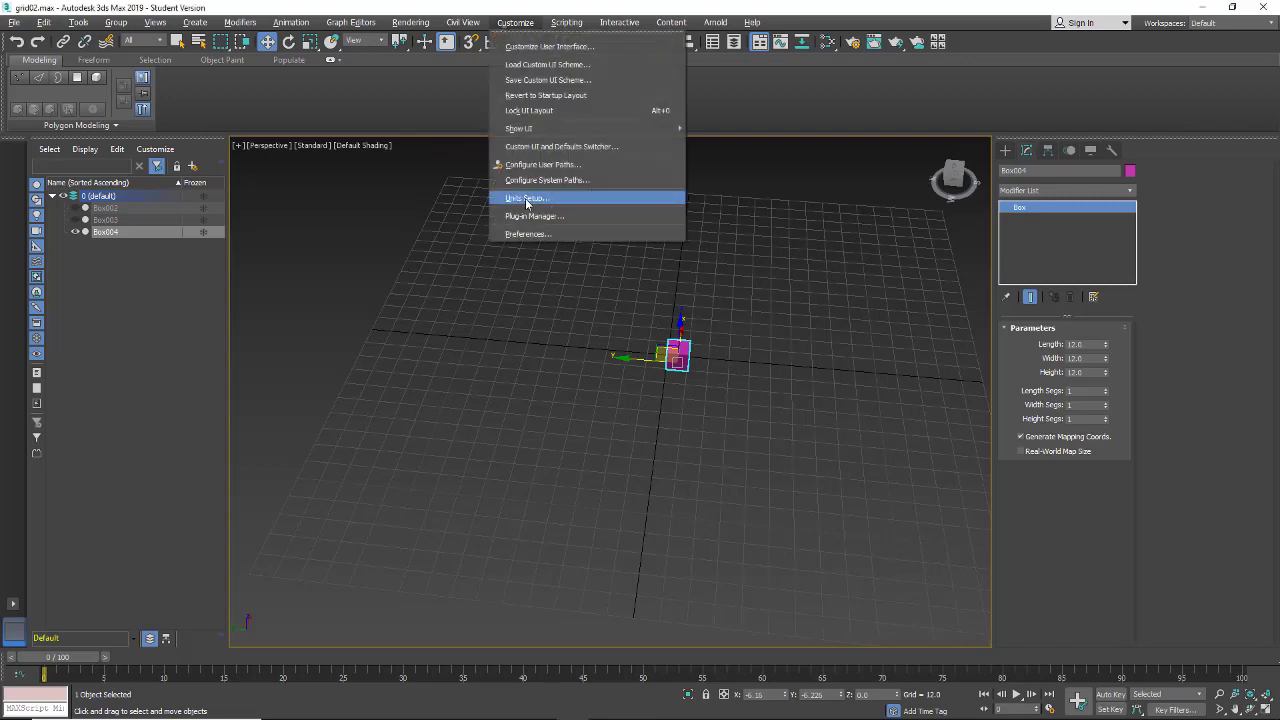
pyautogui.click(528, 198)
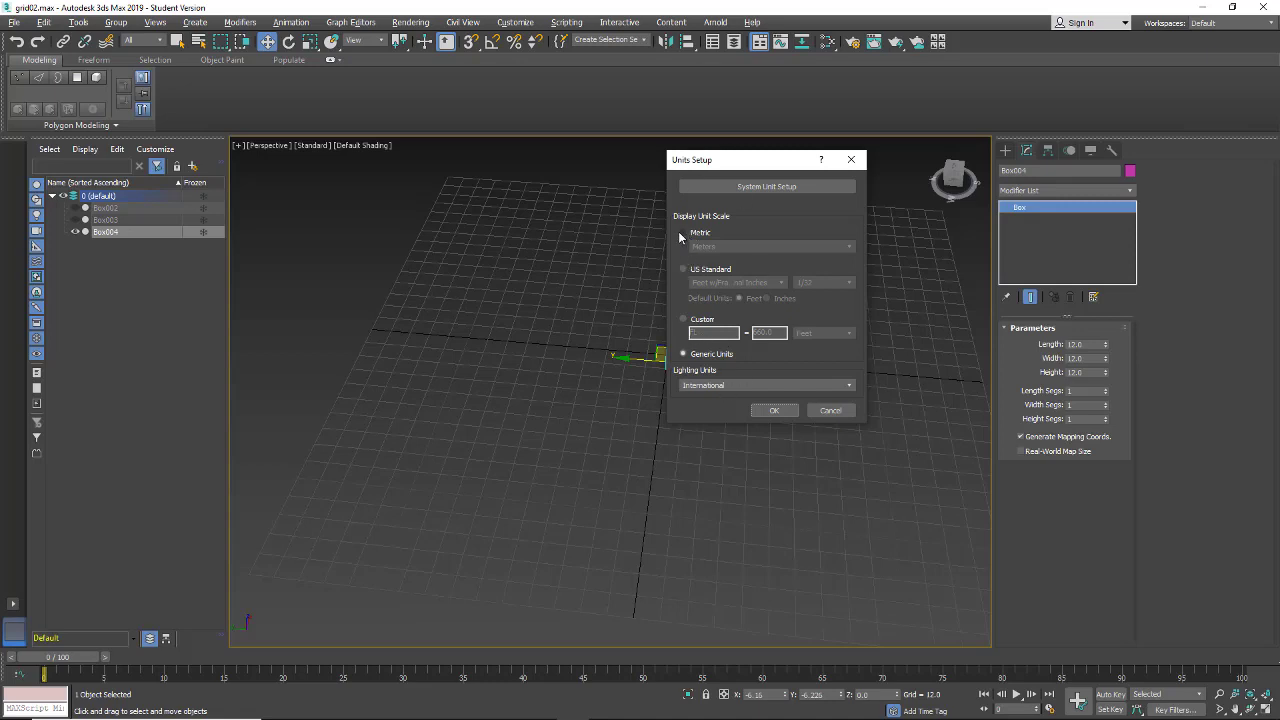
pyautogui.click(684, 232)
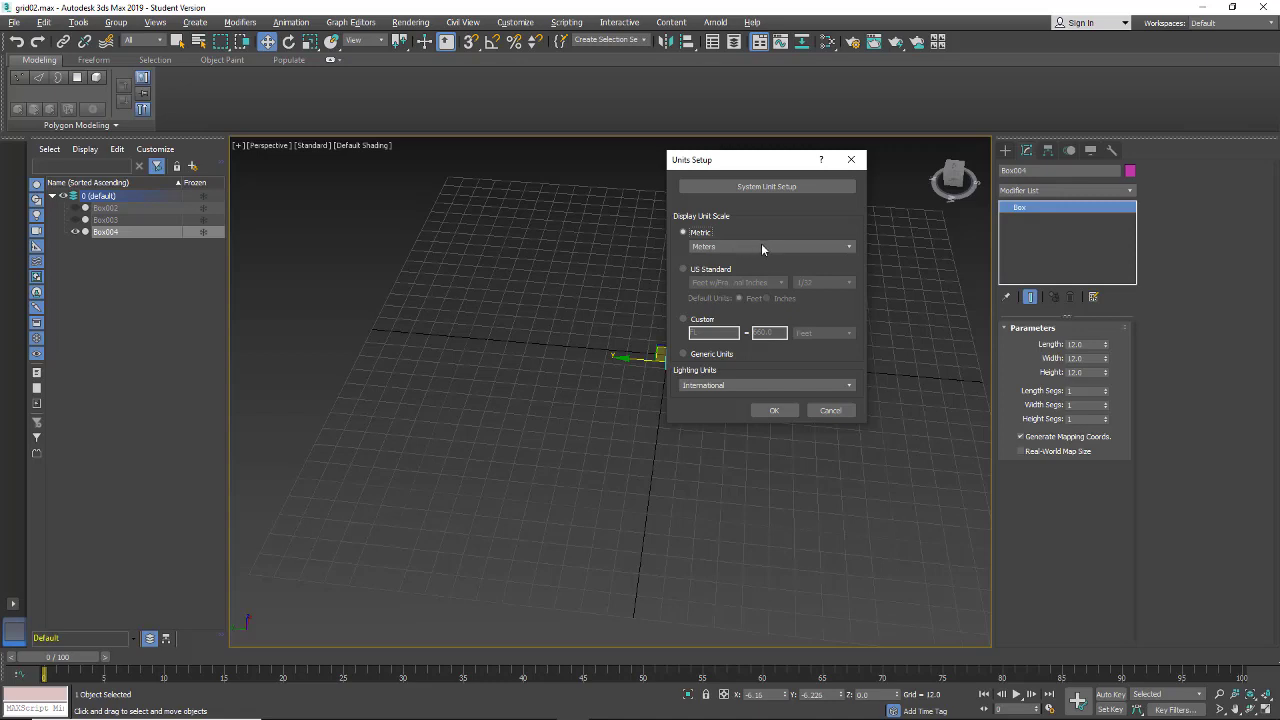
pyautogui.click(770, 246)
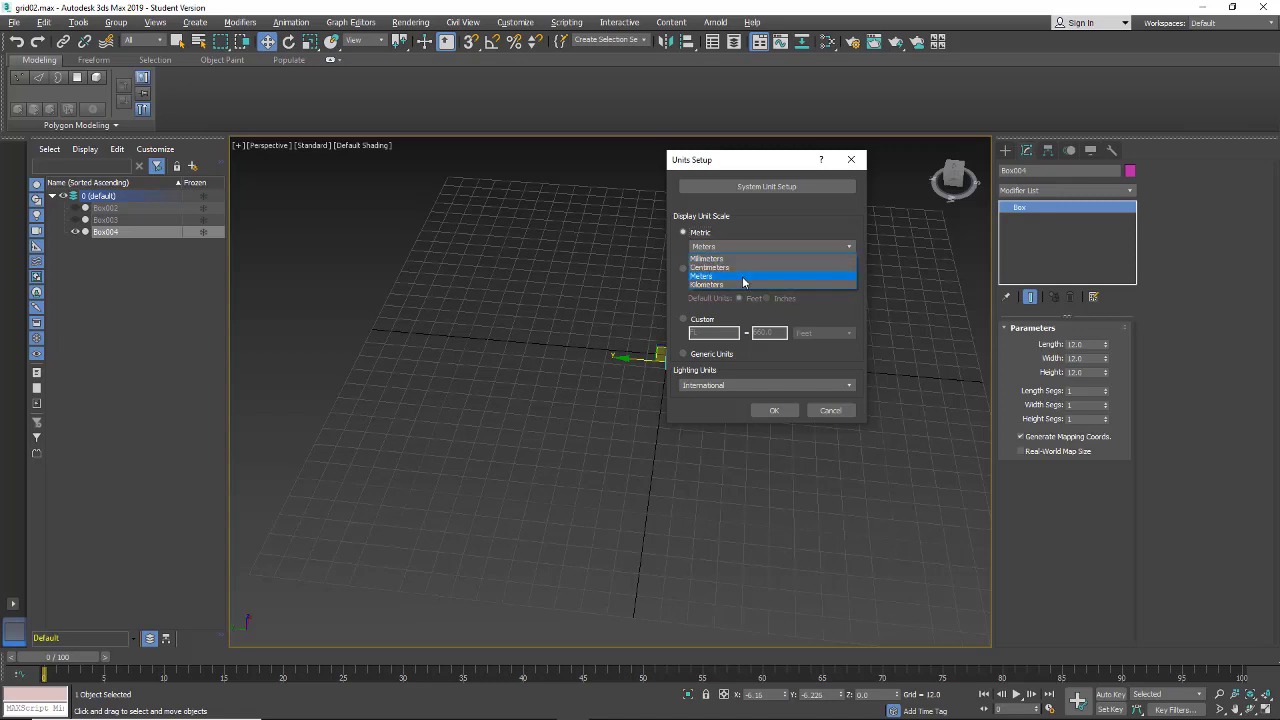
pyautogui.moveTo(722, 268)
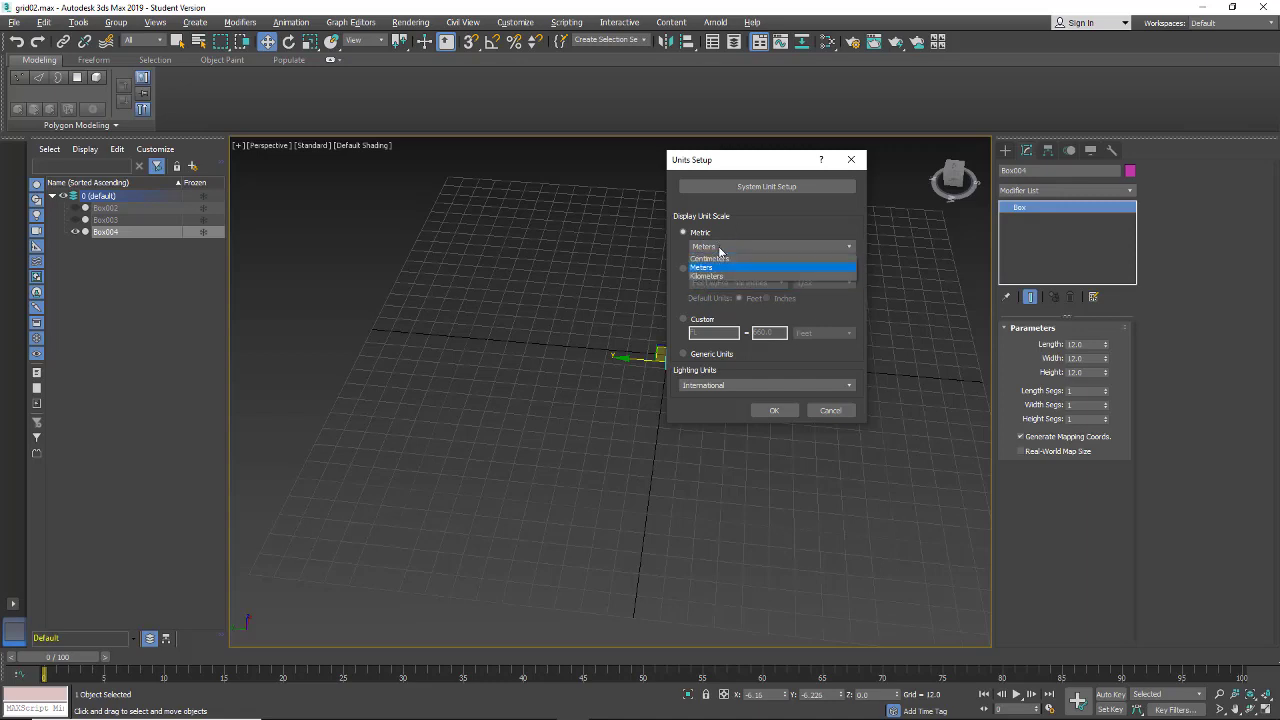
pyautogui.moveTo(708, 284)
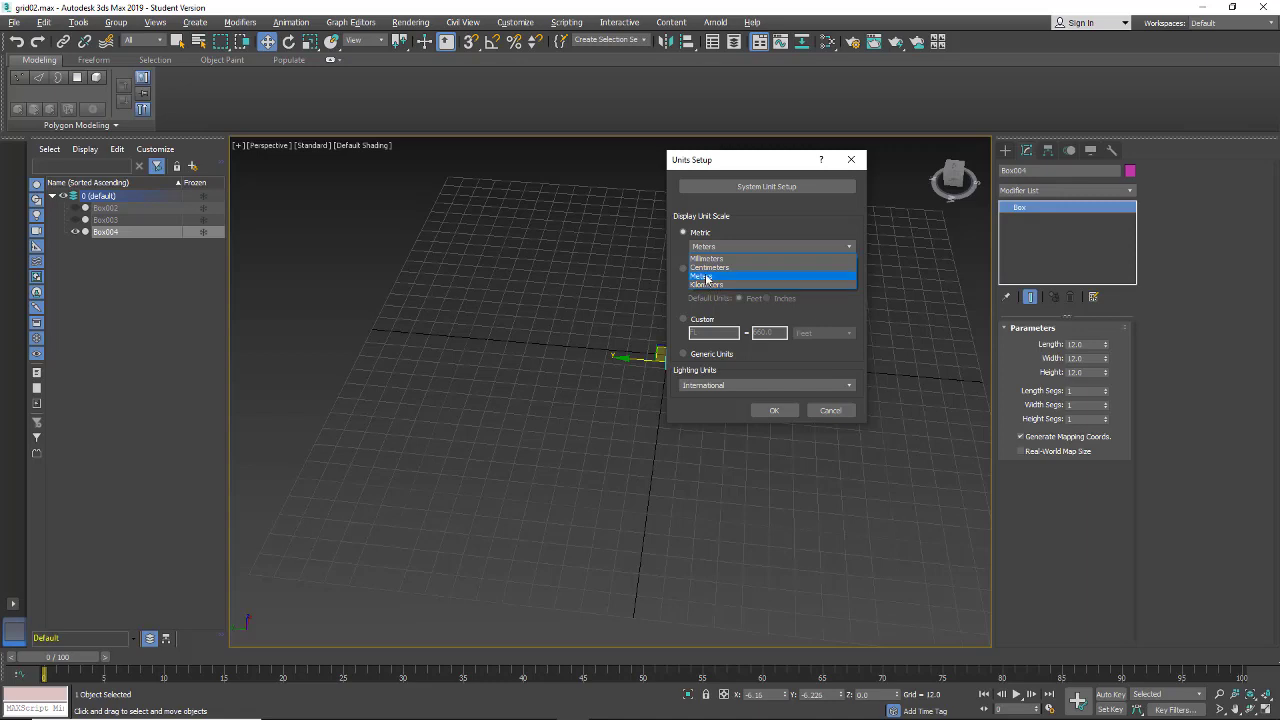
pyautogui.moveTo(710, 268)
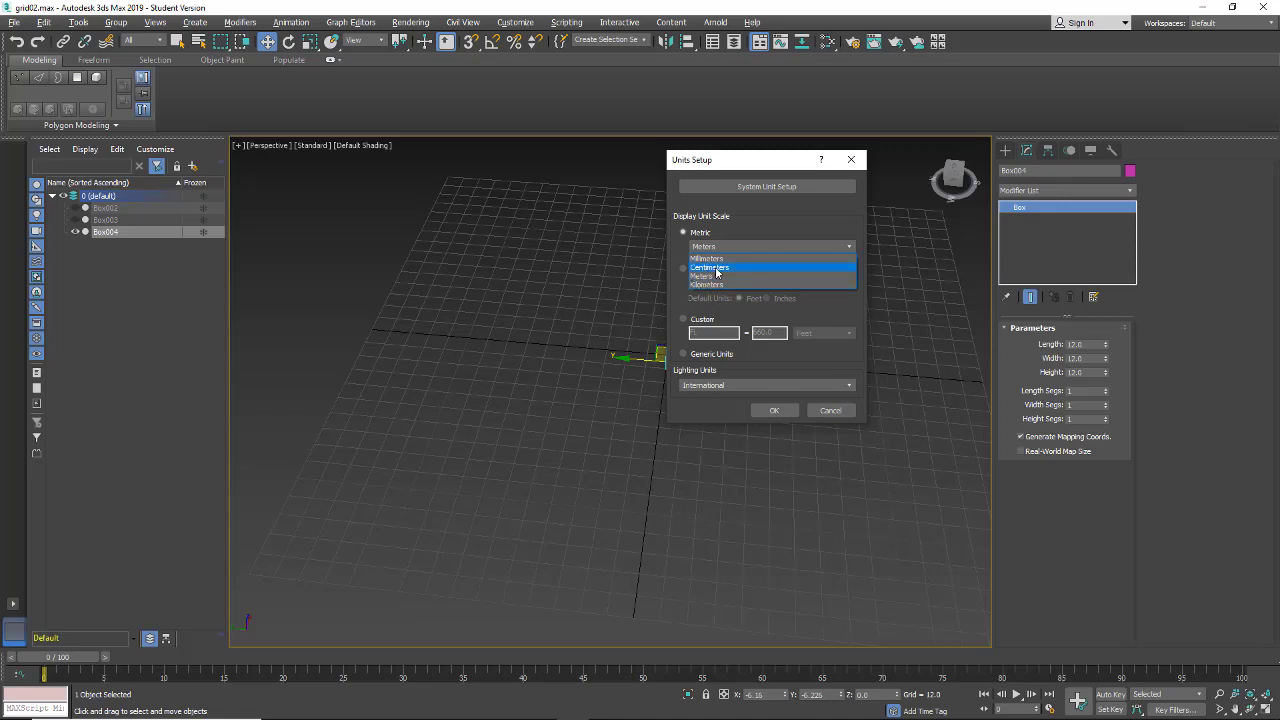
pyautogui.moveTo(708, 258)
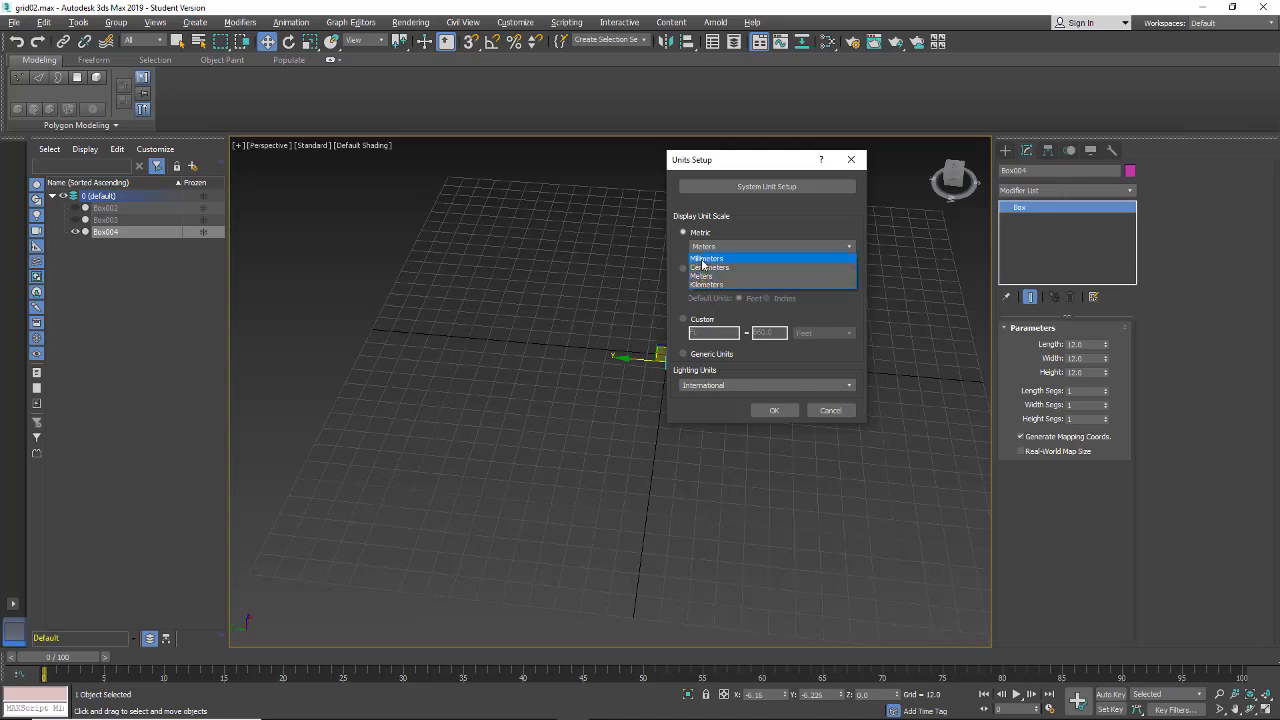
pyautogui.moveTo(704, 276)
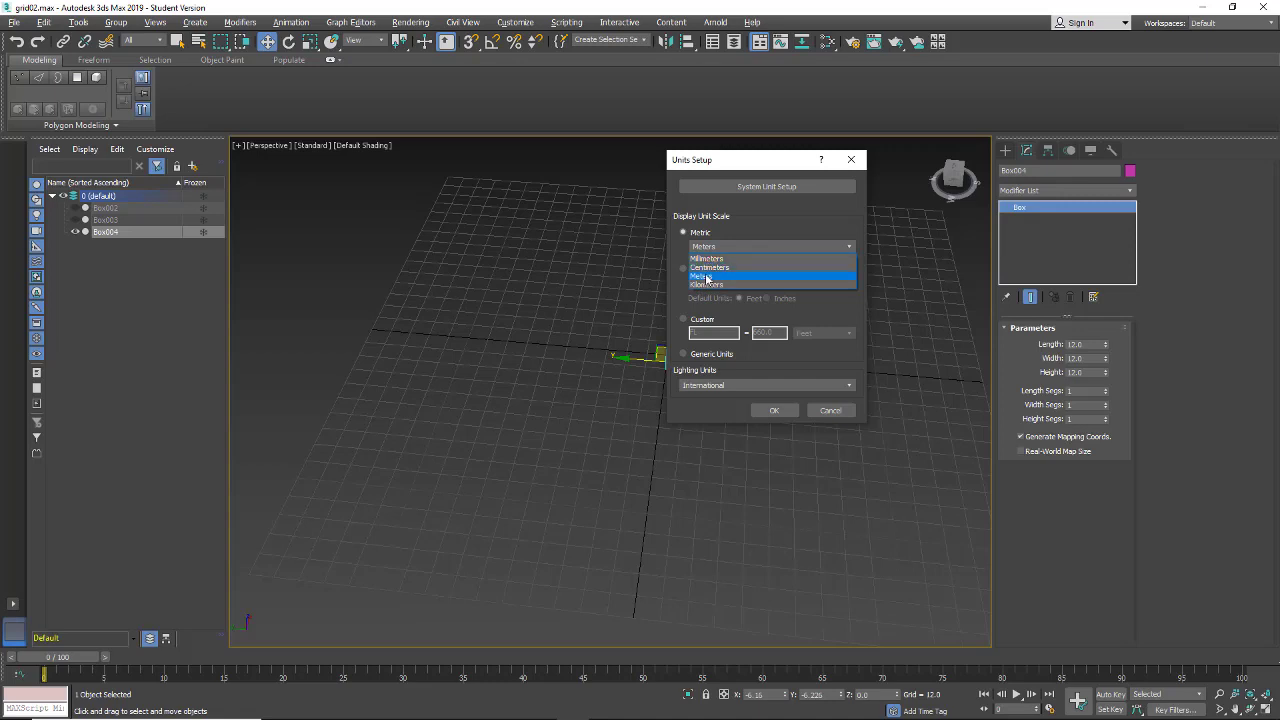
pyautogui.moveTo(708, 258)
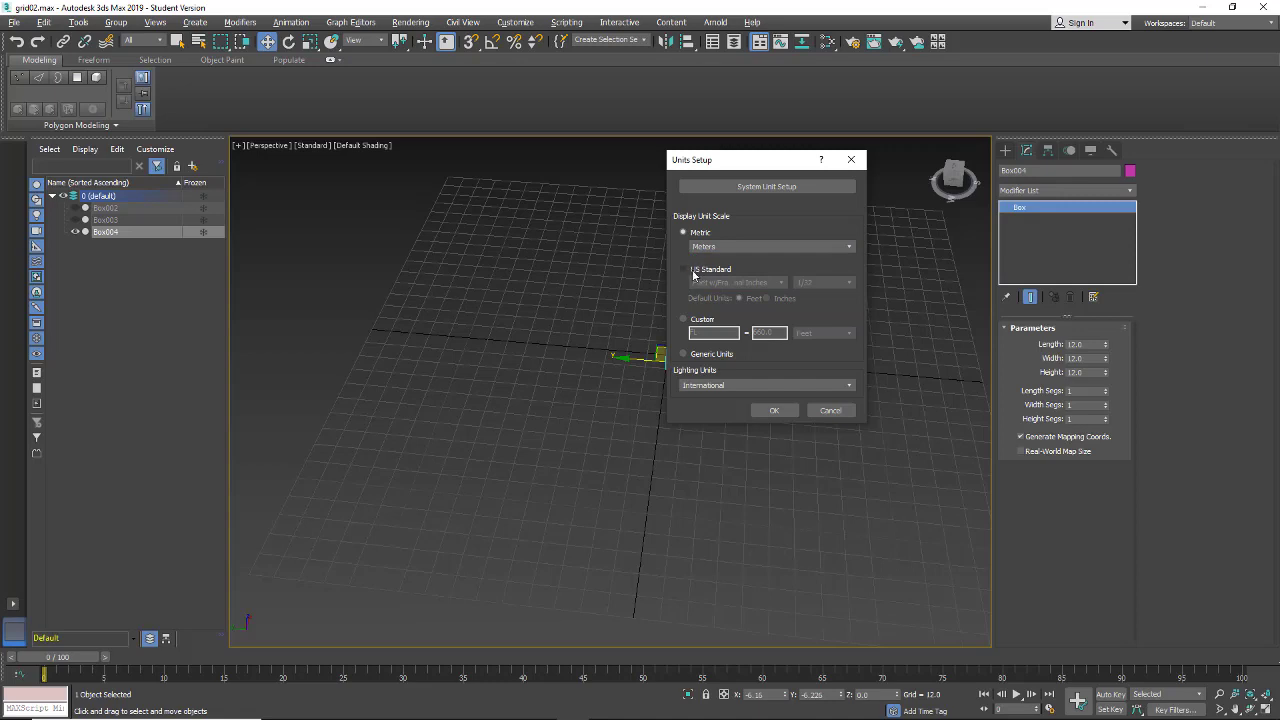
# - Set the display scale to US Standard with Feet w/Fractional Inches and Feet as default units
pyautogui.click(684, 268)
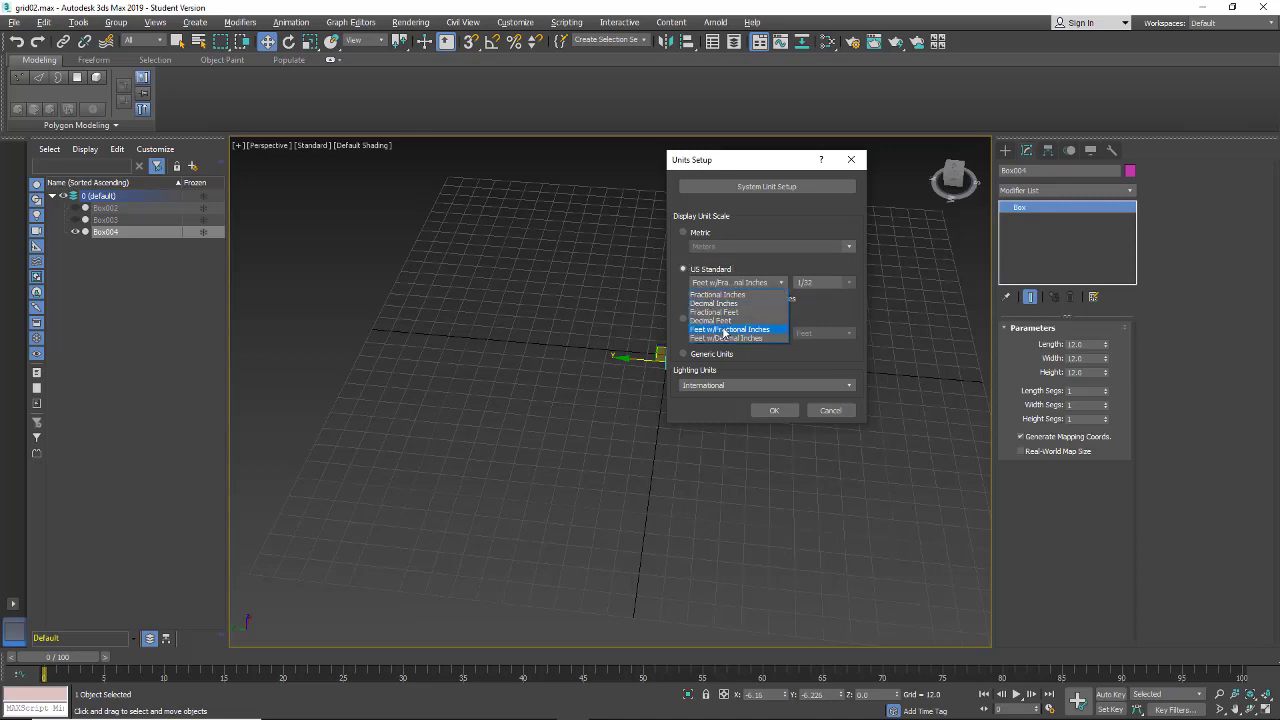
pyautogui.moveTo(716, 312)
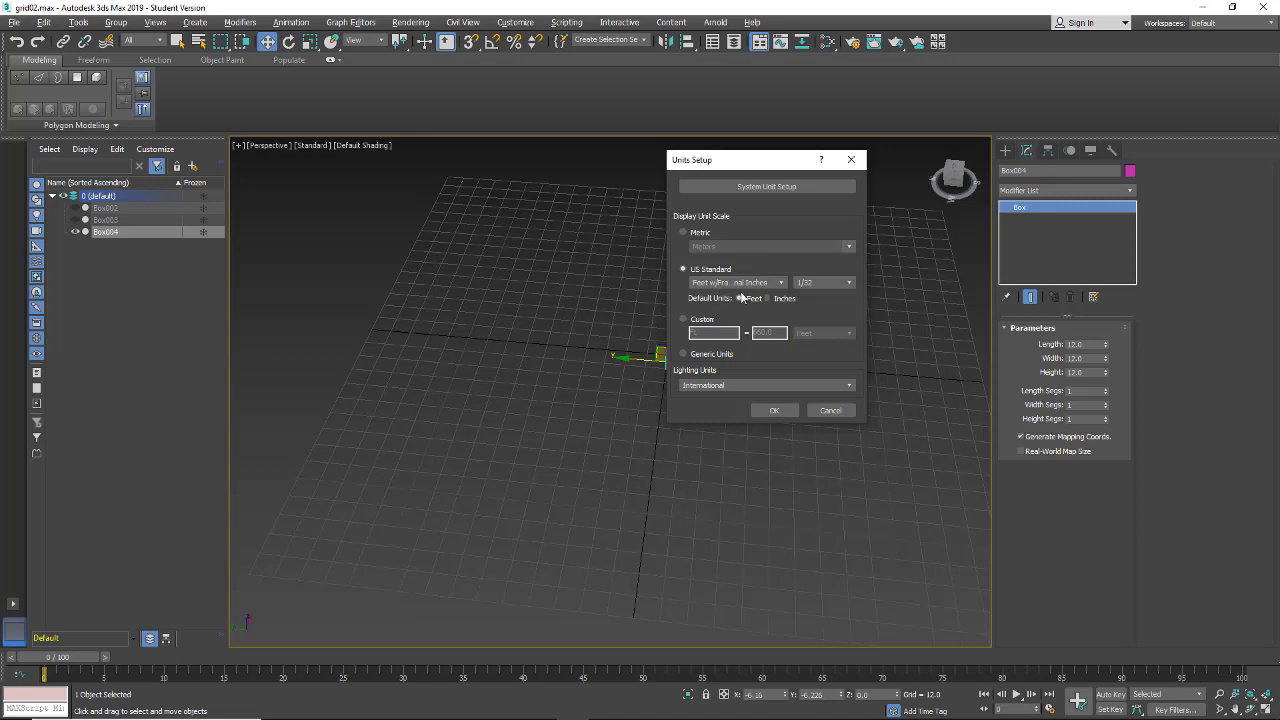
pyautogui.moveTo(744, 298)
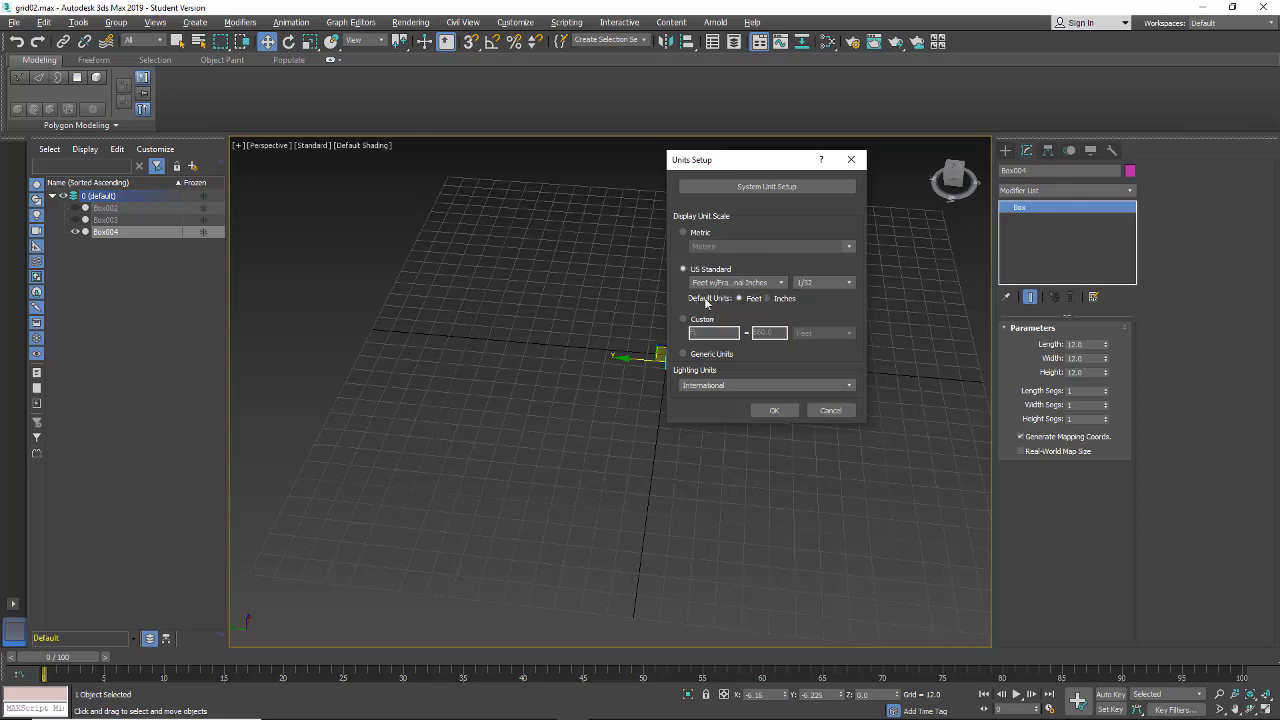
pyautogui.moveTo(770, 304)
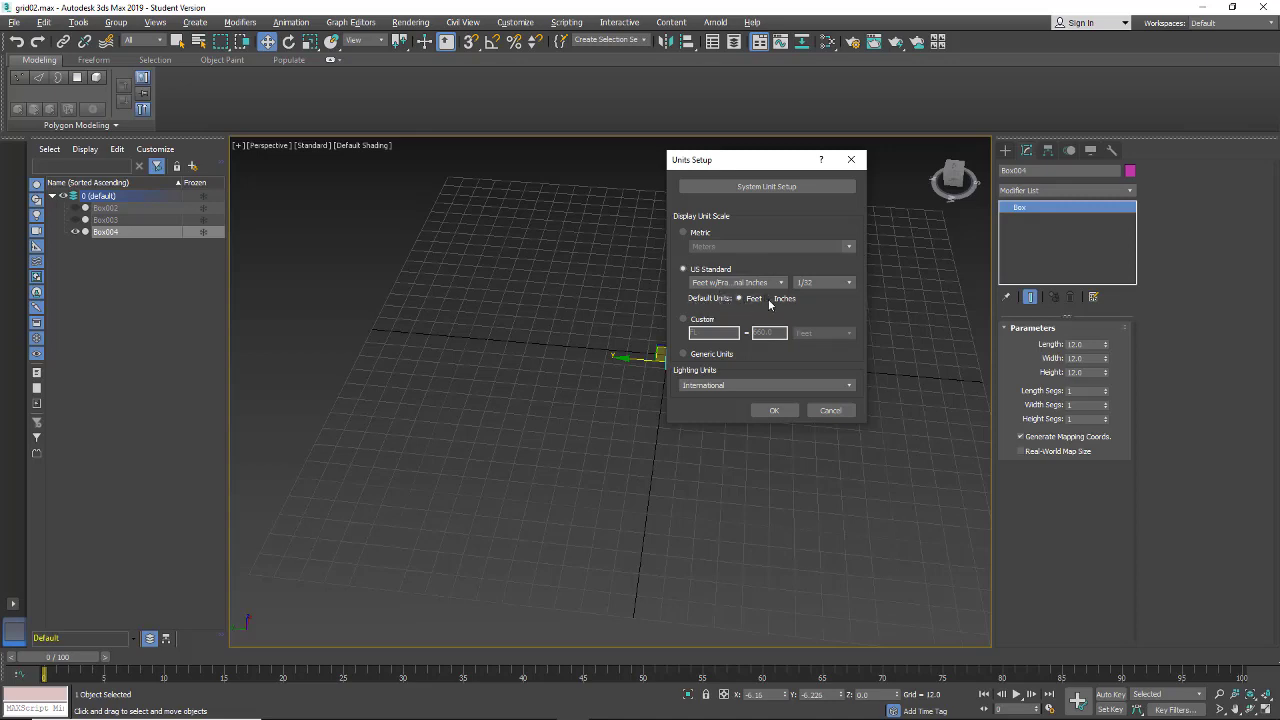
pyautogui.moveTo(712, 412)
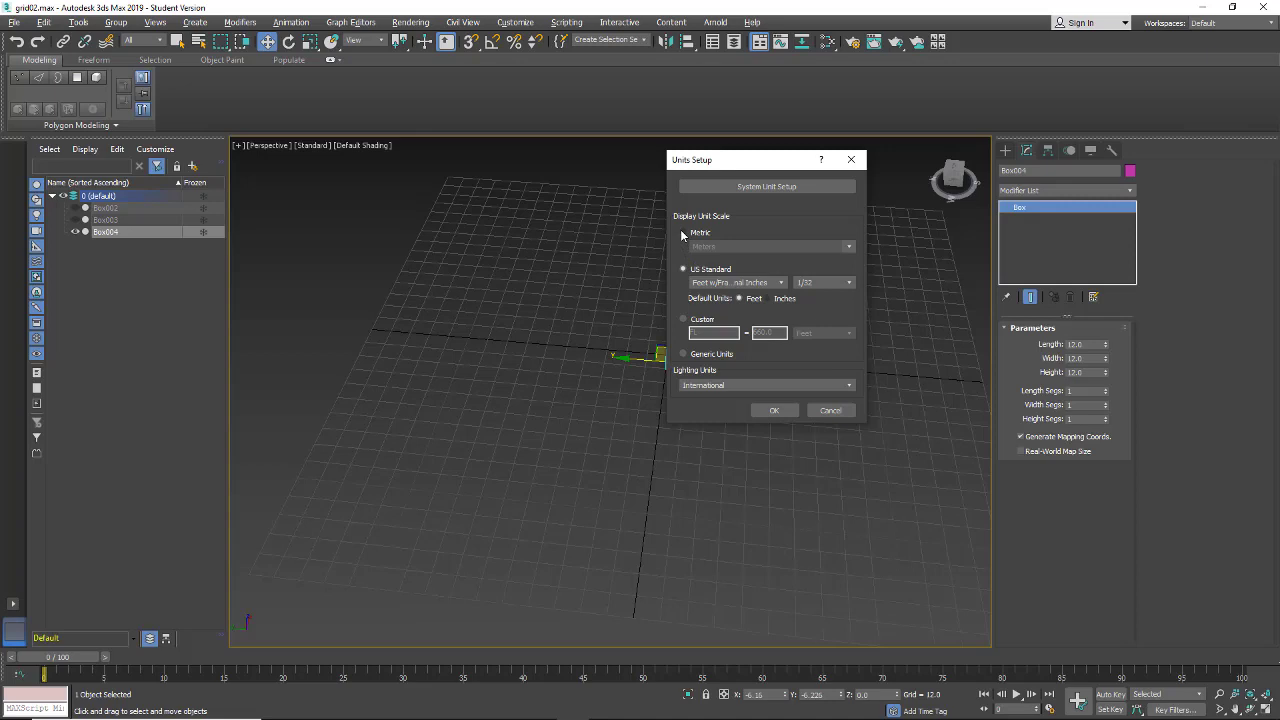
pyautogui.click(684, 268)
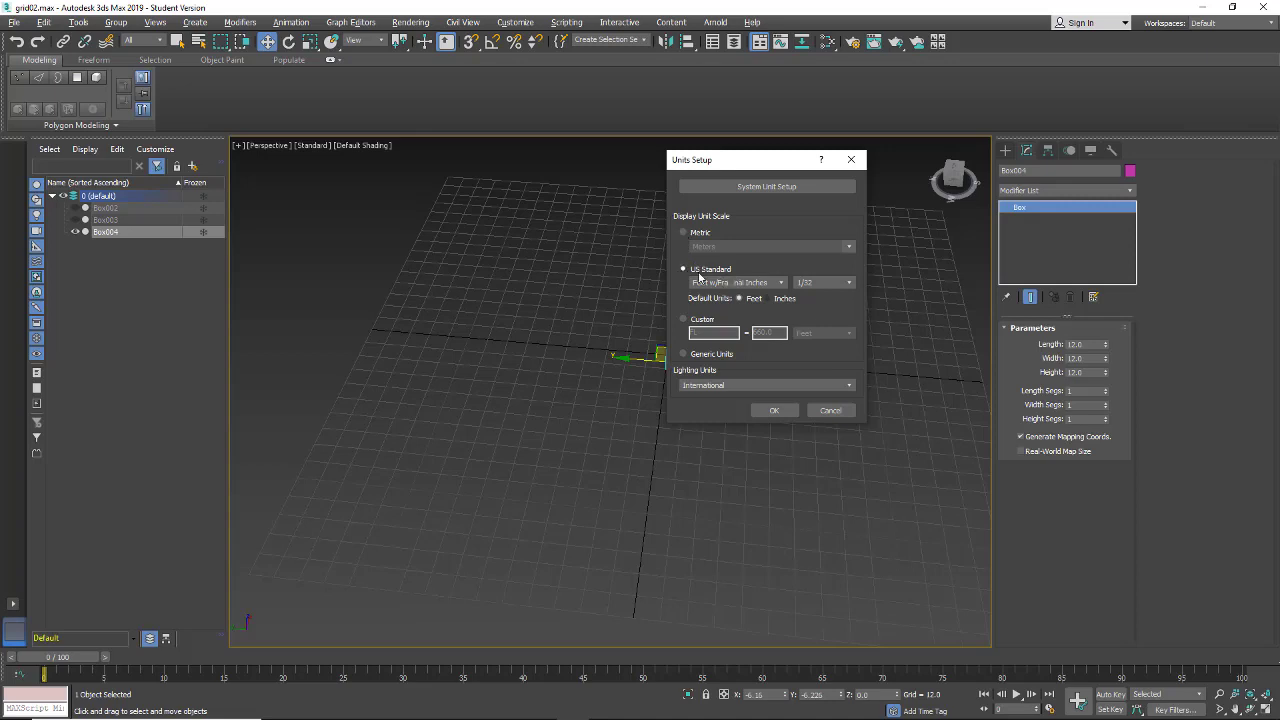
pyautogui.moveTo(732, 272)
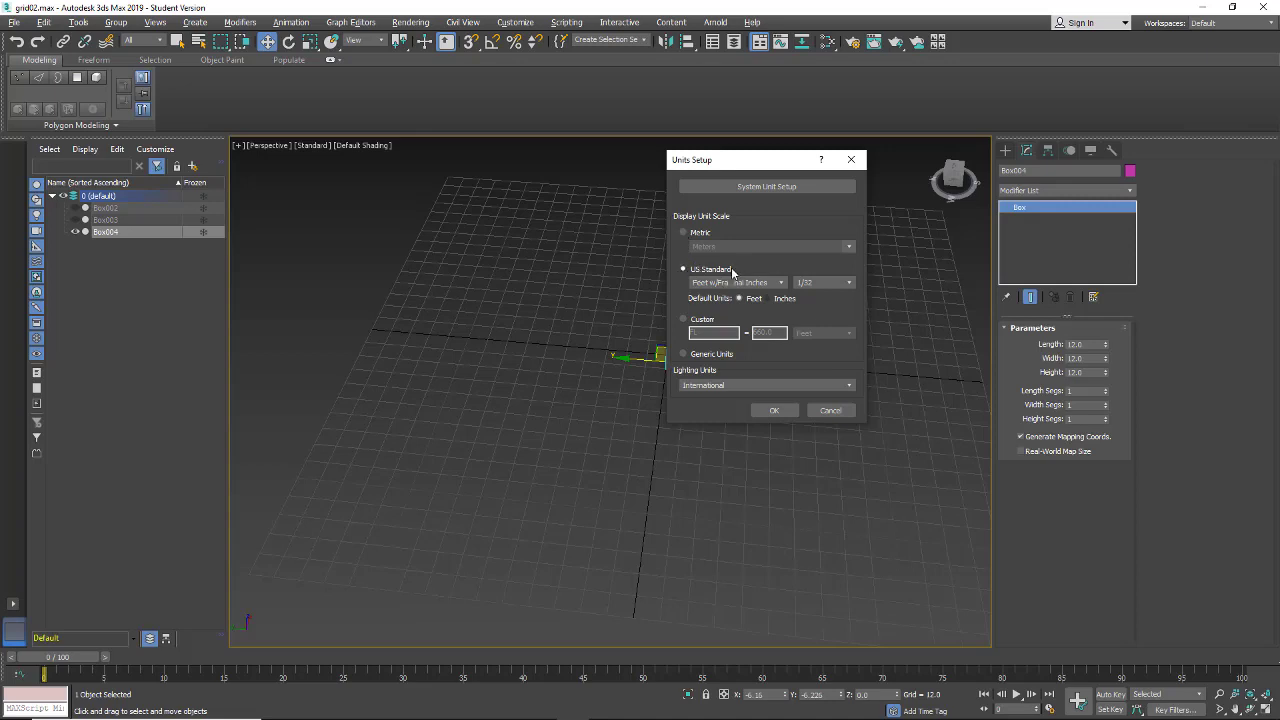